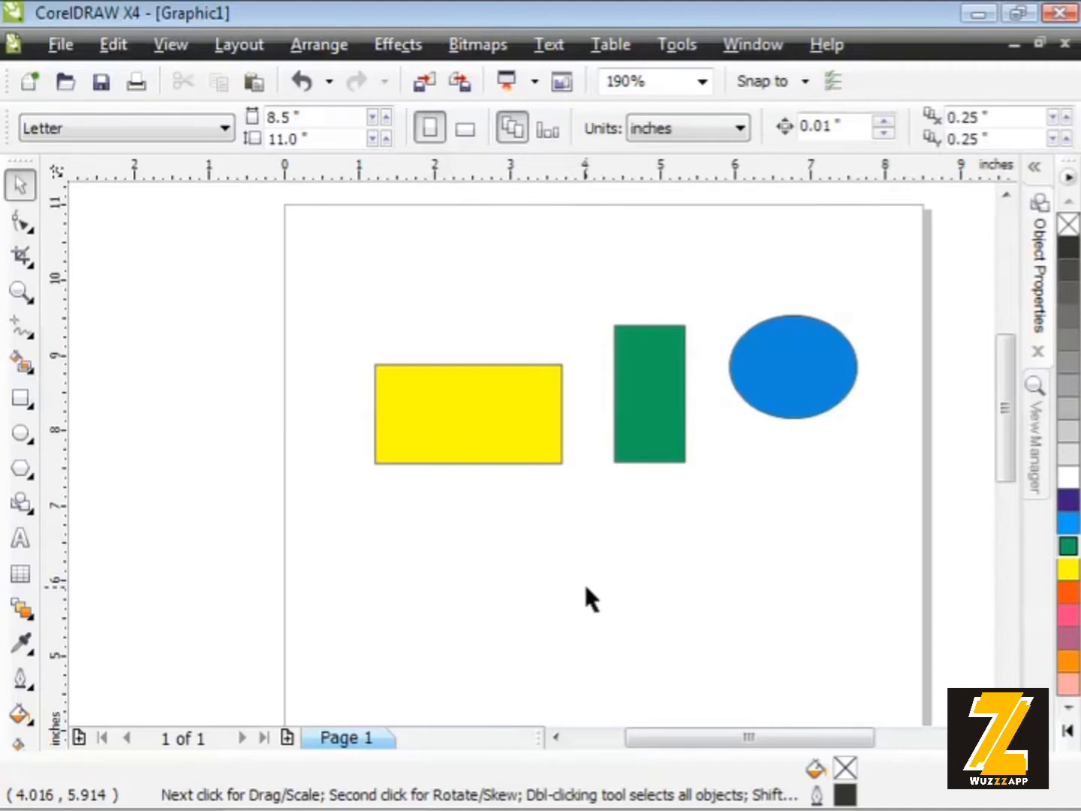
{"action": "mouse_move", "coordinate": [518, 432]}
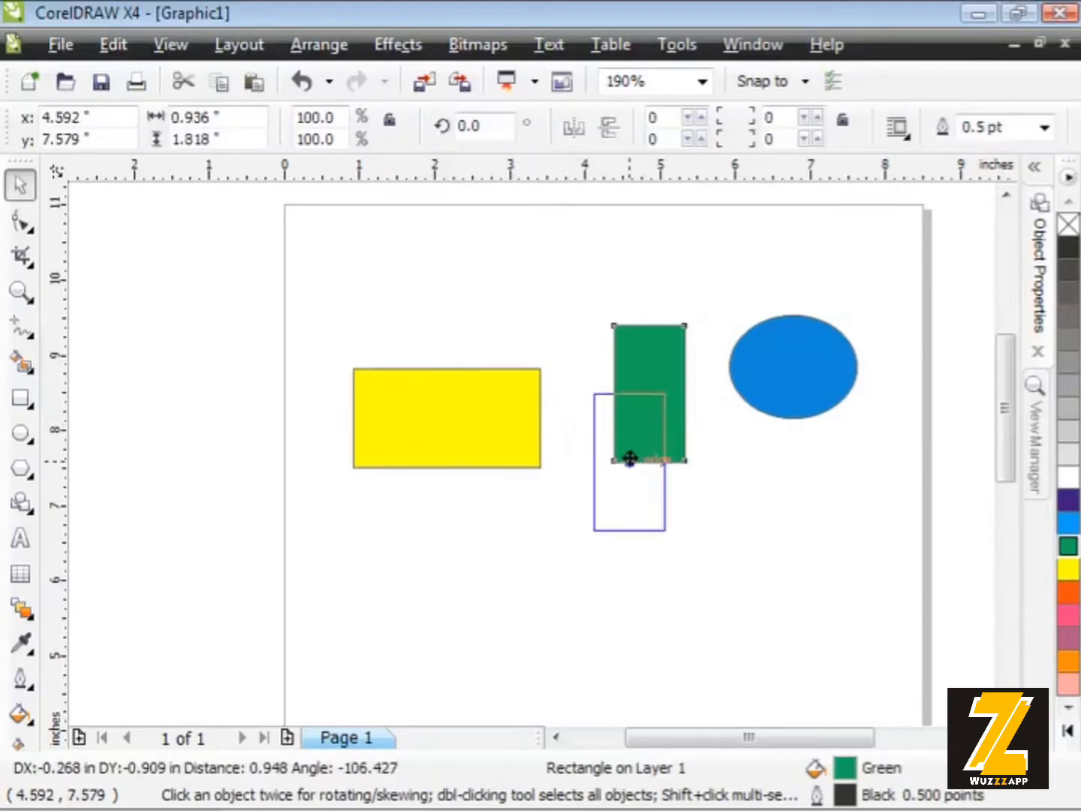
Move the green and yellow rectangles lower on the page to uneven heights.
{"action": "left_click", "coordinate": [793, 442]}
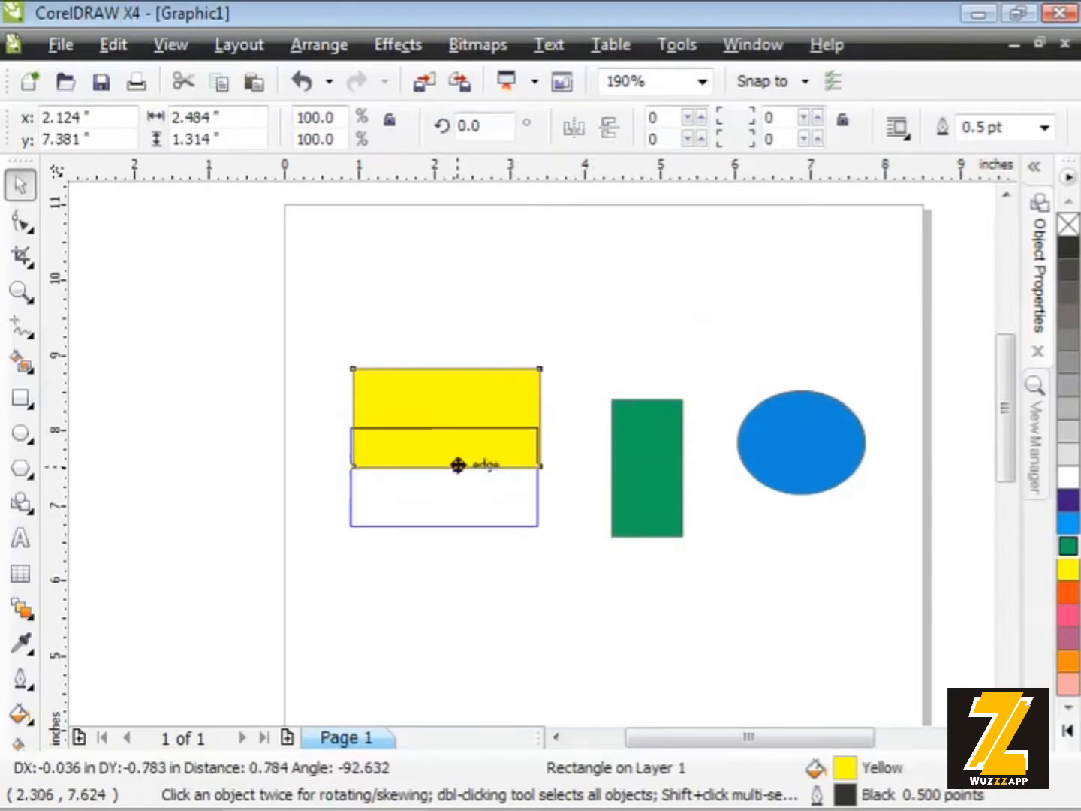
{"action": "left_click", "coordinate": [465, 334]}
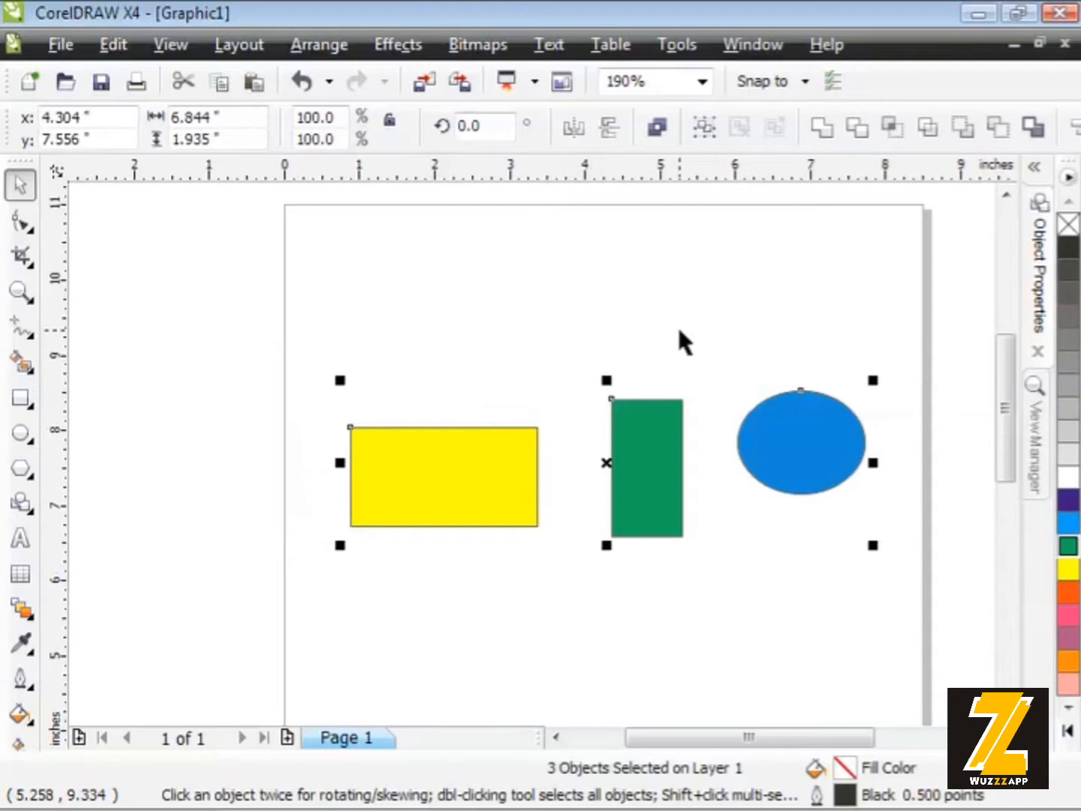
{"action": "mouse_move", "coordinate": [424, 275]}
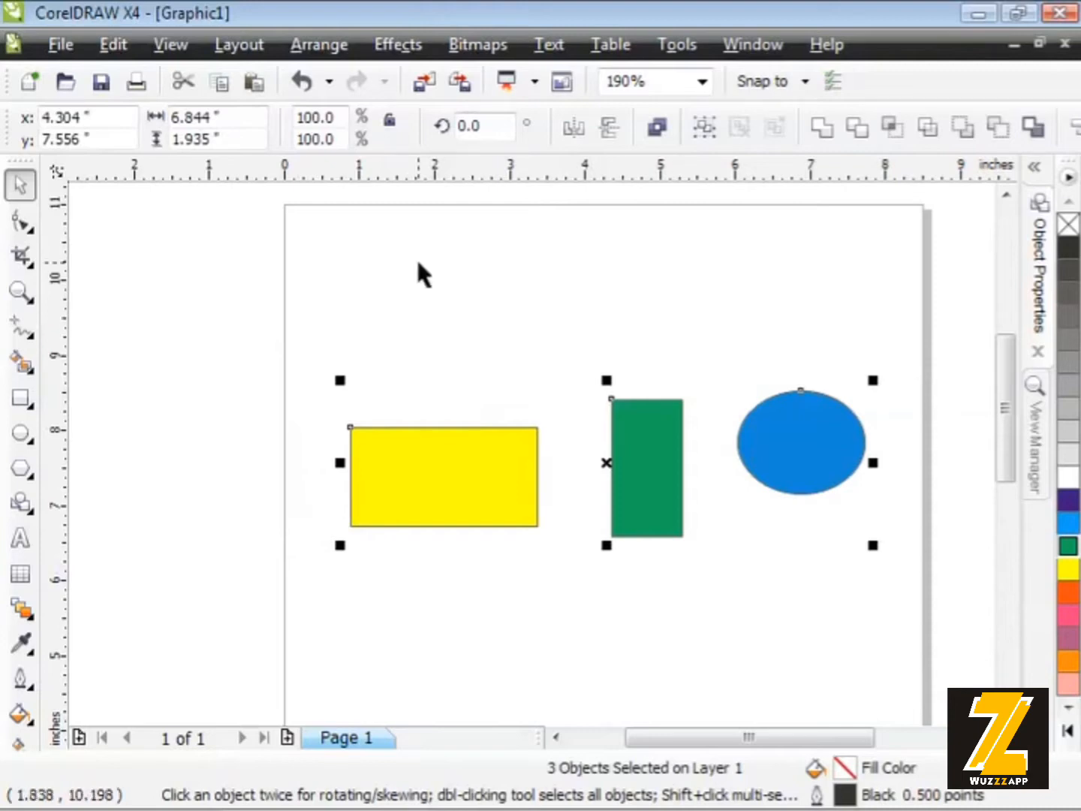
Open the Align and Distribute dialog from the Arrange menu.
{"action": "left_click", "coordinate": [318, 43]}
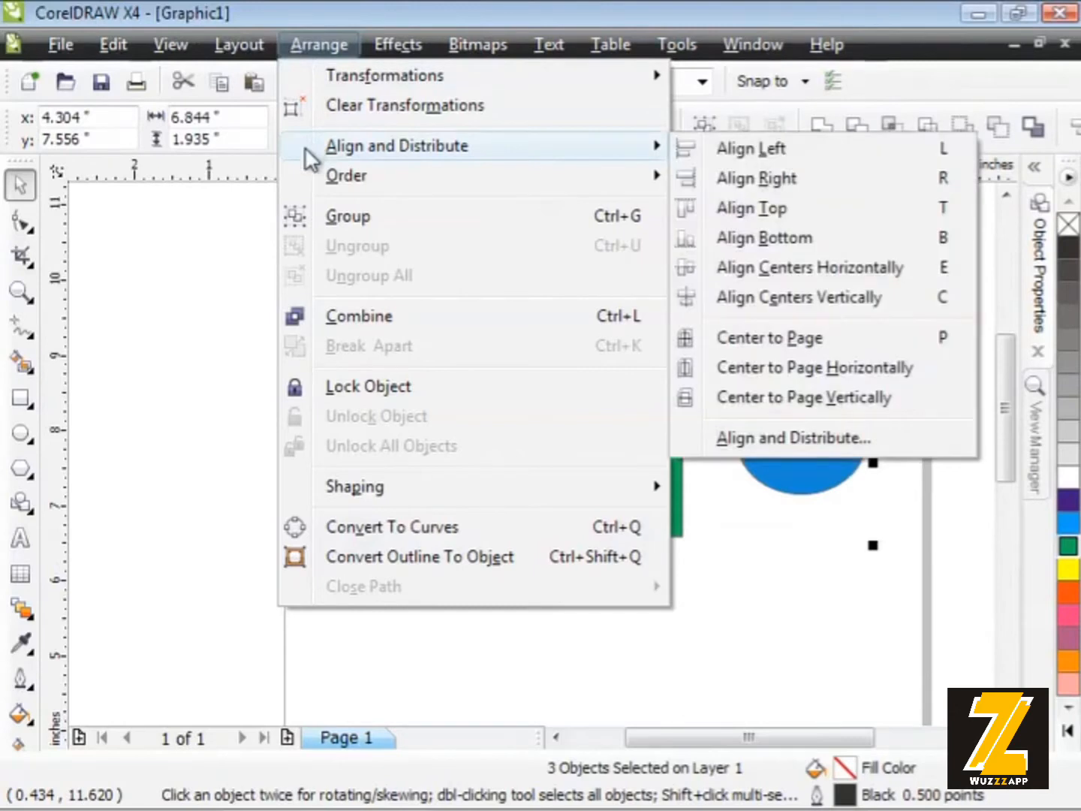
{"action": "mouse_move", "coordinate": [535, 158]}
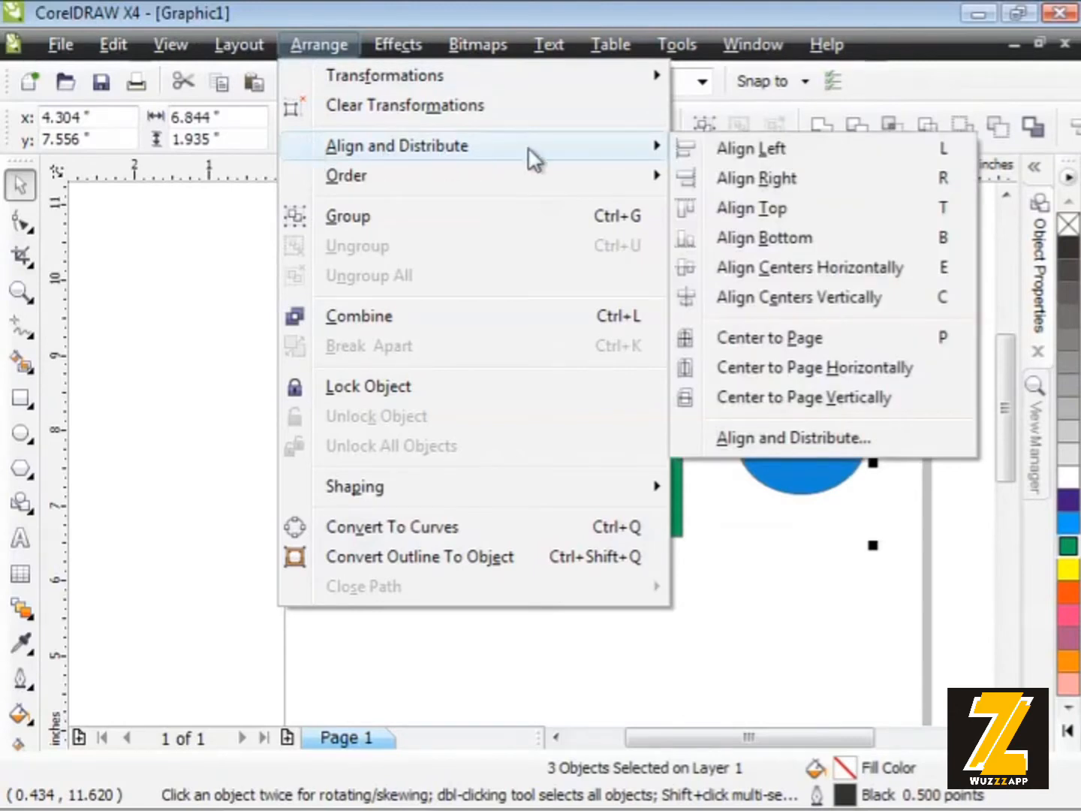
{"action": "mouse_move", "coordinate": [763, 237]}
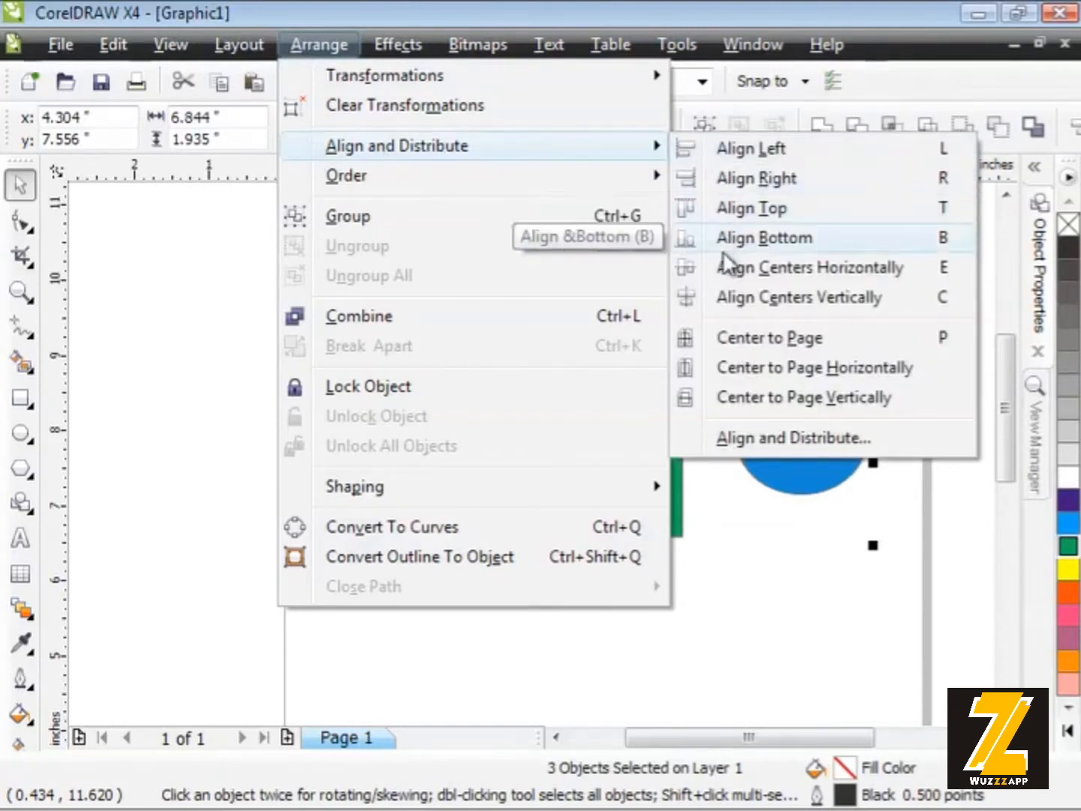
{"action": "mouse_move", "coordinate": [751, 148]}
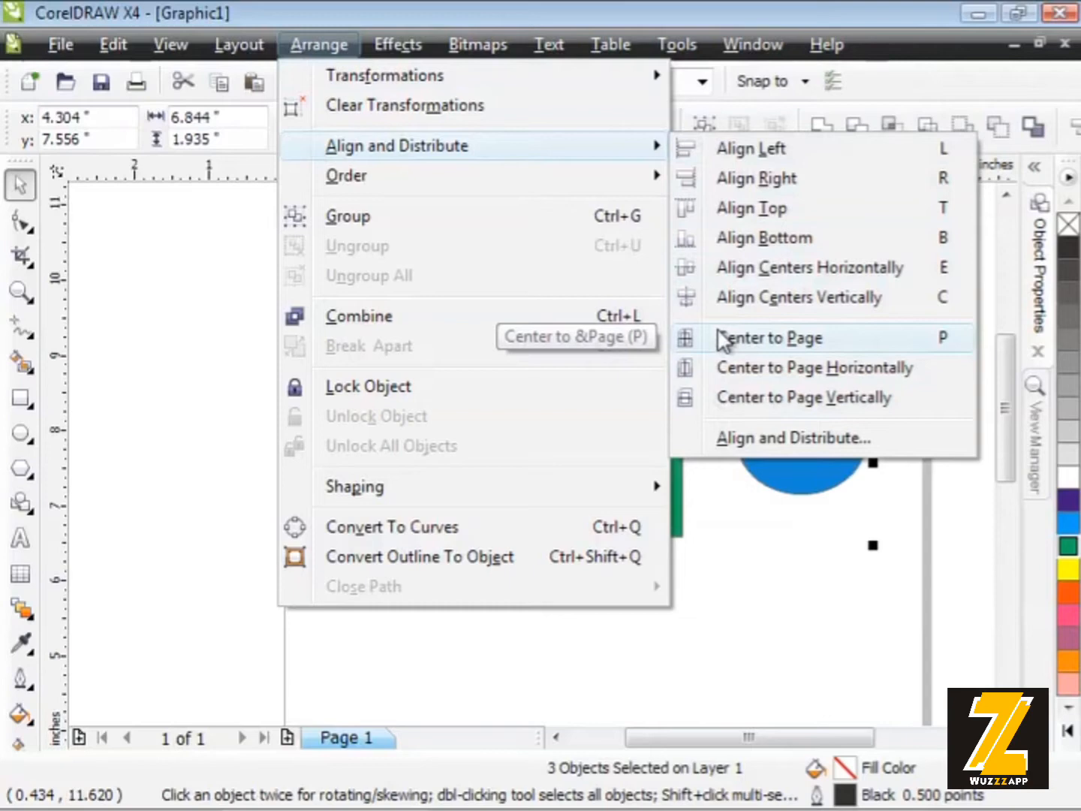
{"action": "mouse_move", "coordinate": [706, 437]}
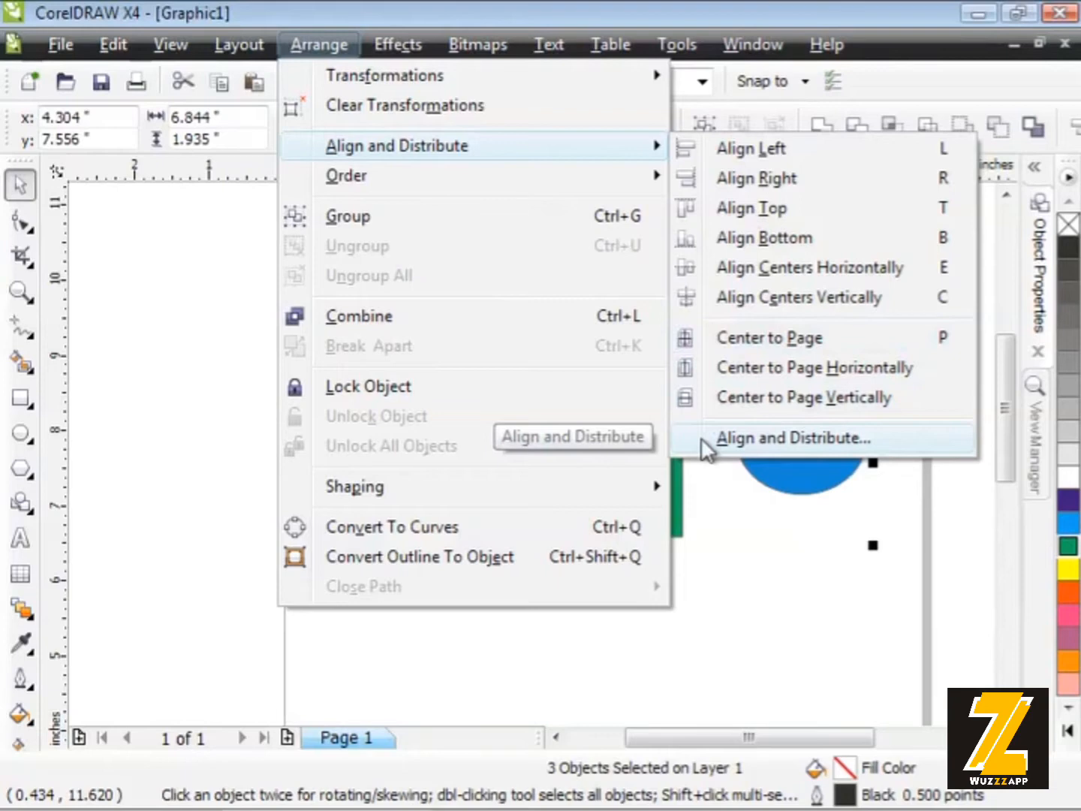
{"action": "left_click", "coordinate": [791, 437]}
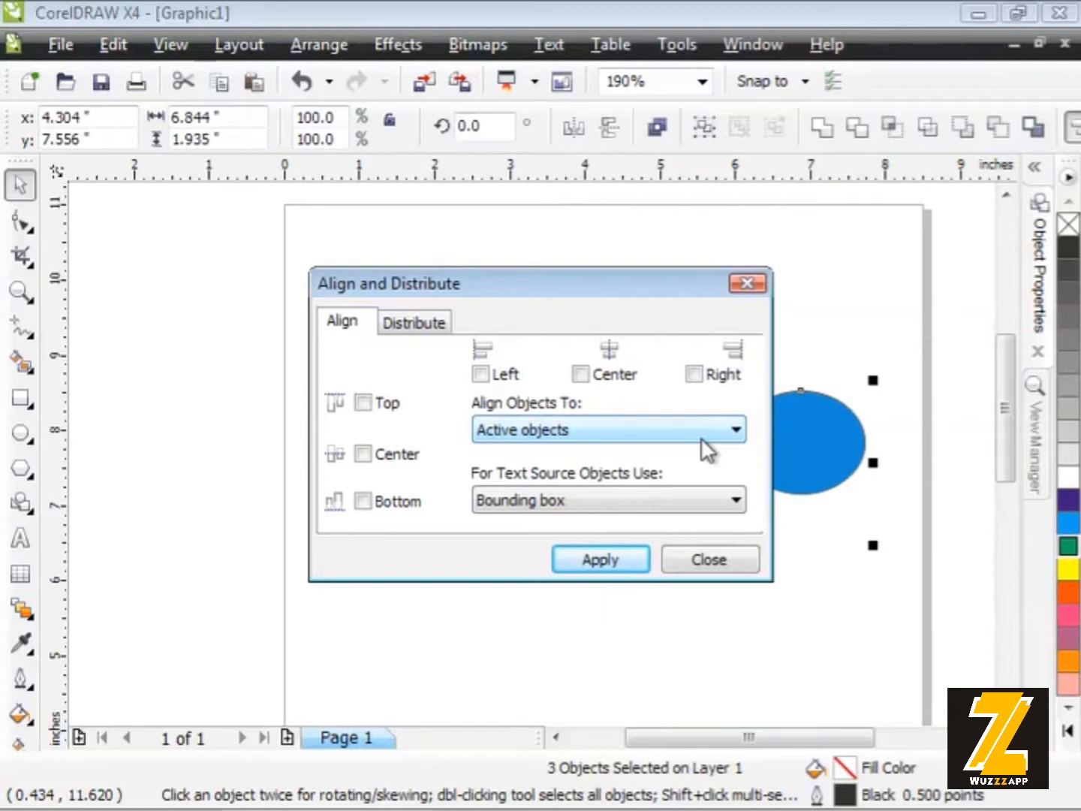
{"action": "mouse_move", "coordinate": [679, 292]}
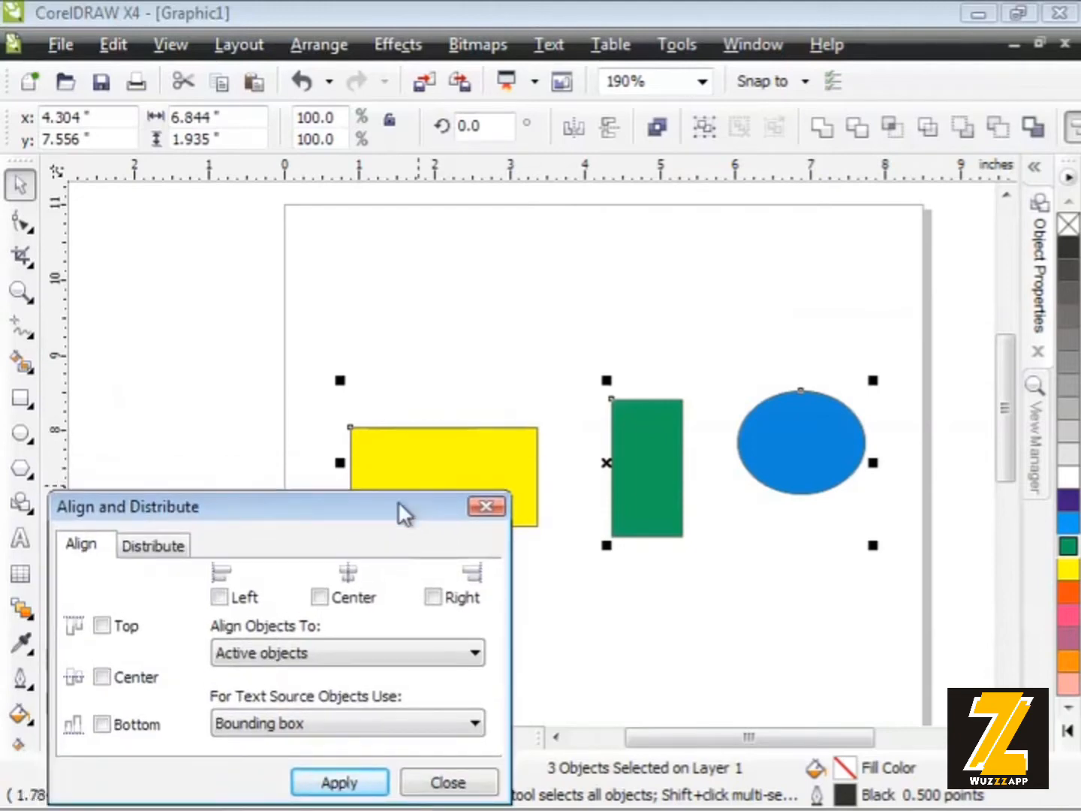
{"action": "mouse_move", "coordinate": [138, 604]}
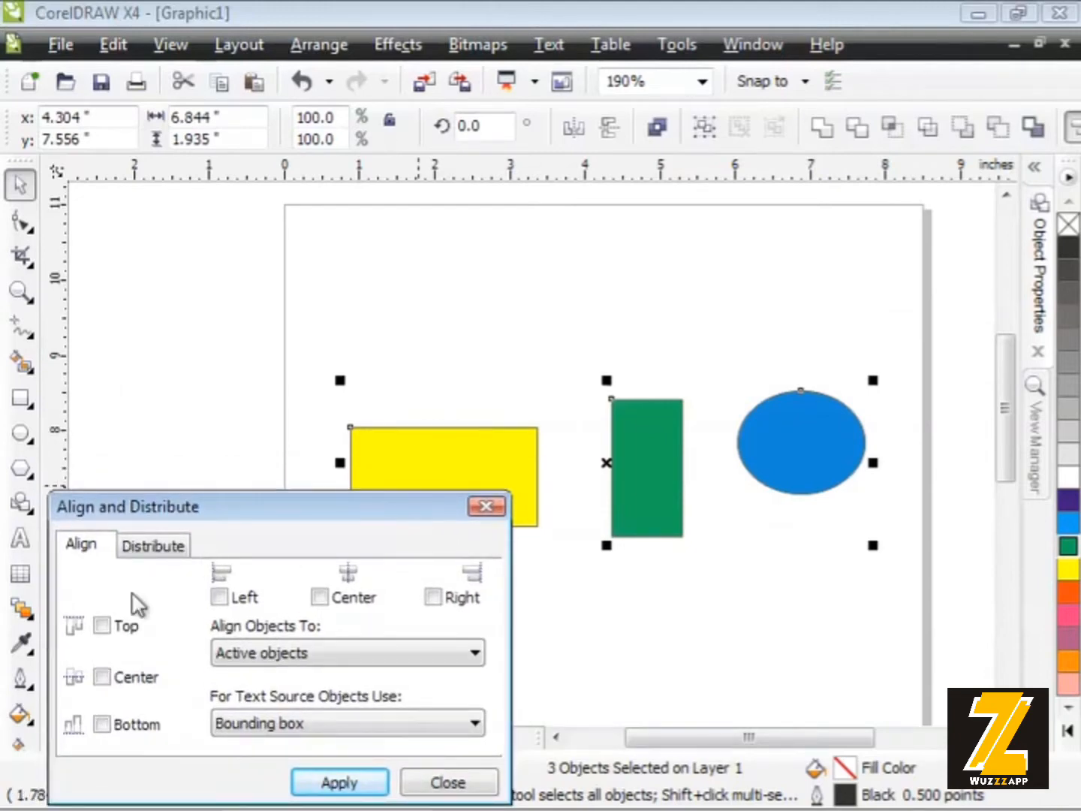
{"action": "mouse_move", "coordinate": [135, 559]}
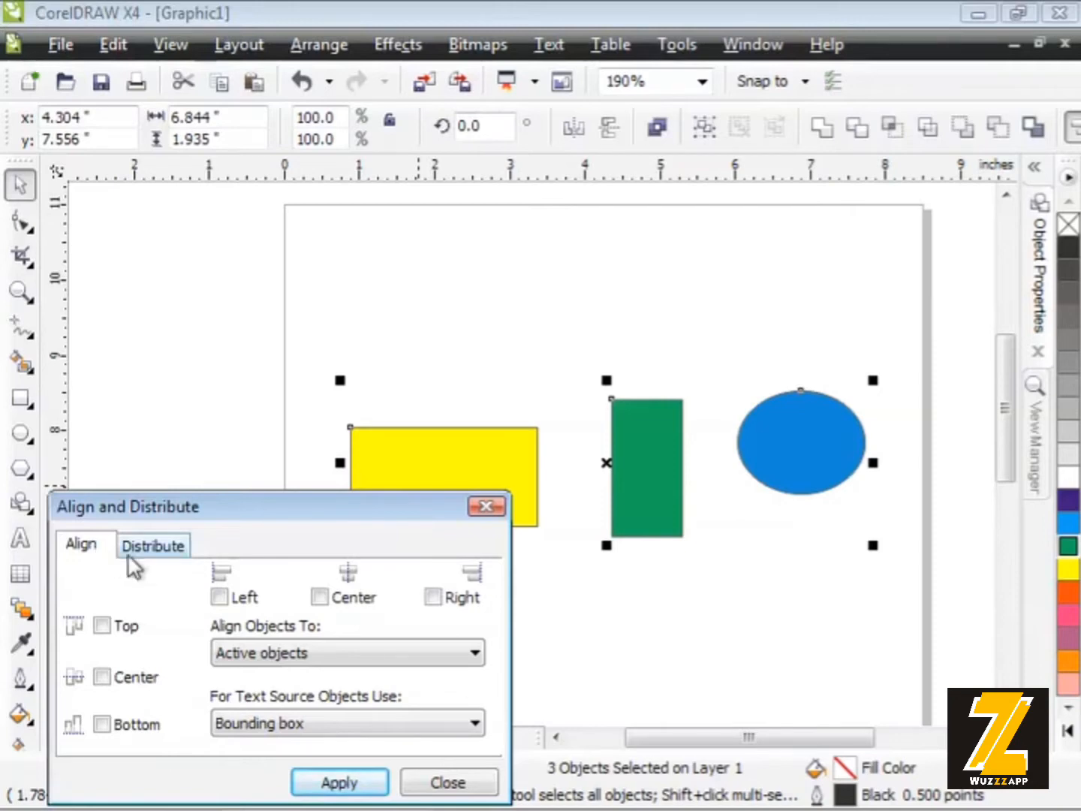
{"action": "left_click", "coordinate": [153, 544]}
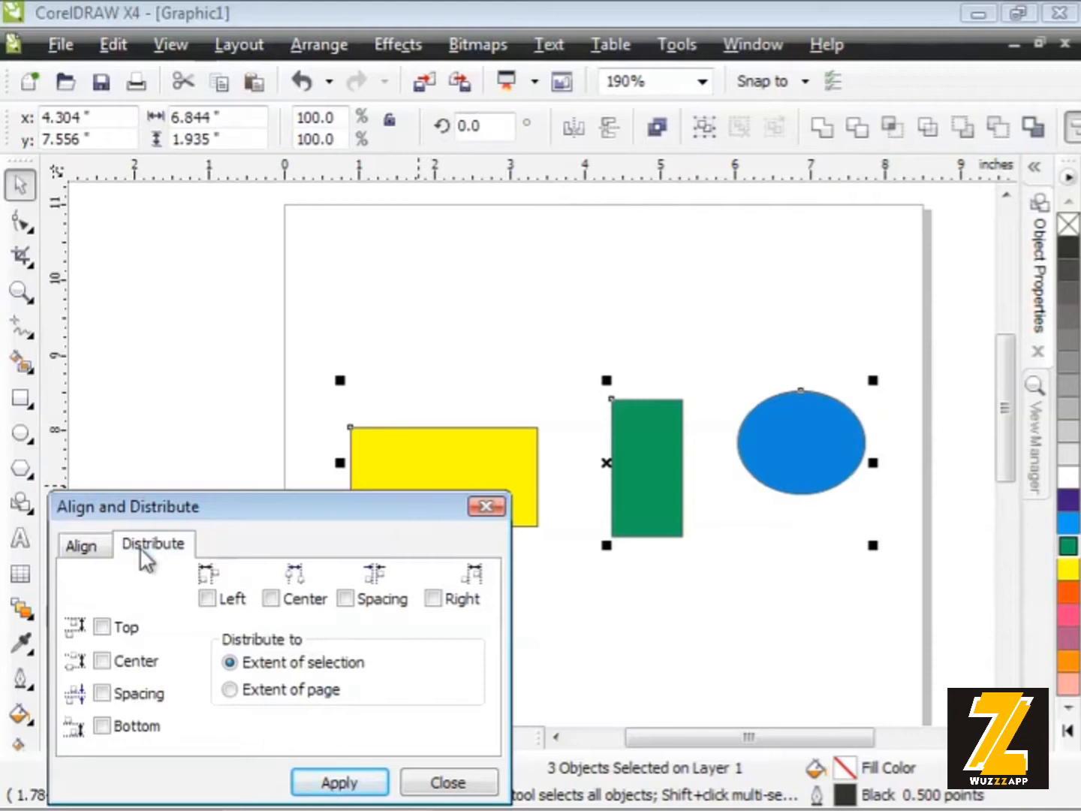
{"action": "mouse_move", "coordinate": [112, 562]}
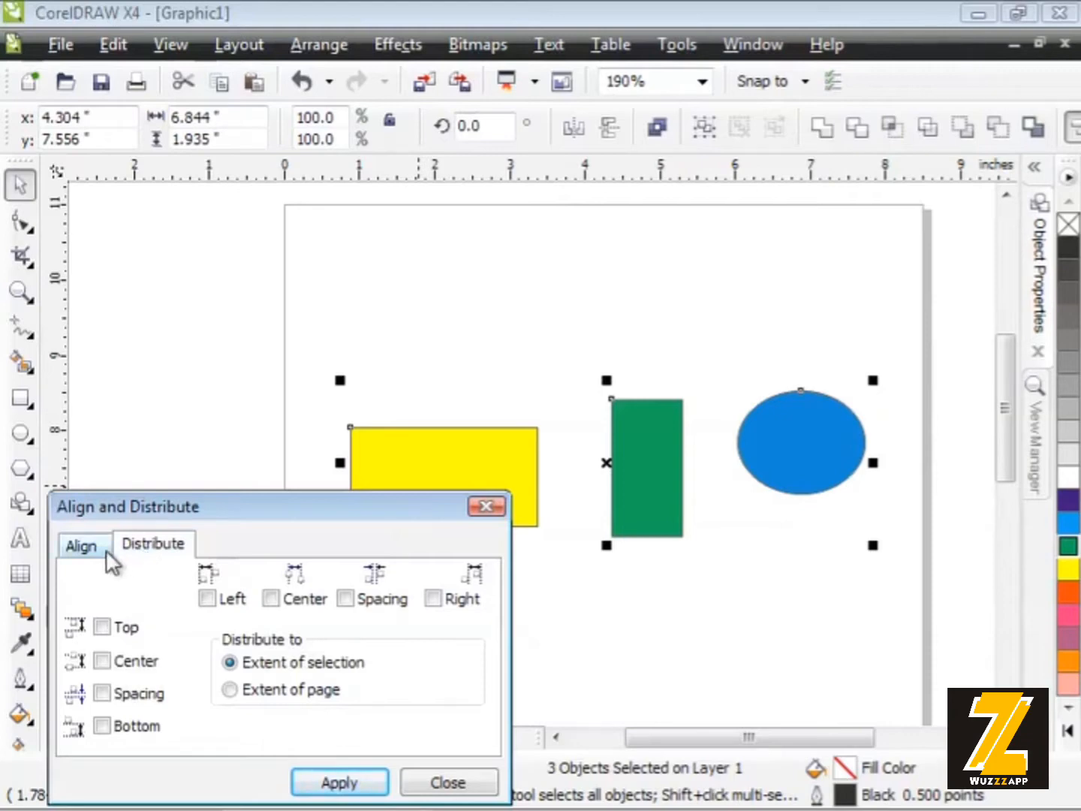
{"action": "left_click", "coordinate": [82, 544]}
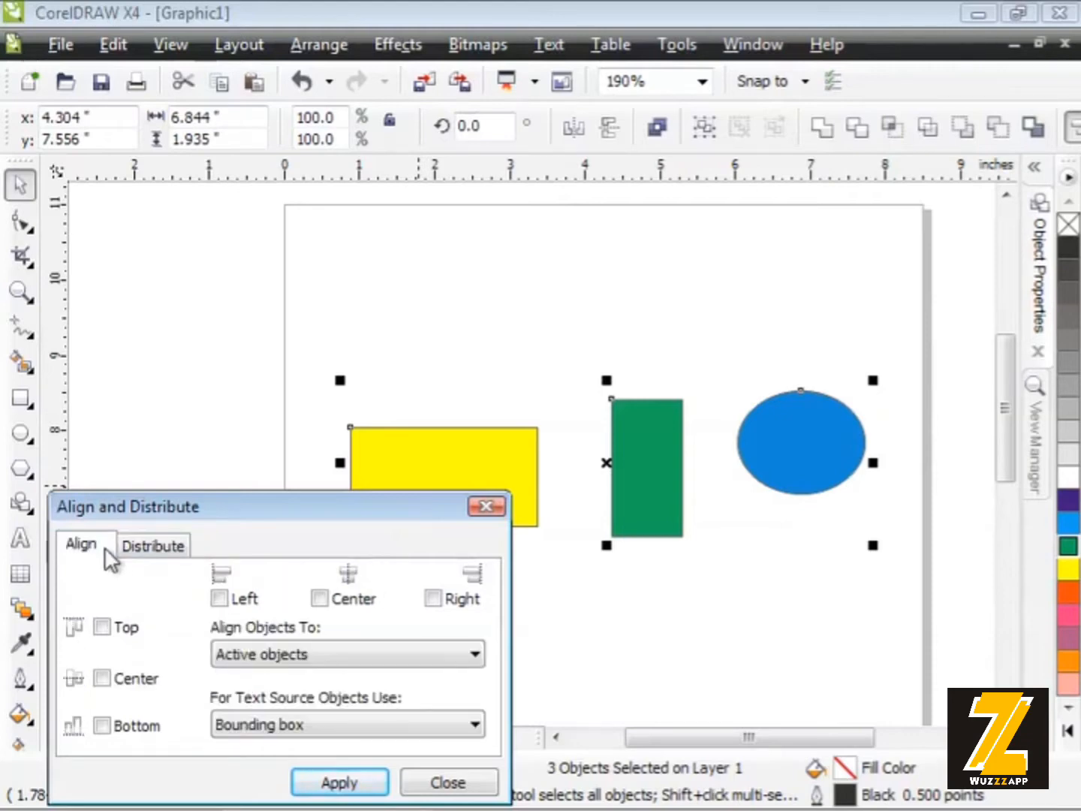
{"action": "mouse_move", "coordinate": [134, 615]}
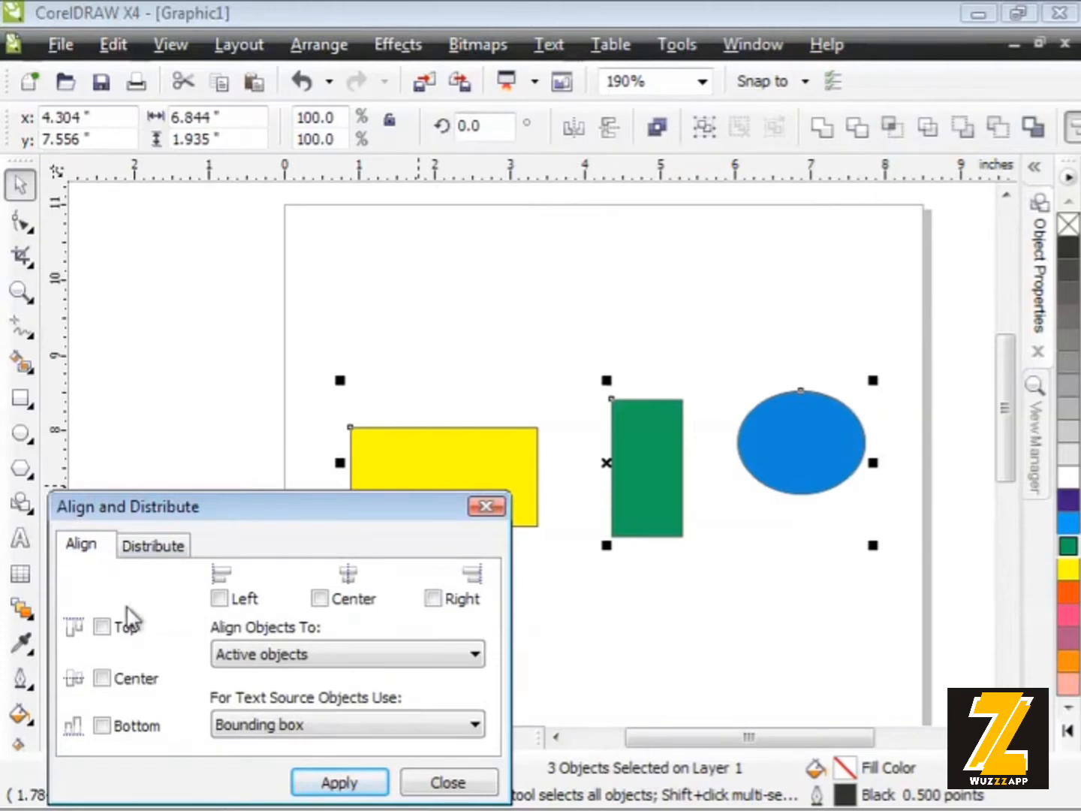
{"action": "mouse_move", "coordinate": [135, 726]}
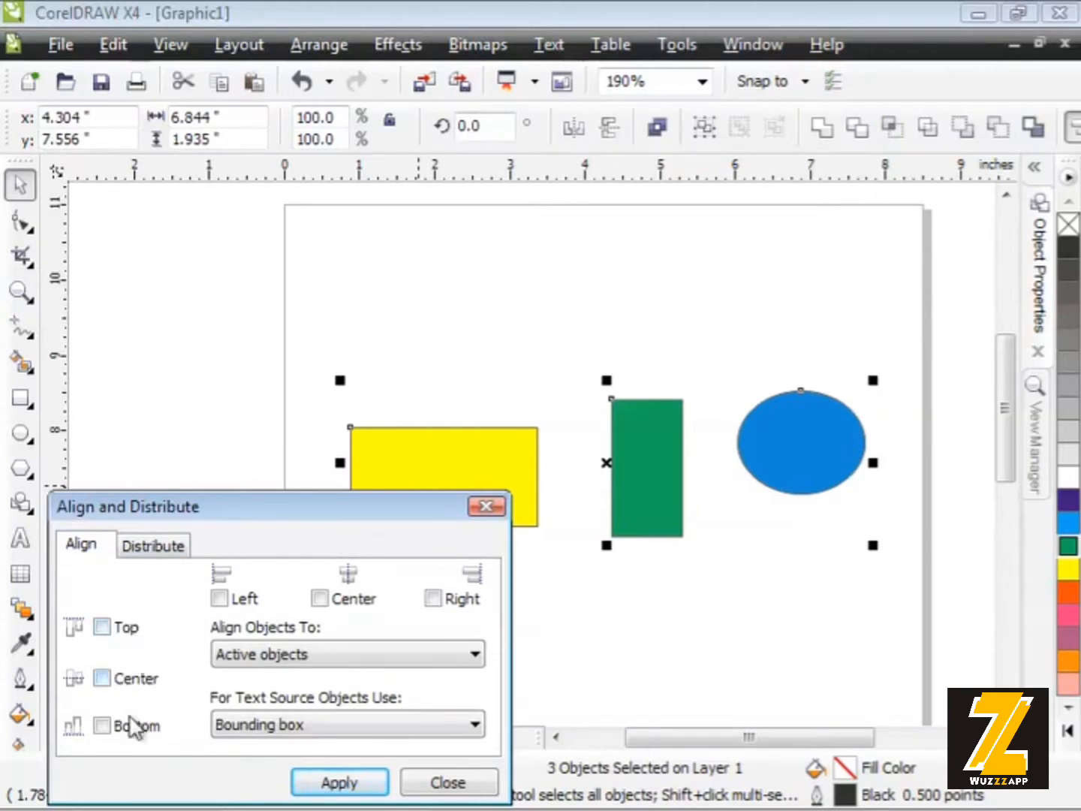
{"action": "mouse_move", "coordinate": [122, 666]}
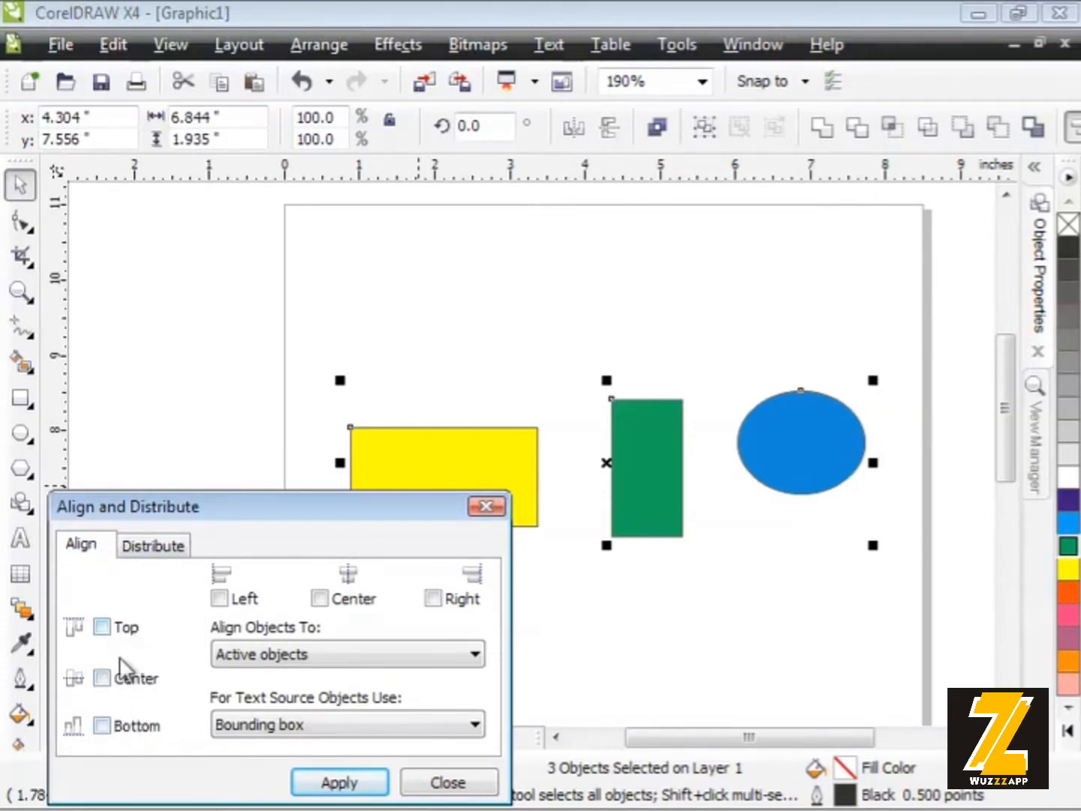
{"action": "mouse_move", "coordinate": [283, 594]}
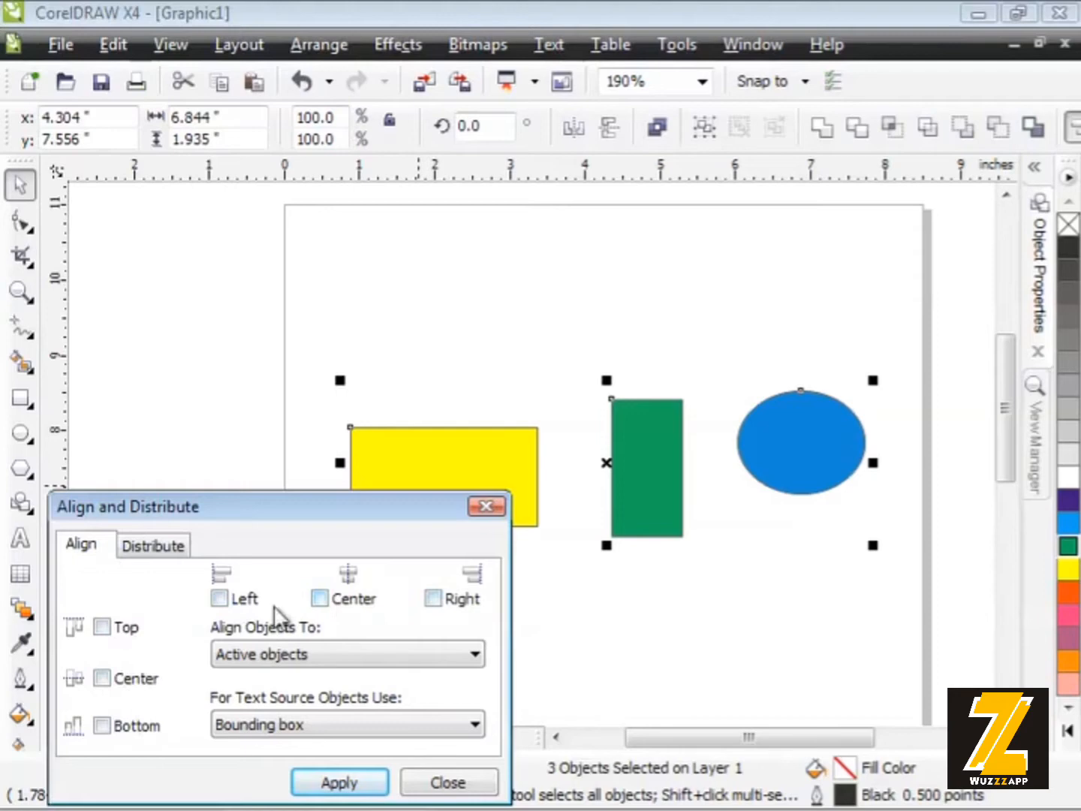
{"action": "mouse_move", "coordinate": [184, 619]}
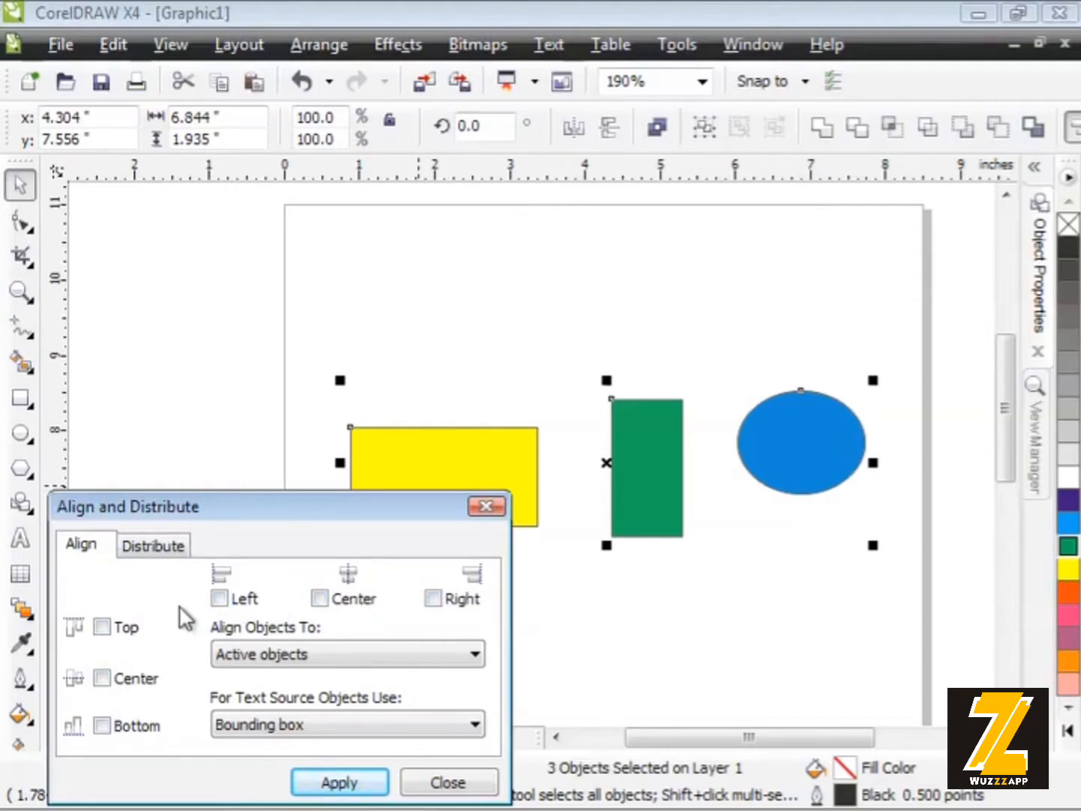
{"action": "mouse_move", "coordinate": [113, 638]}
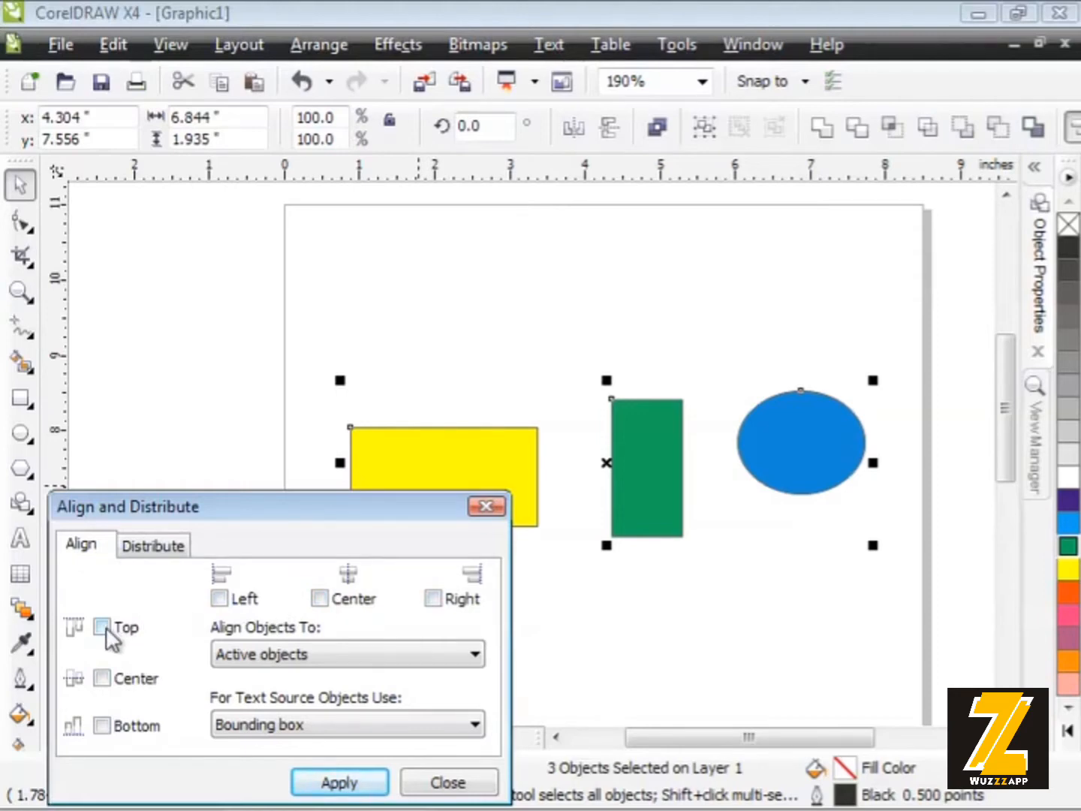
Tick Top alignment and apply it to the three shapes.
{"action": "left_click", "coordinate": [102, 627]}
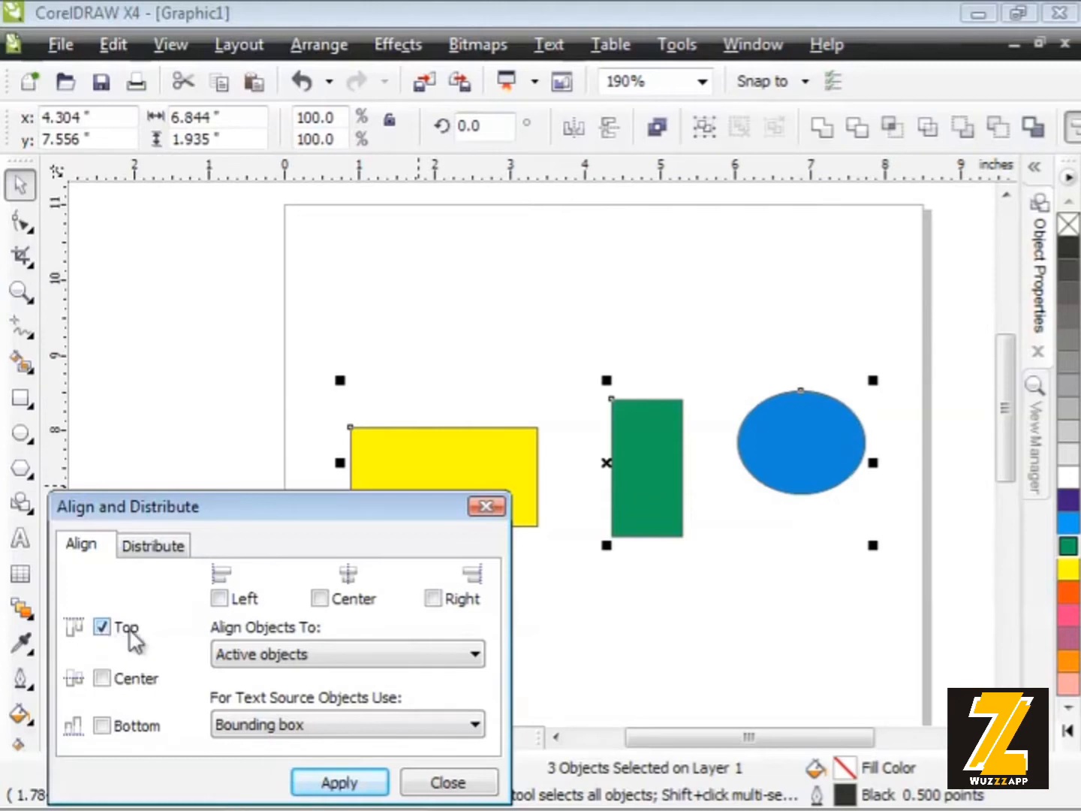
{"action": "mouse_move", "coordinate": [233, 651]}
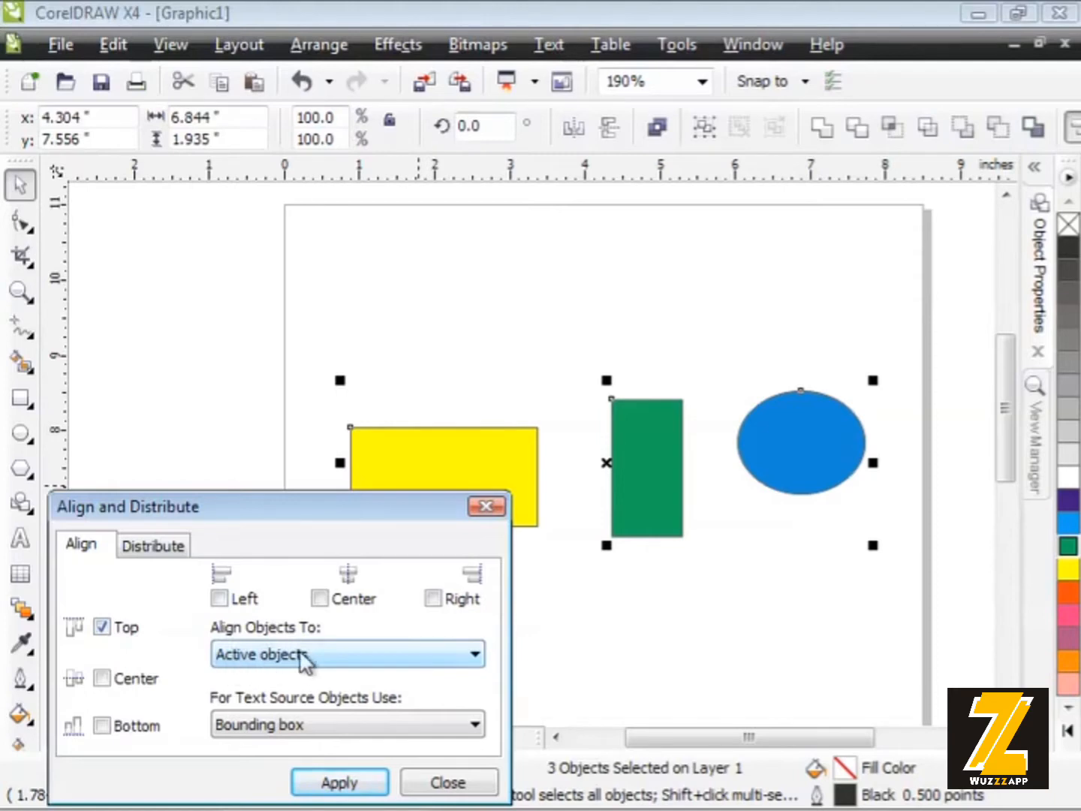
{"action": "mouse_move", "coordinate": [614, 499]}
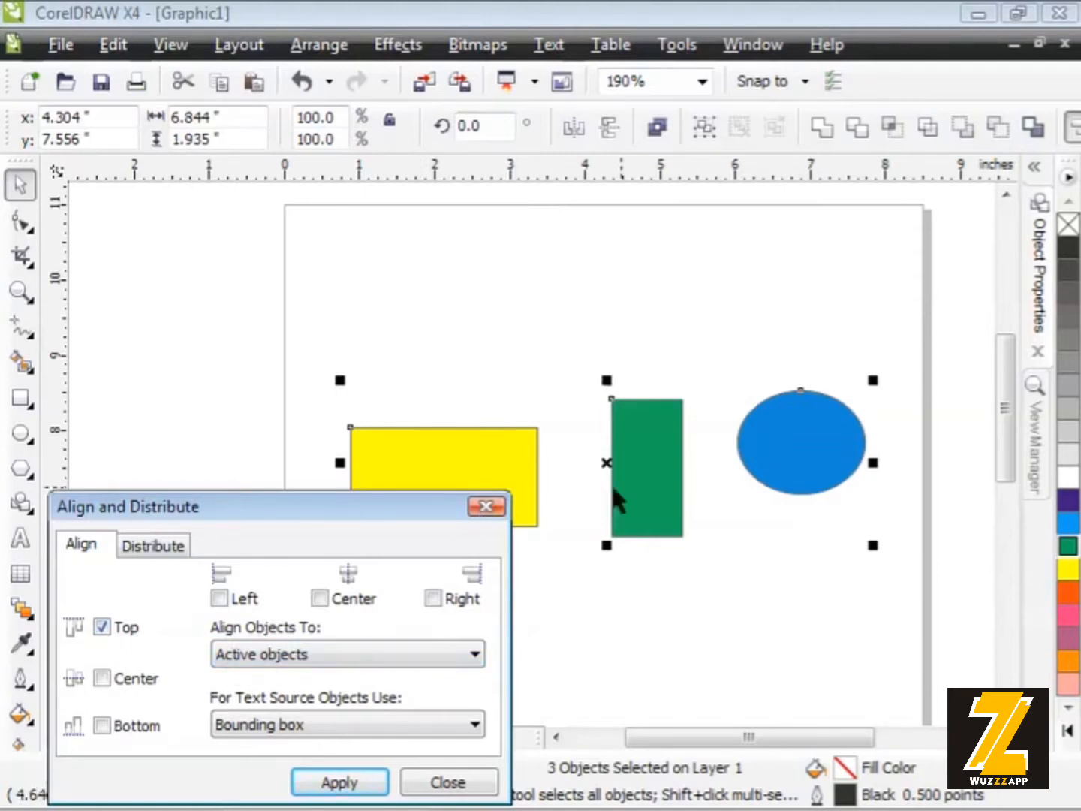
{"action": "left_click", "coordinate": [339, 782]}
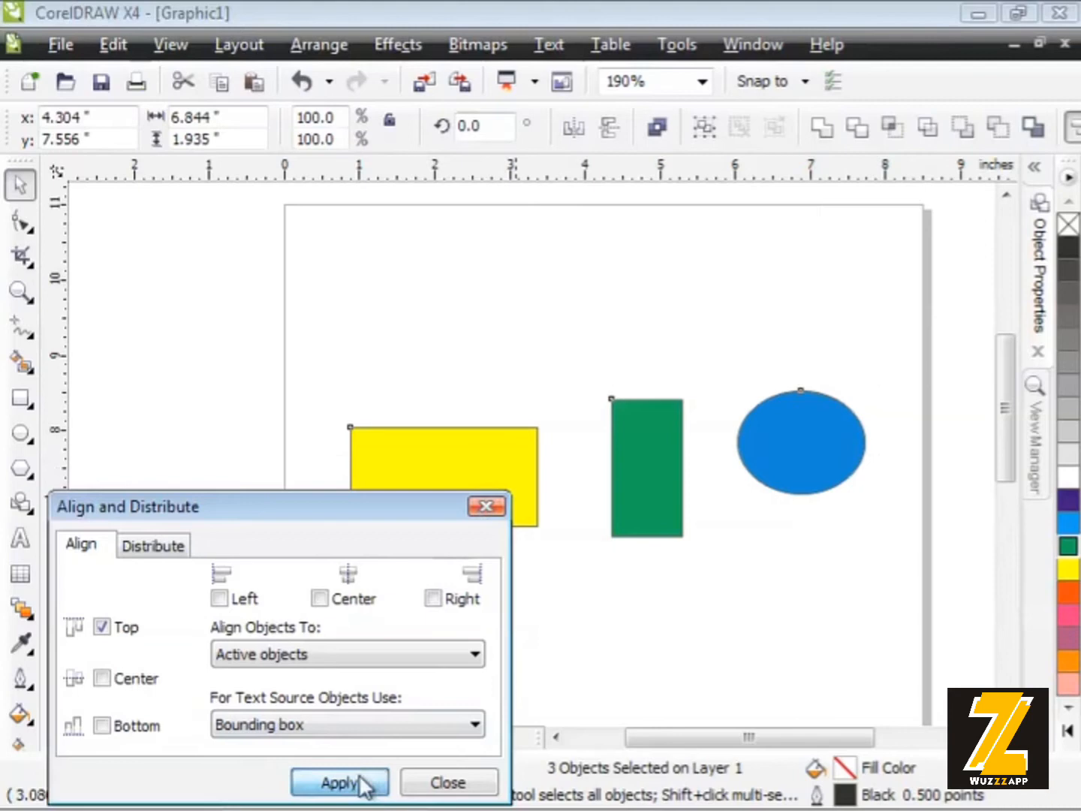
{"action": "left_click", "coordinate": [340, 782]}
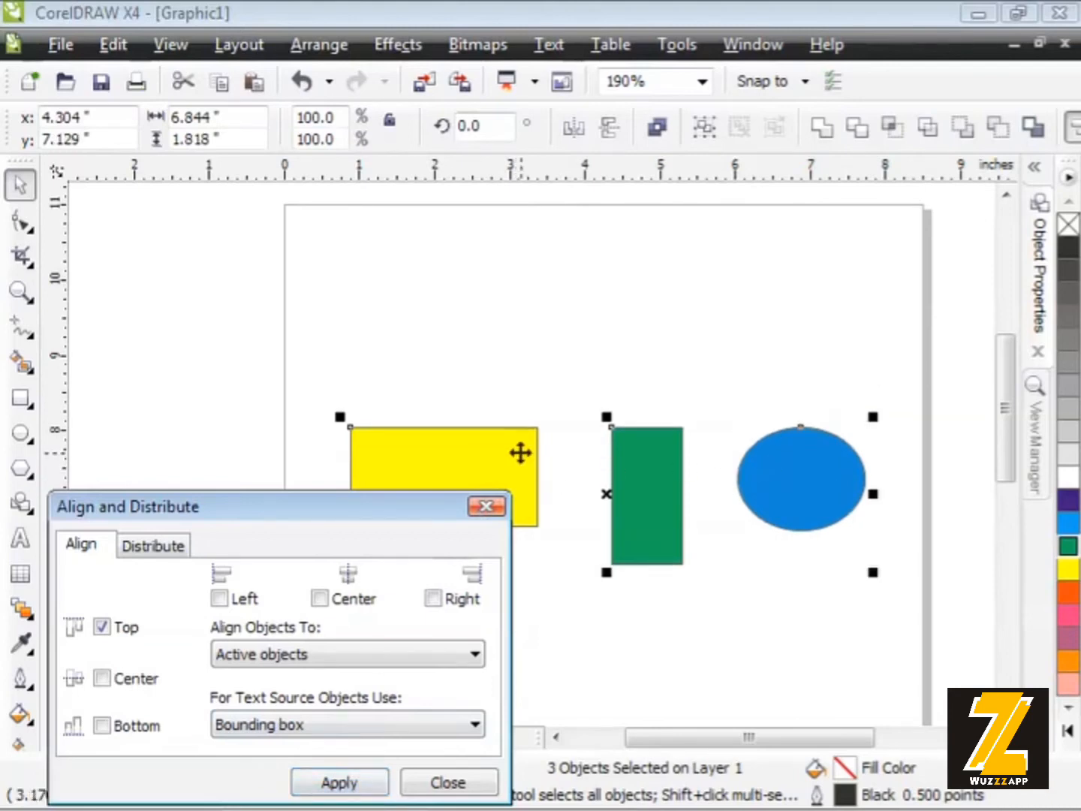
{"action": "mouse_move", "coordinate": [784, 429]}
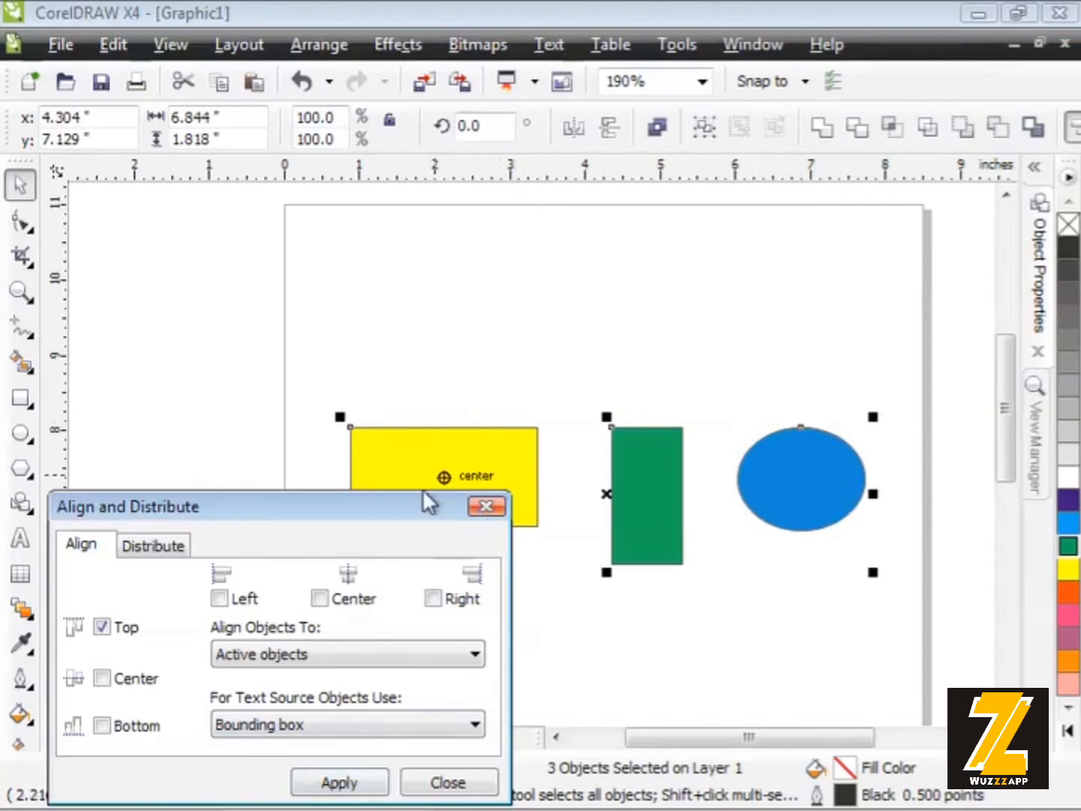
Apply both vertical and horizontal Center alignment to the three shapes.
{"action": "left_click", "coordinate": [102, 678]}
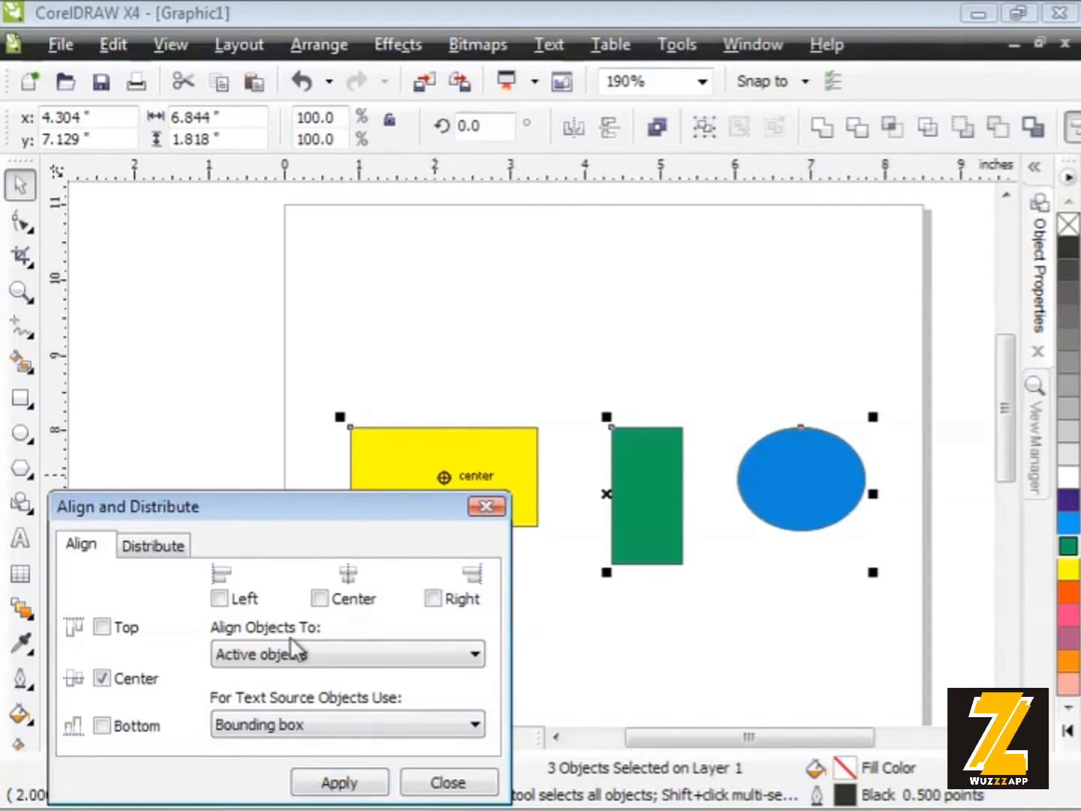
{"action": "left_click", "coordinate": [318, 597]}
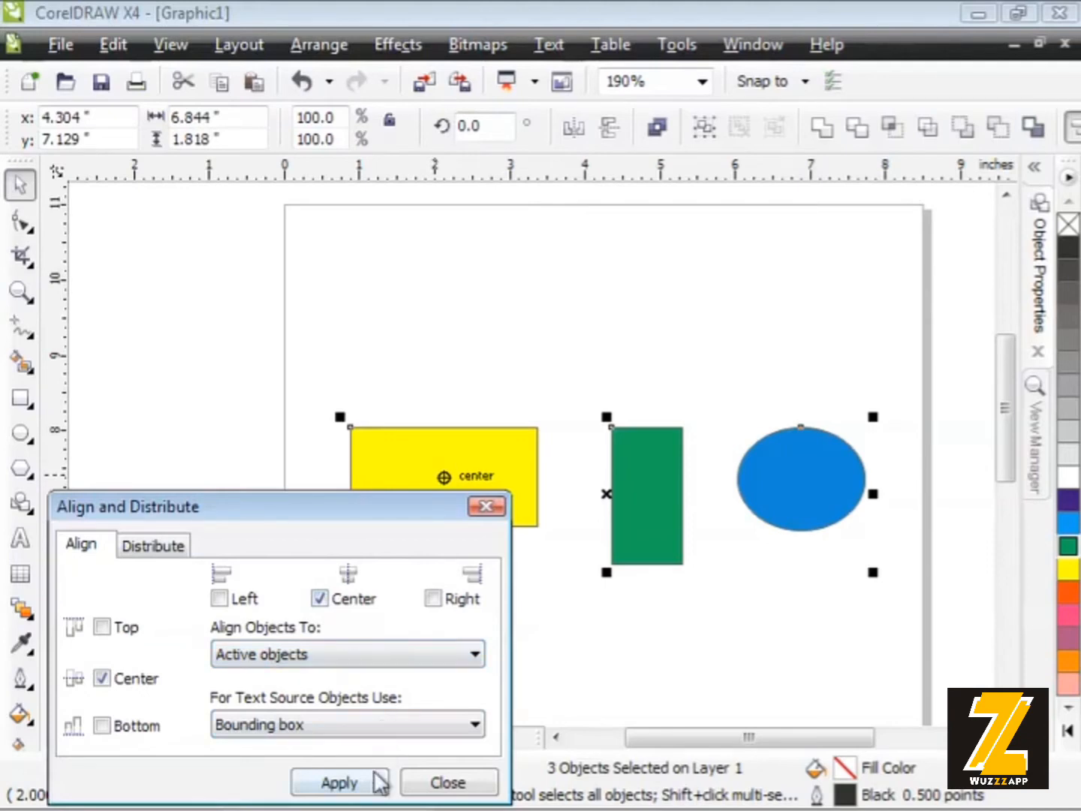
{"action": "left_click", "coordinate": [339, 782]}
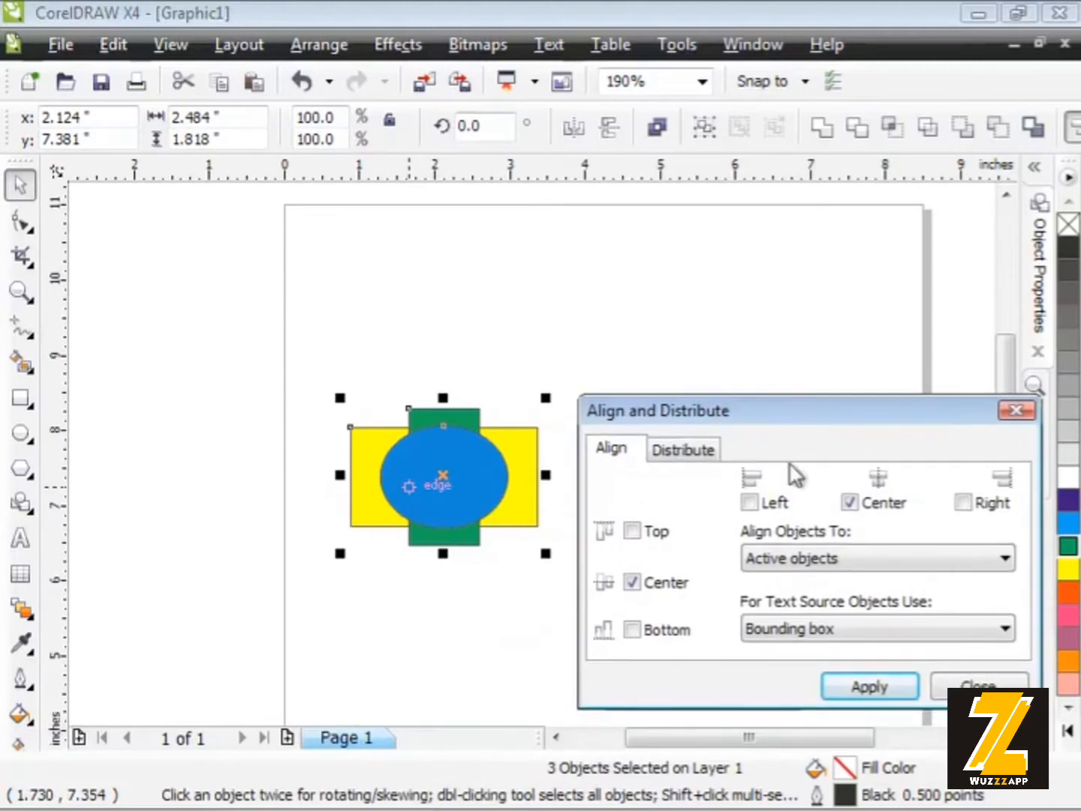
{"action": "mouse_move", "coordinate": [443, 469]}
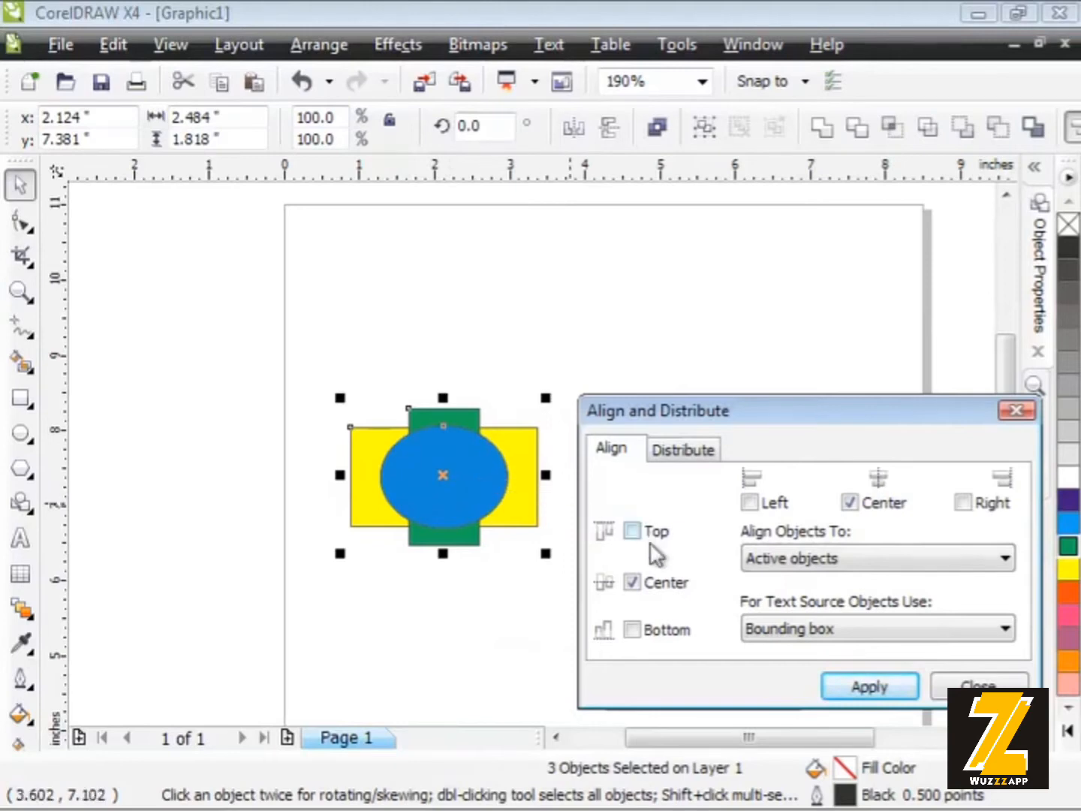
{"action": "mouse_move", "coordinate": [877, 503]}
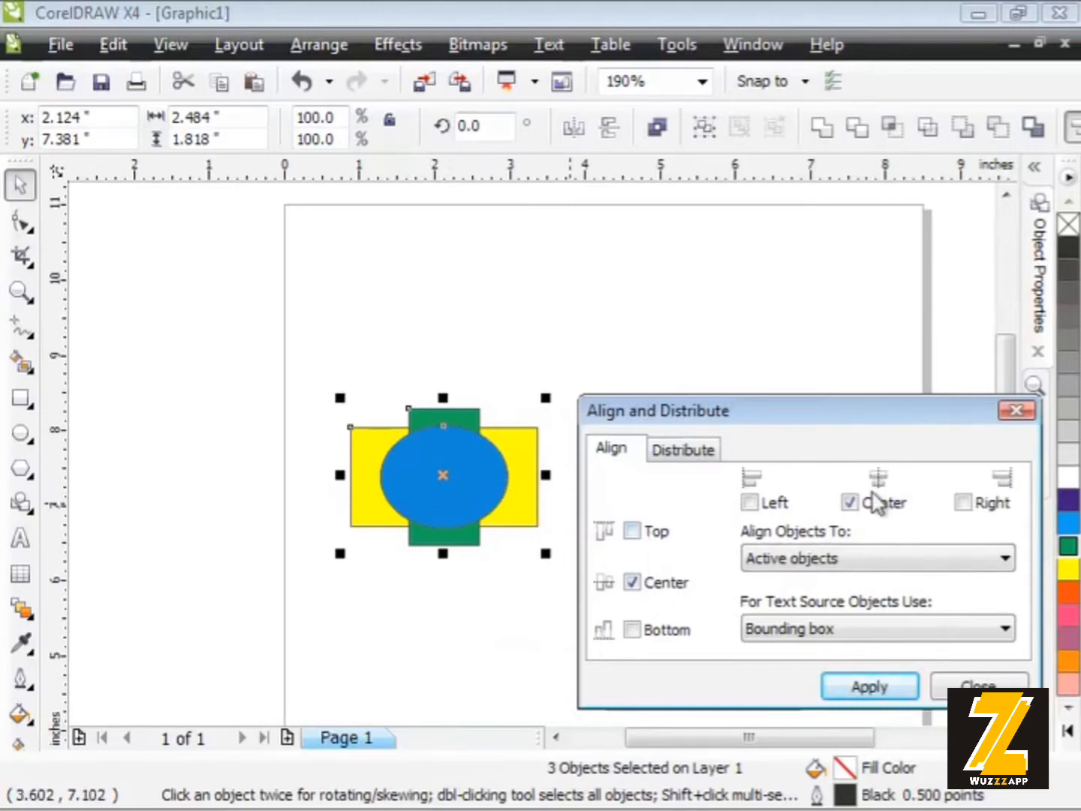
Try Right, Top, Left and Bottom options, then re-tick both Centers.
{"action": "left_click", "coordinate": [963, 502]}
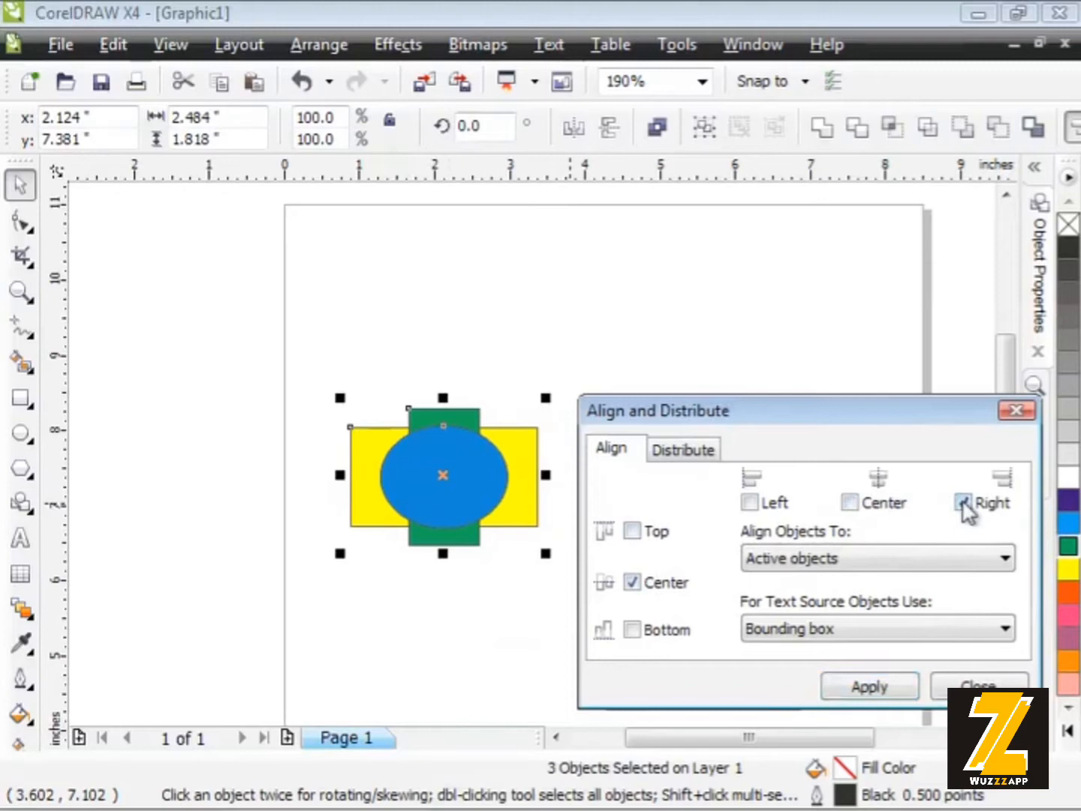
{"action": "left_click", "coordinate": [632, 531]}
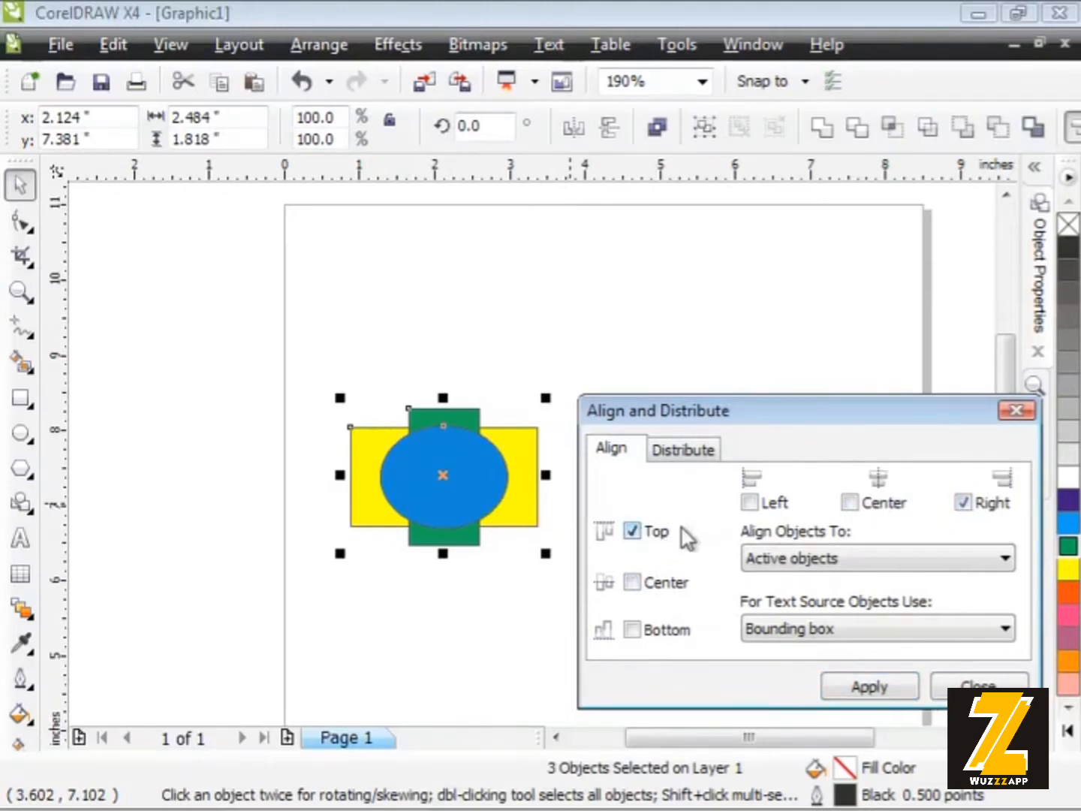
{"action": "left_click", "coordinate": [749, 502]}
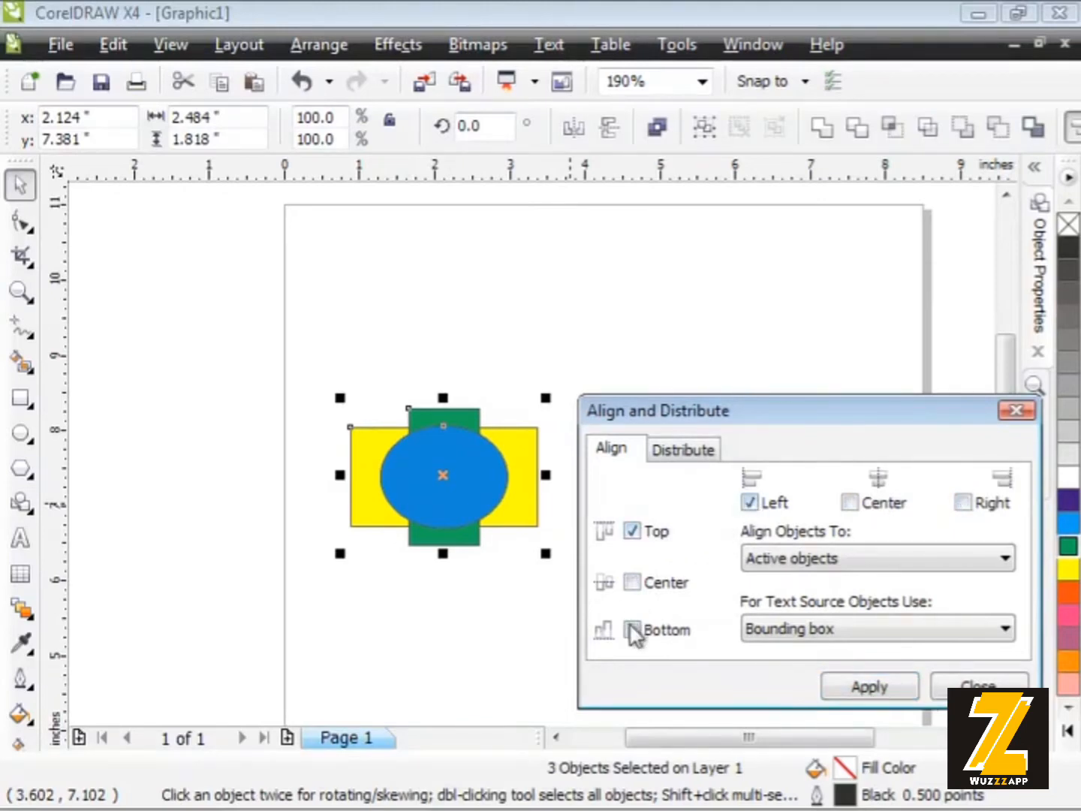
{"action": "left_click", "coordinate": [633, 629]}
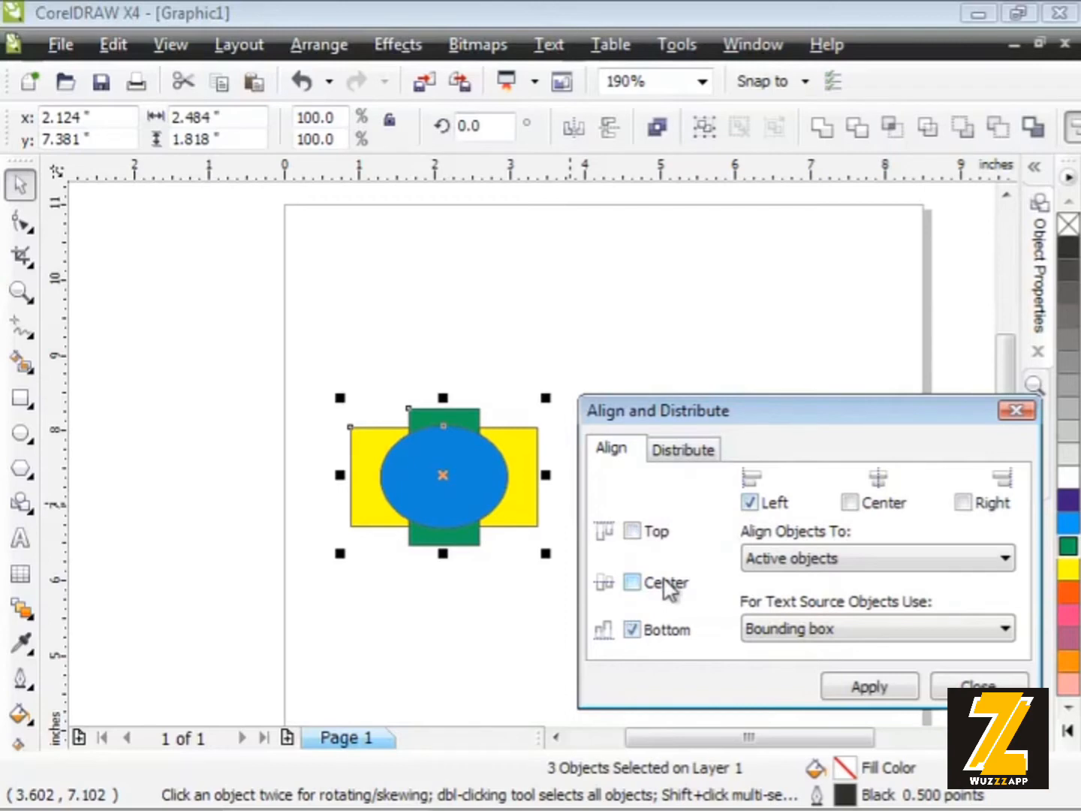
{"action": "left_click", "coordinate": [631, 582]}
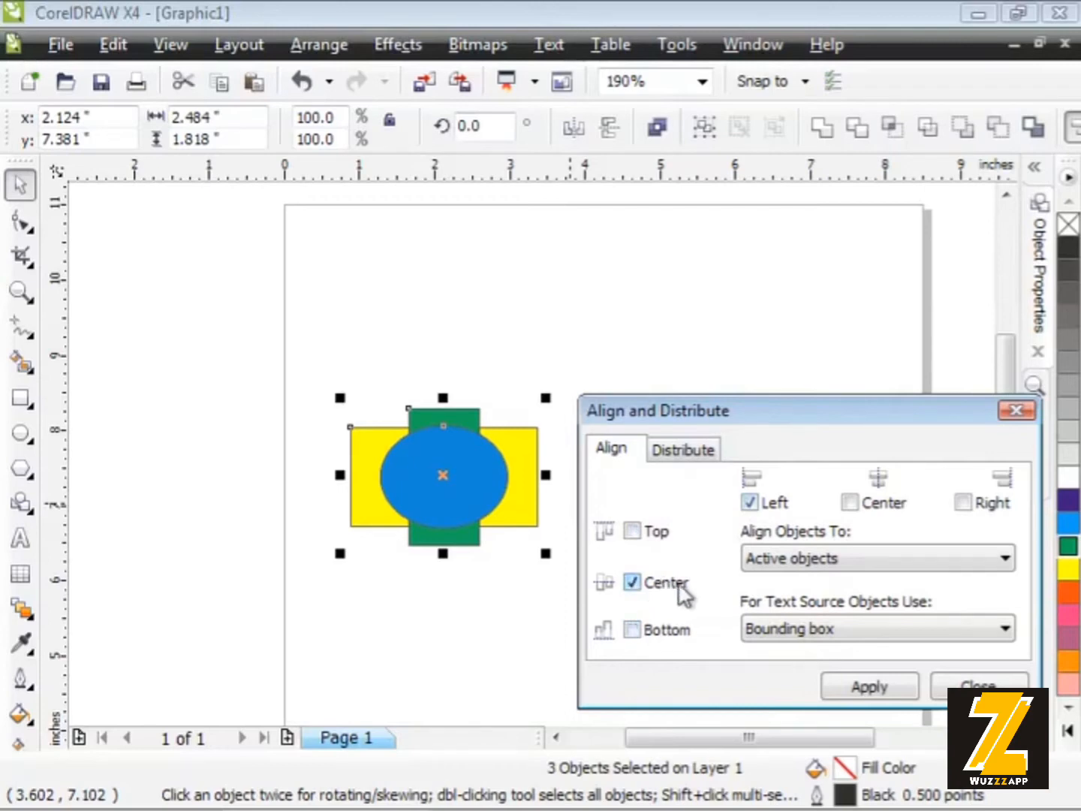
{"action": "left_click", "coordinate": [850, 501]}
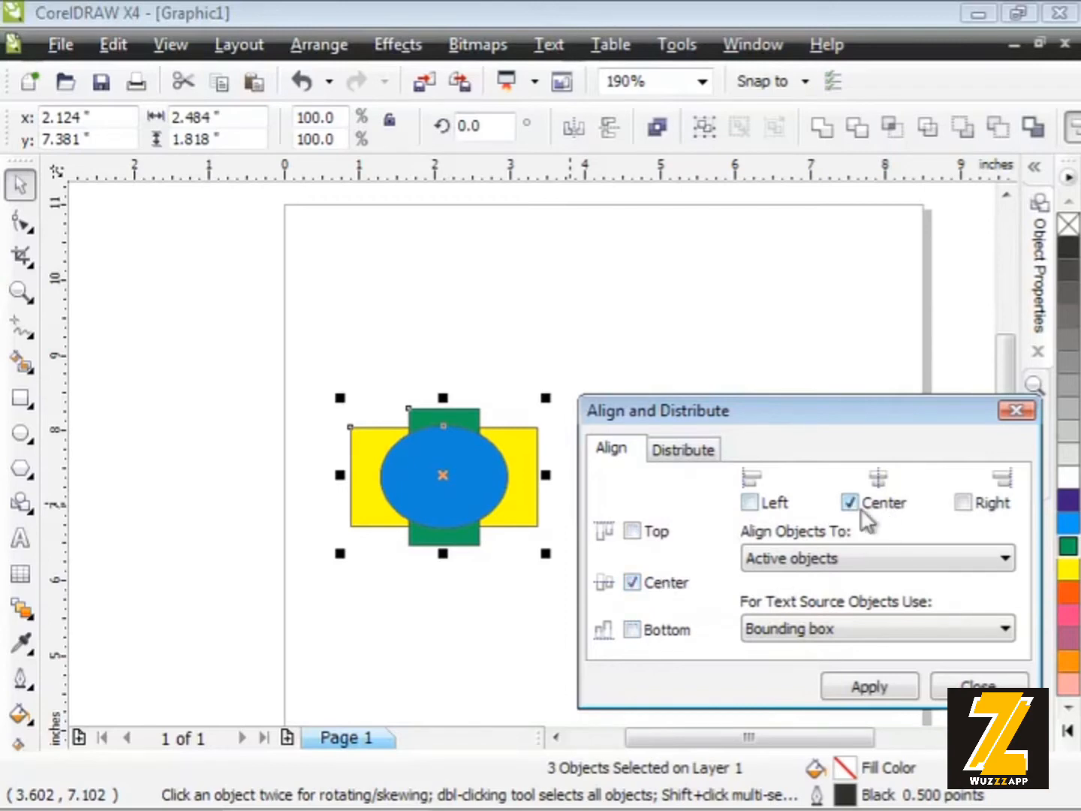
{"action": "mouse_move", "coordinate": [852, 558]}
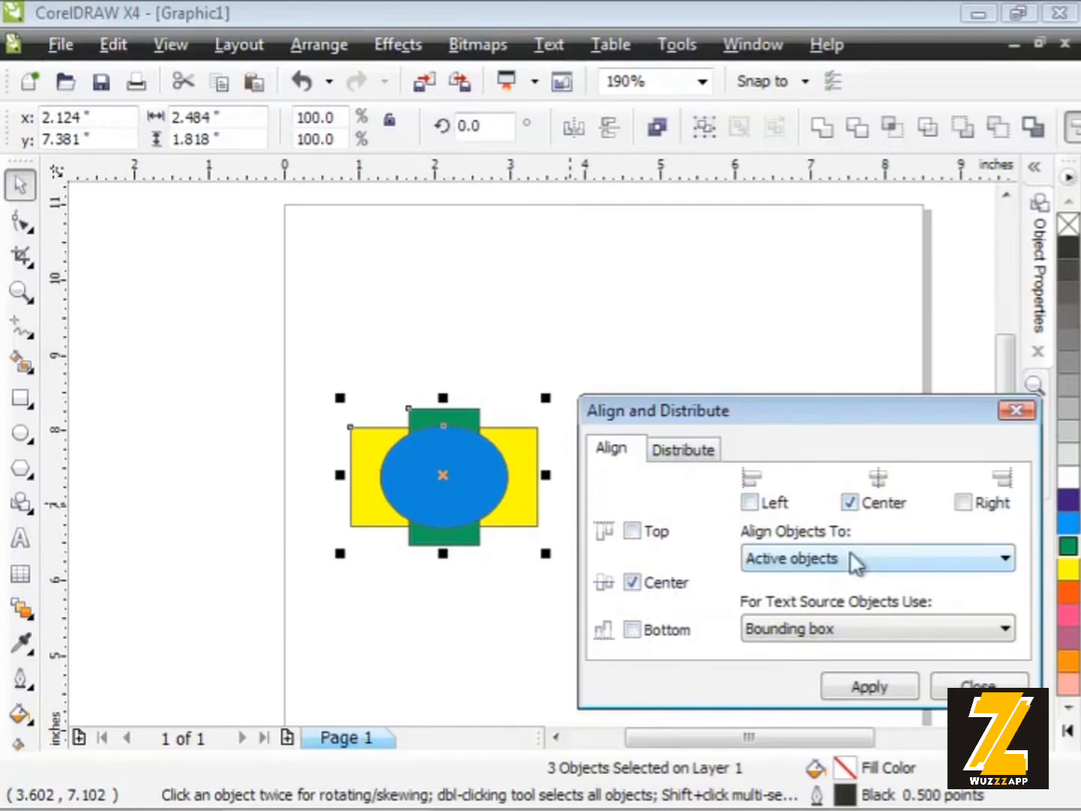
Align the shapes to the Center of page, then show the Distribute options.
{"action": "left_click", "coordinate": [1005, 557]}
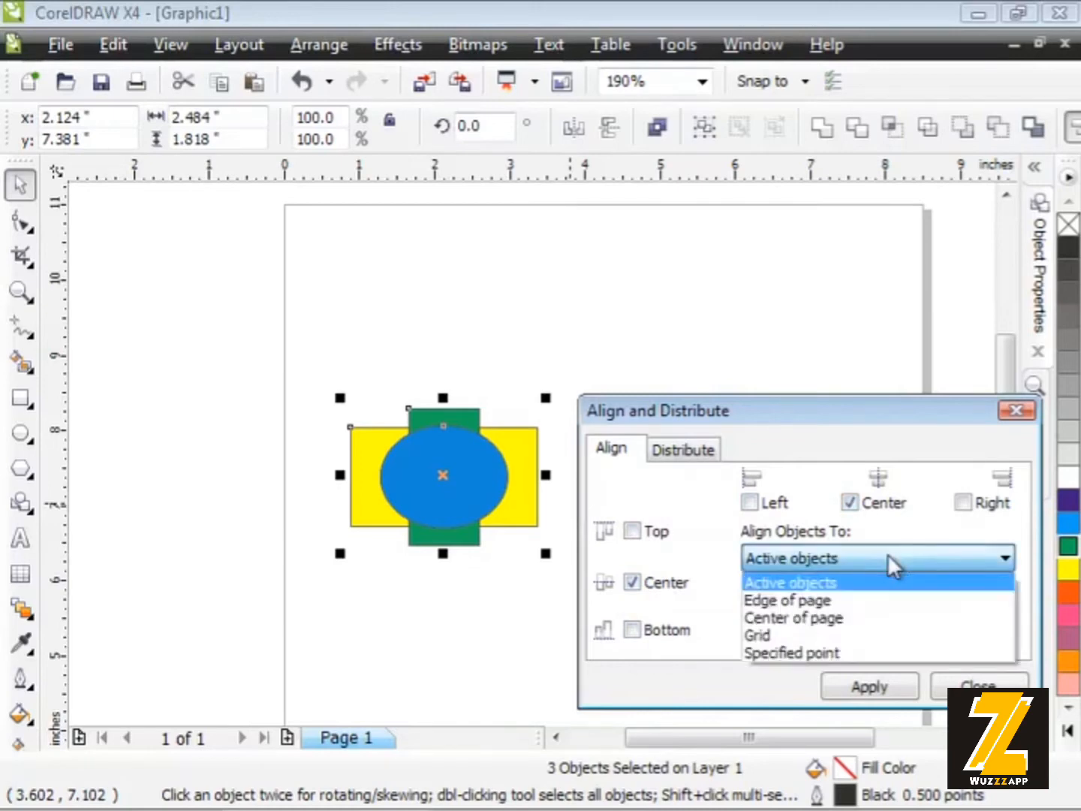
{"action": "mouse_move", "coordinate": [882, 600]}
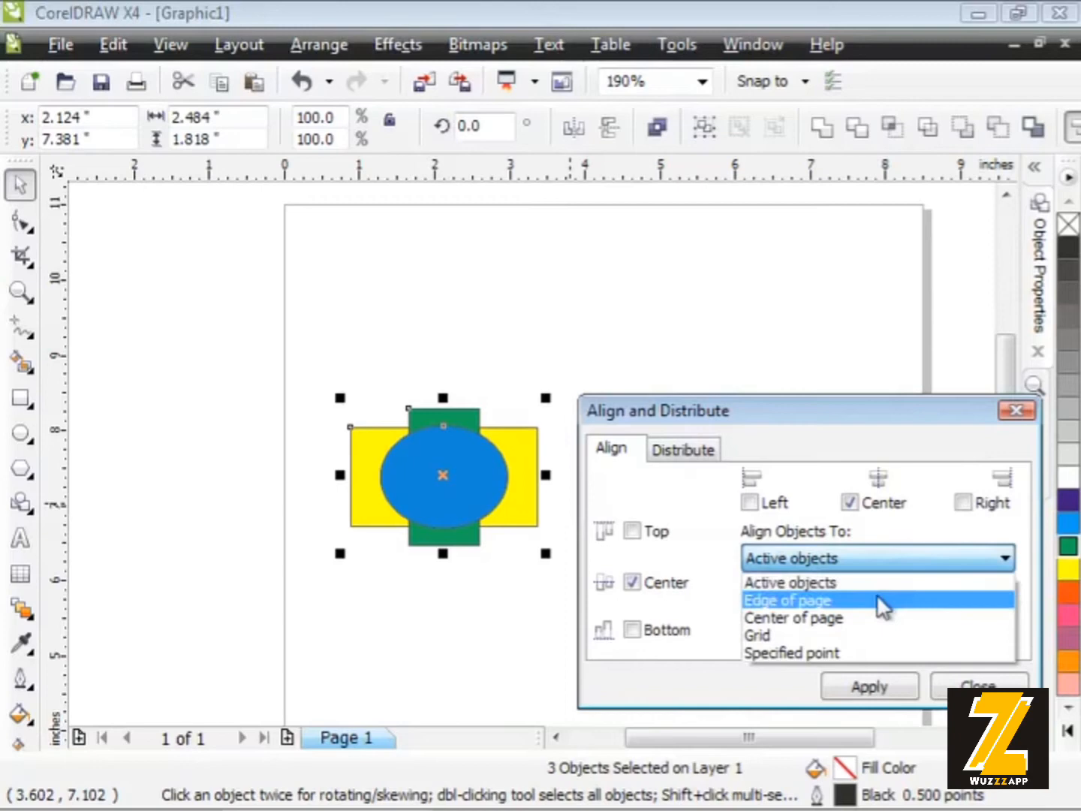
{"action": "mouse_move", "coordinate": [878, 617]}
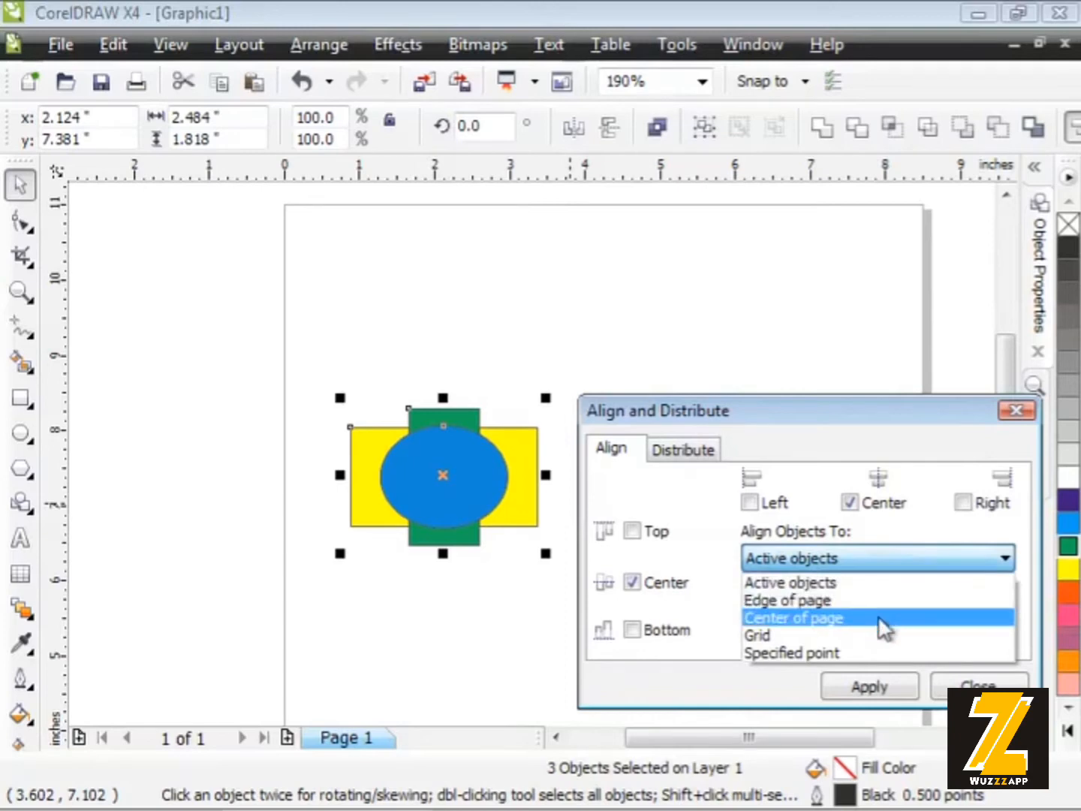
{"action": "mouse_move", "coordinate": [878, 653]}
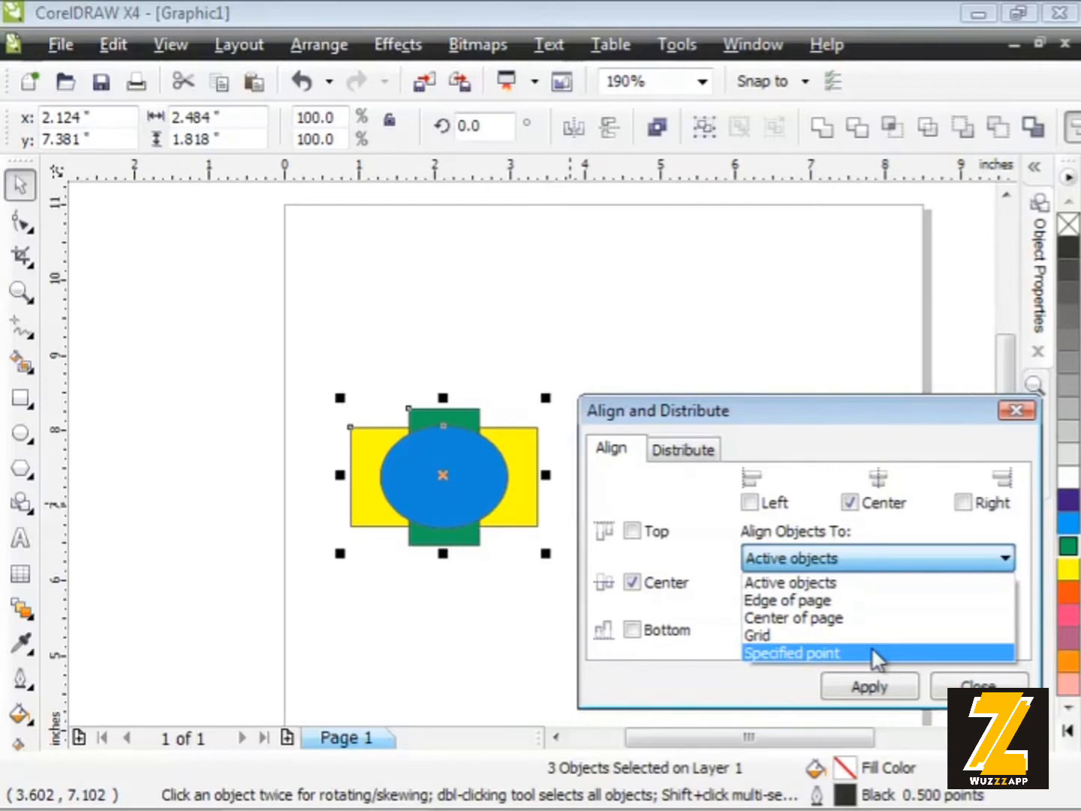
{"action": "left_click", "coordinate": [793, 618]}
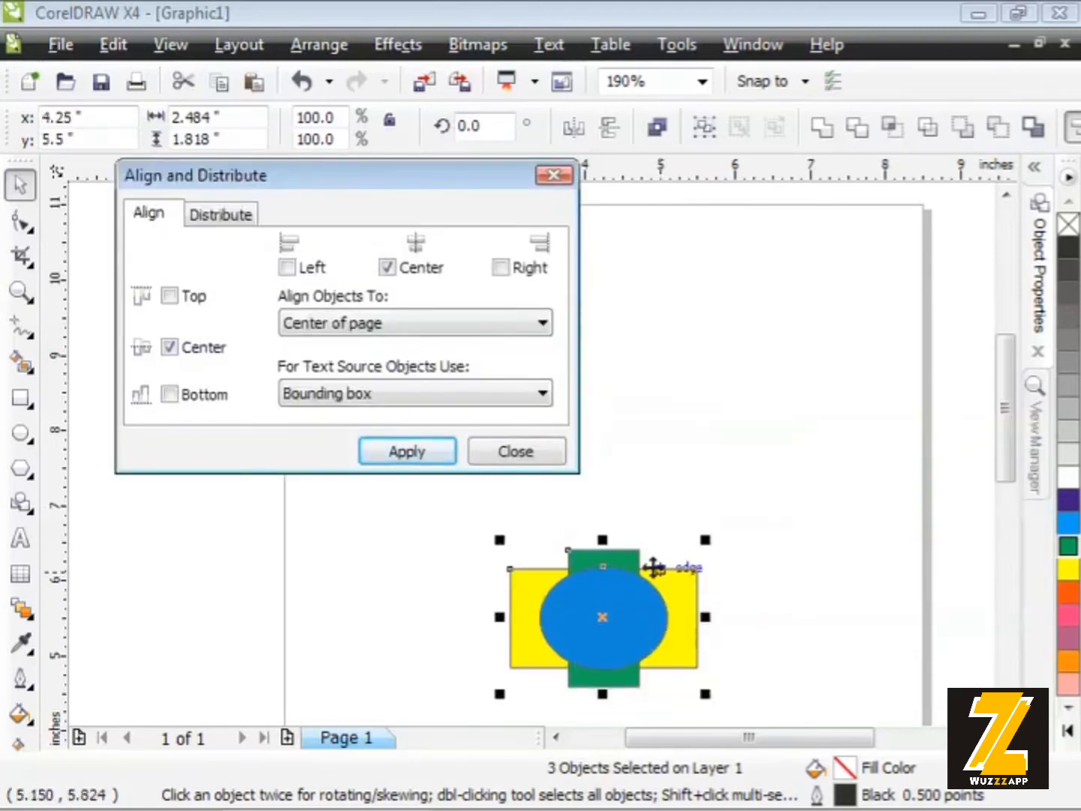
{"action": "mouse_move", "coordinate": [653, 616]}
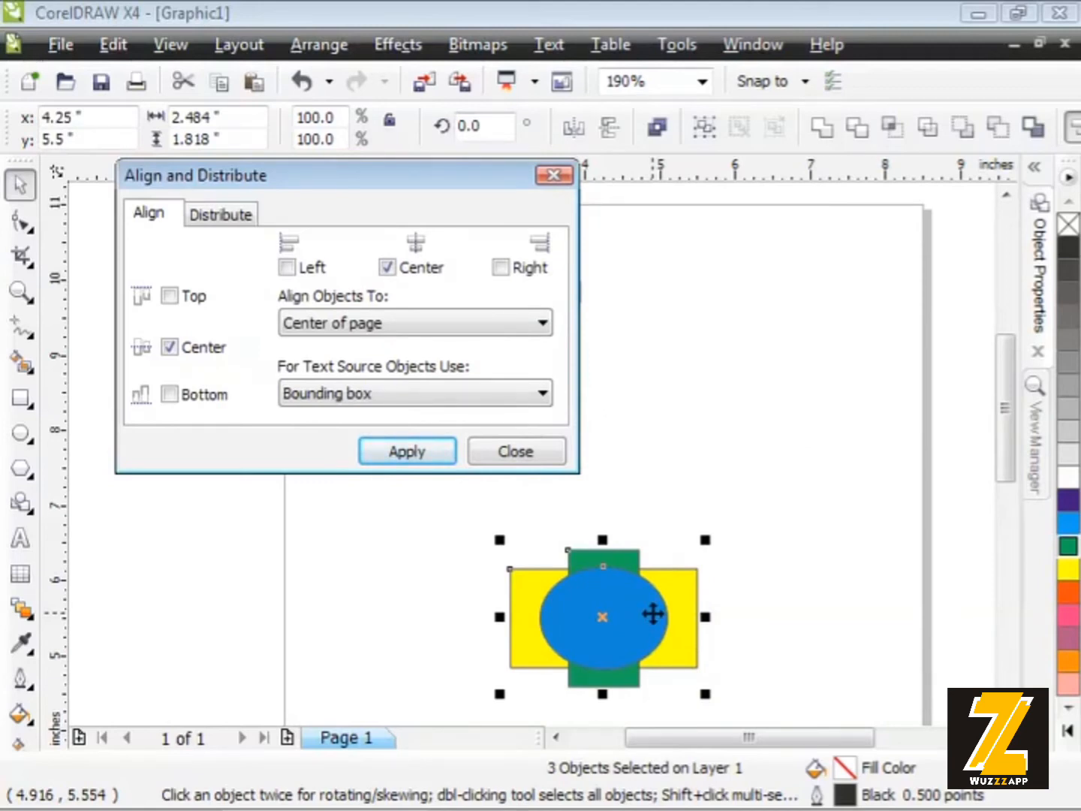
{"action": "mouse_move", "coordinate": [621, 449]}
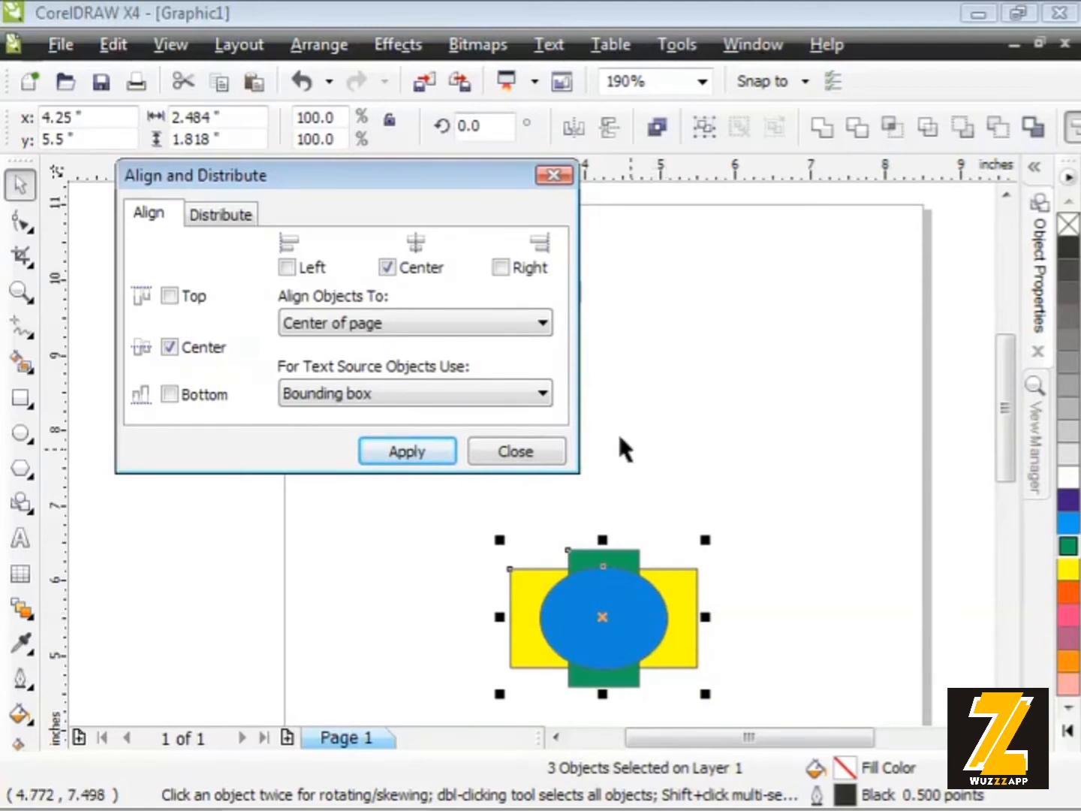
{"action": "left_click", "coordinate": [220, 214]}
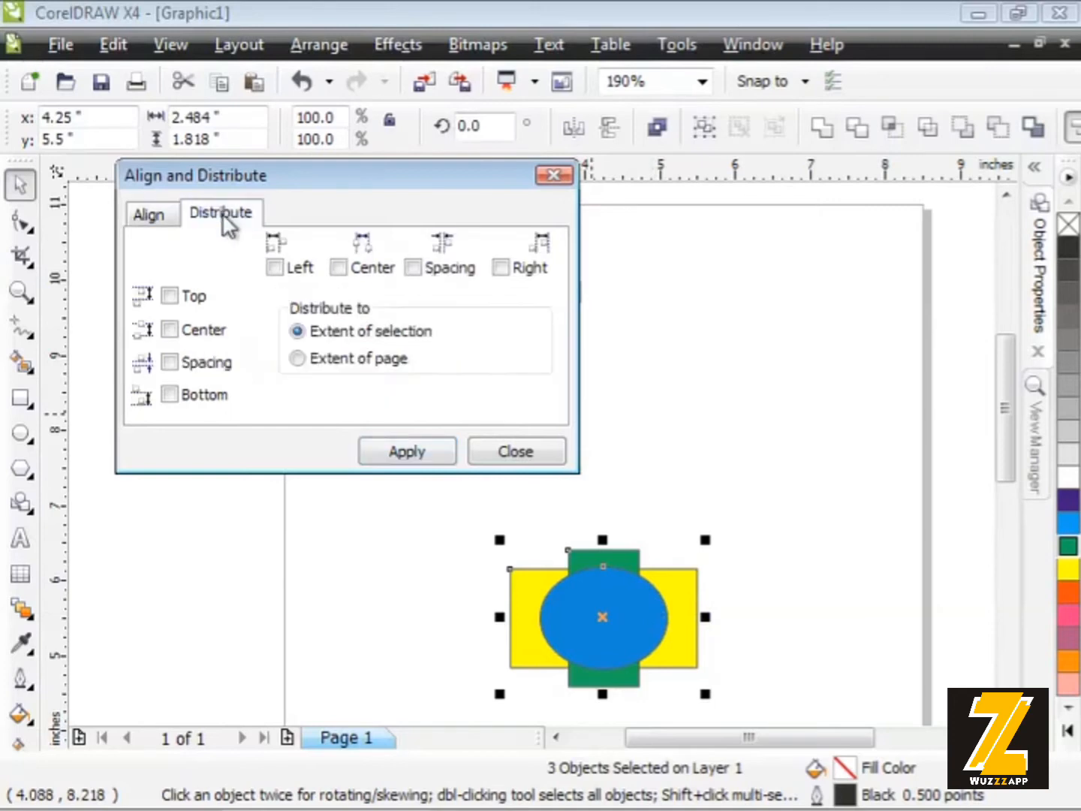
{"action": "mouse_move", "coordinate": [568, 481]}
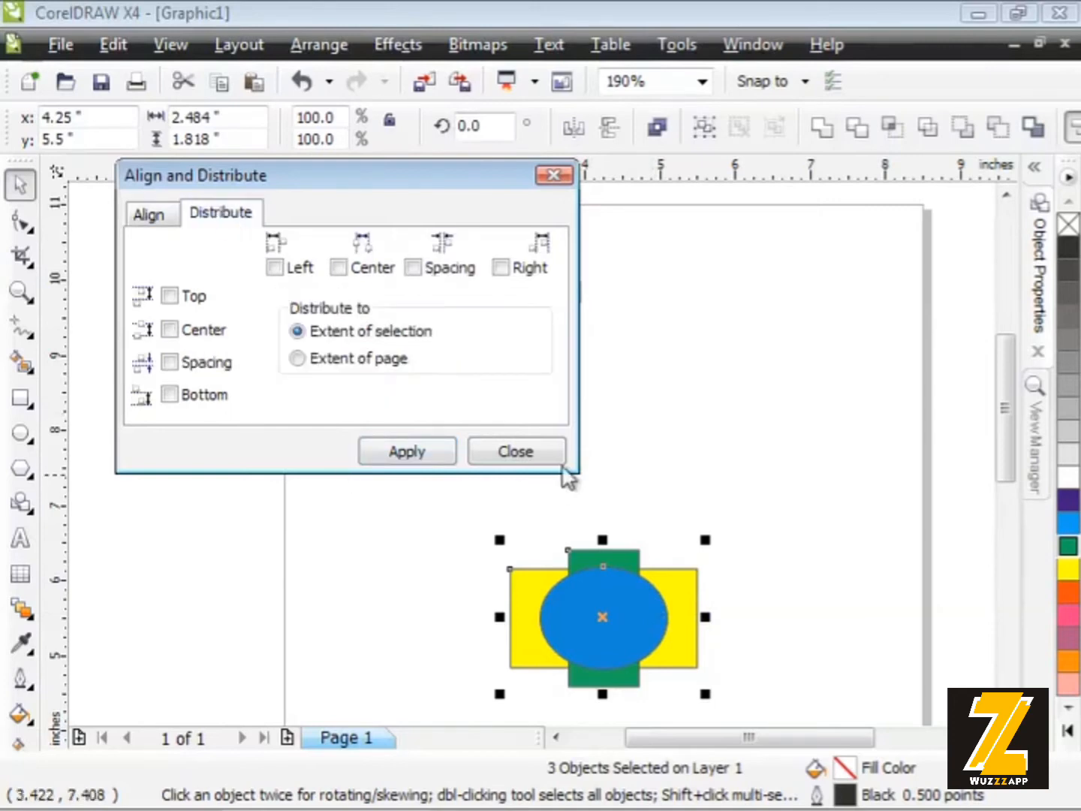
{"action": "left_click", "coordinate": [516, 451]}
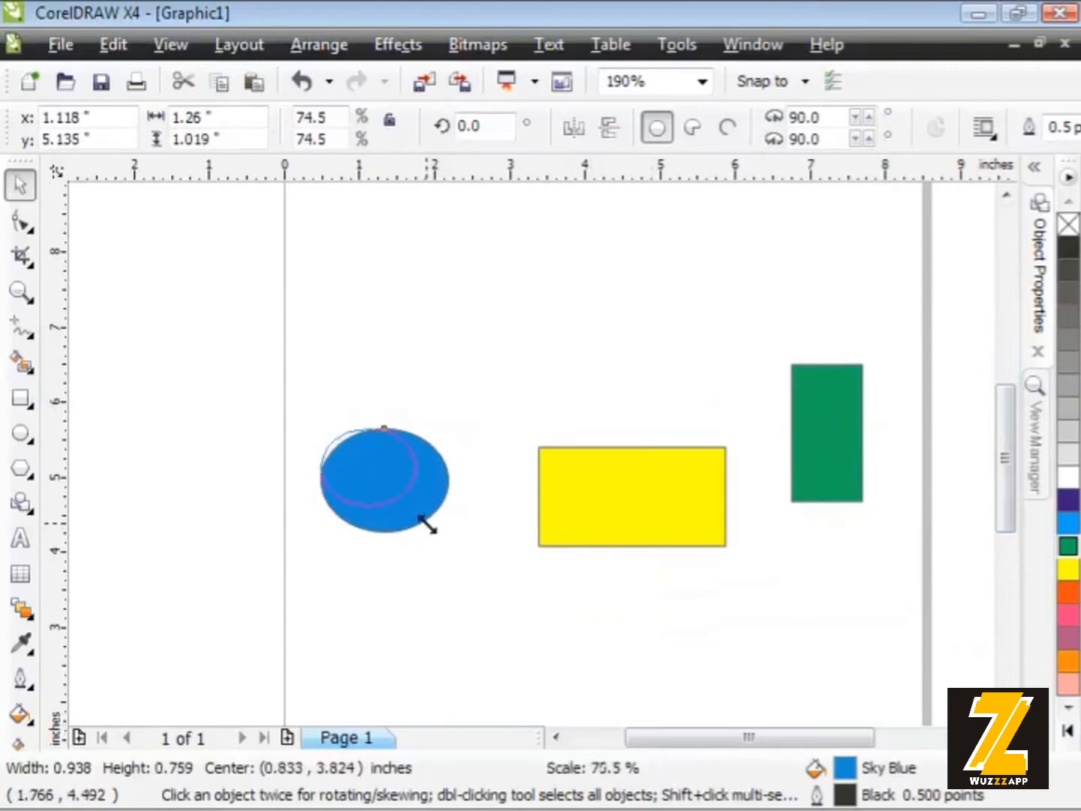
Select the yellow and green rectangles and reposition them beside the new square.
{"action": "left_click", "coordinate": [663, 478]}
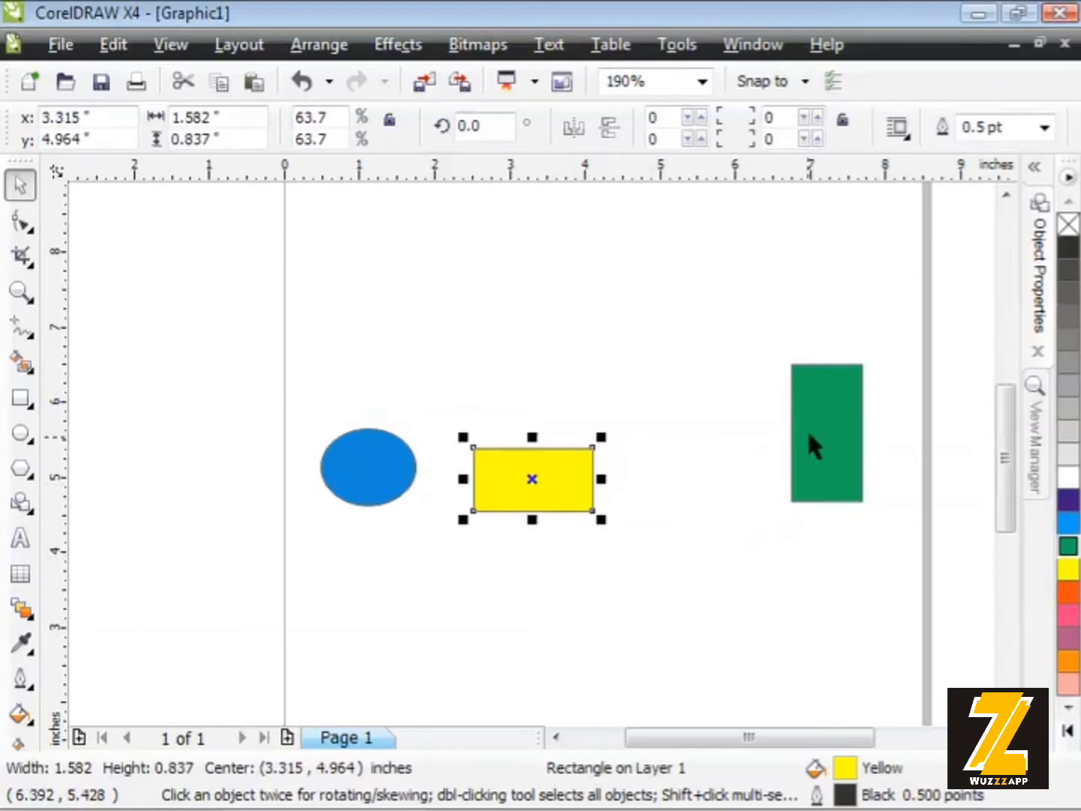
{"action": "left_click", "coordinate": [825, 432]}
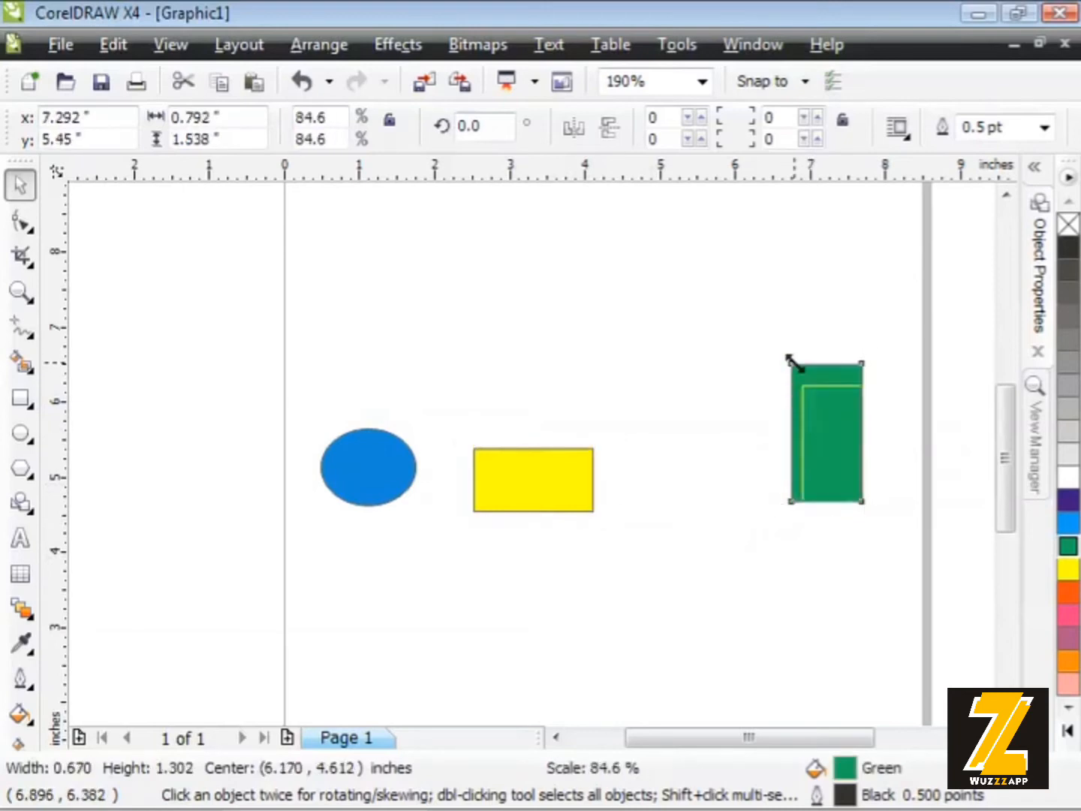
{"action": "left_click", "coordinate": [532, 479]}
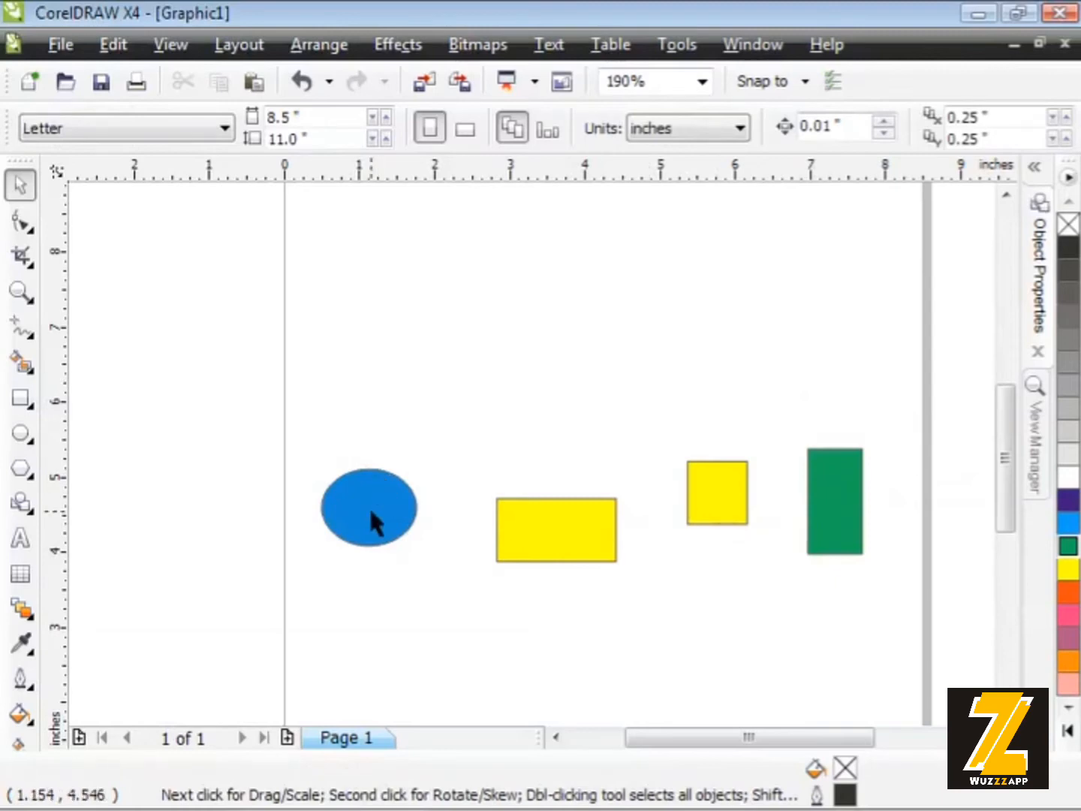
{"action": "mouse_move", "coordinate": [682, 529]}
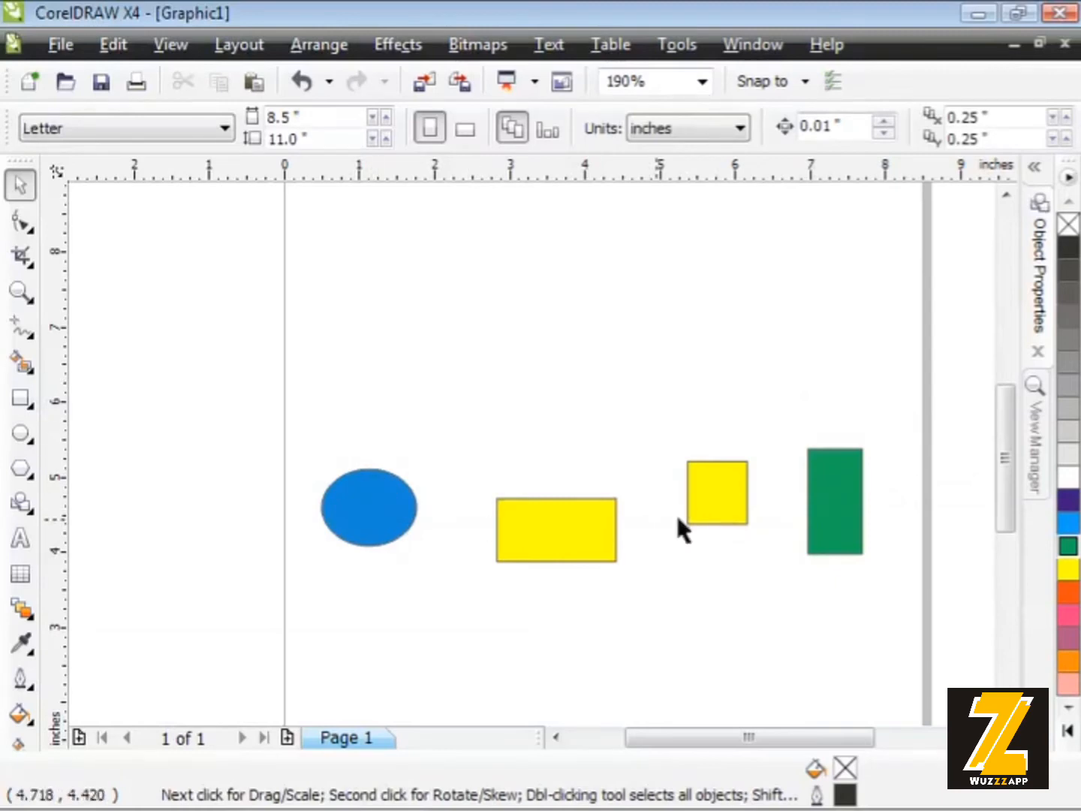
{"action": "mouse_move", "coordinate": [368, 529]}
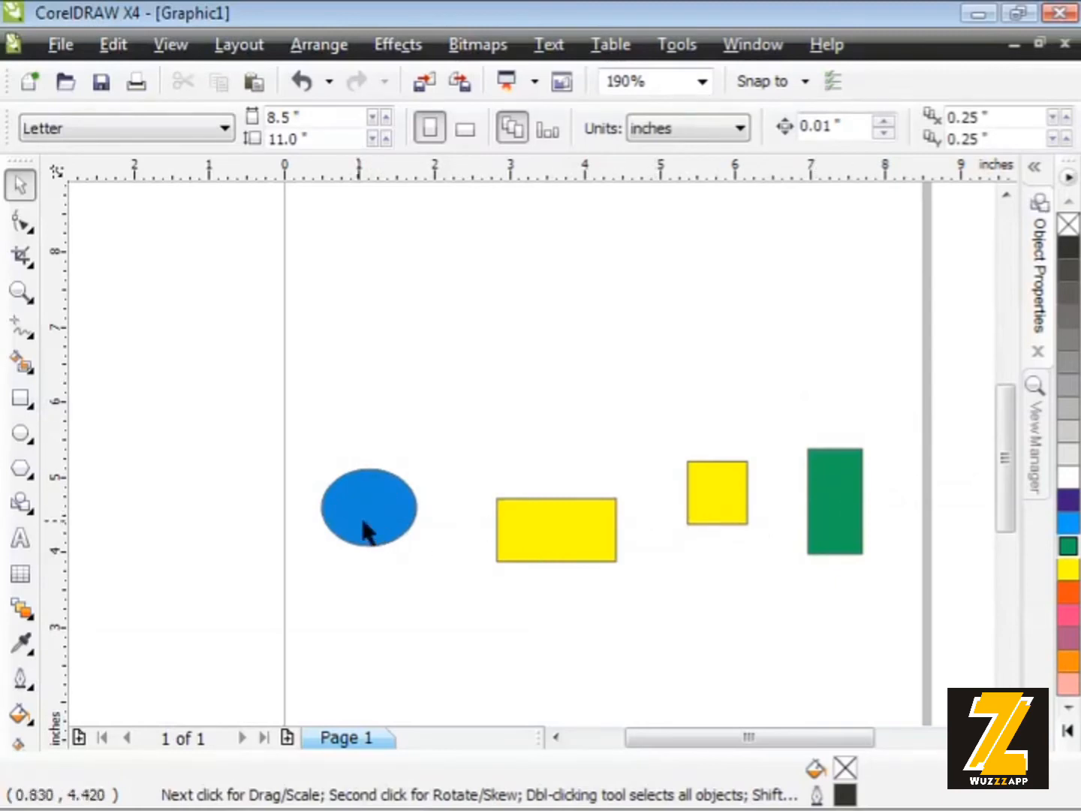
{"action": "mouse_move", "coordinate": [229, 437]}
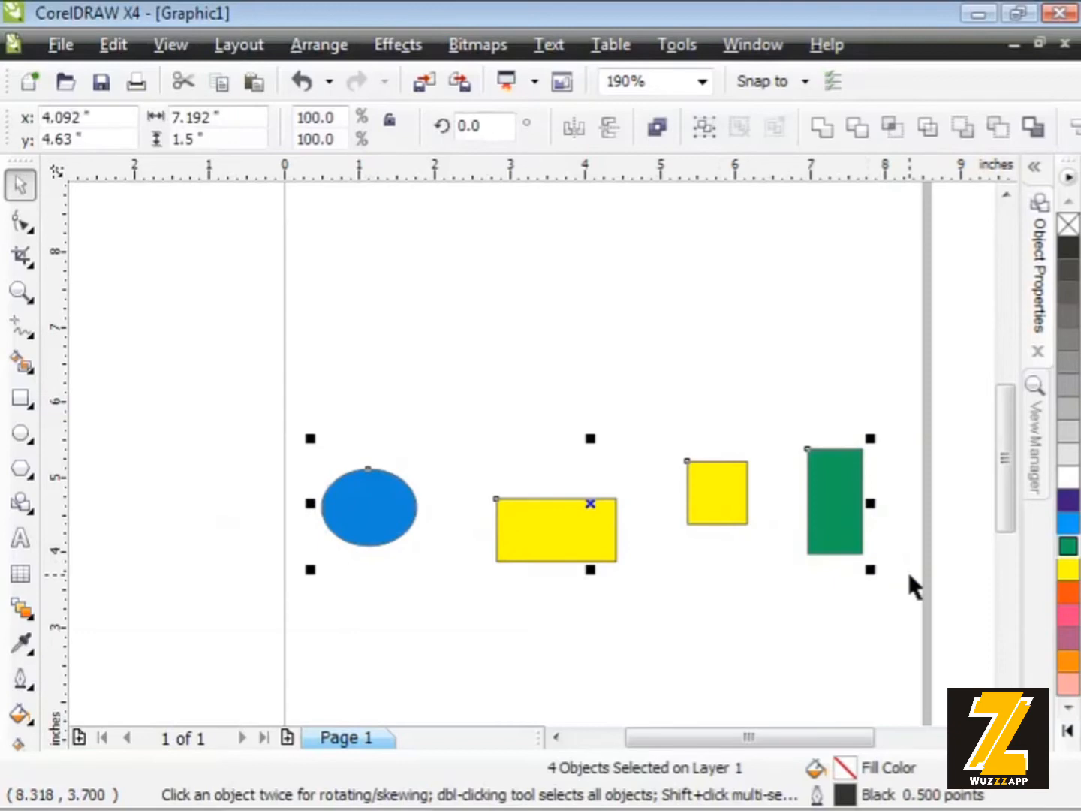
{"action": "mouse_move", "coordinate": [908, 582]}
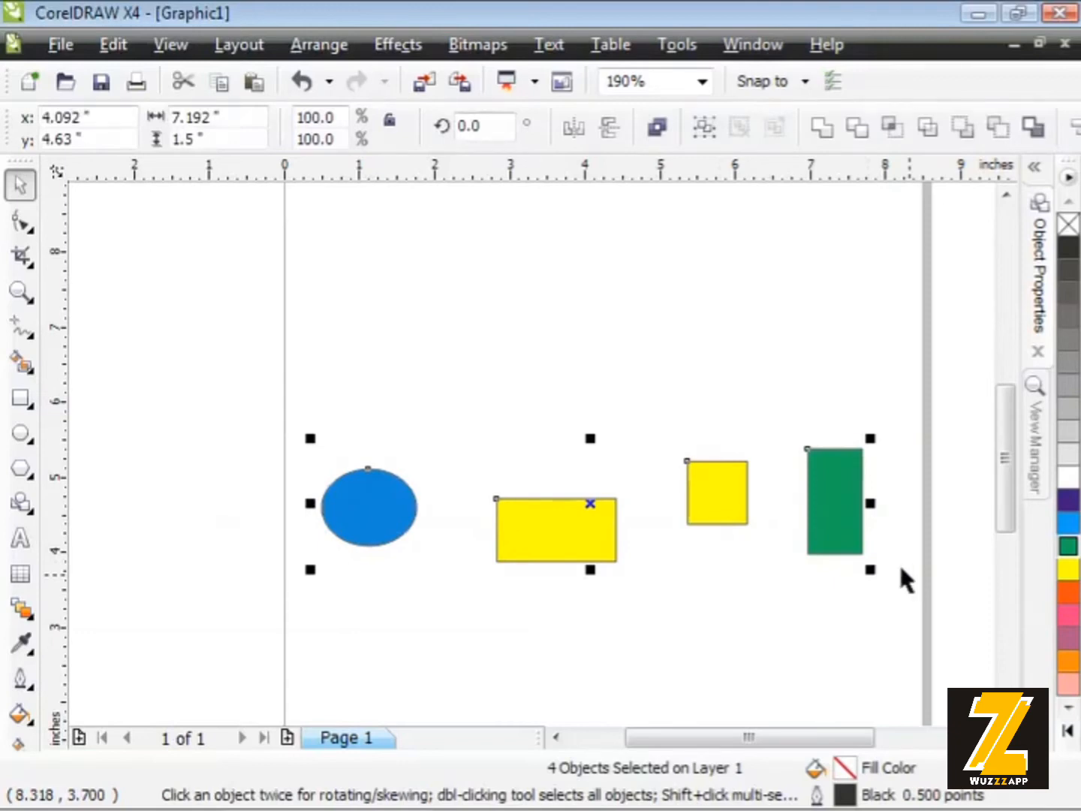
Align all four shapes along a shared horizontal Center via Align and Distribute.
{"action": "left_click", "coordinate": [318, 45]}
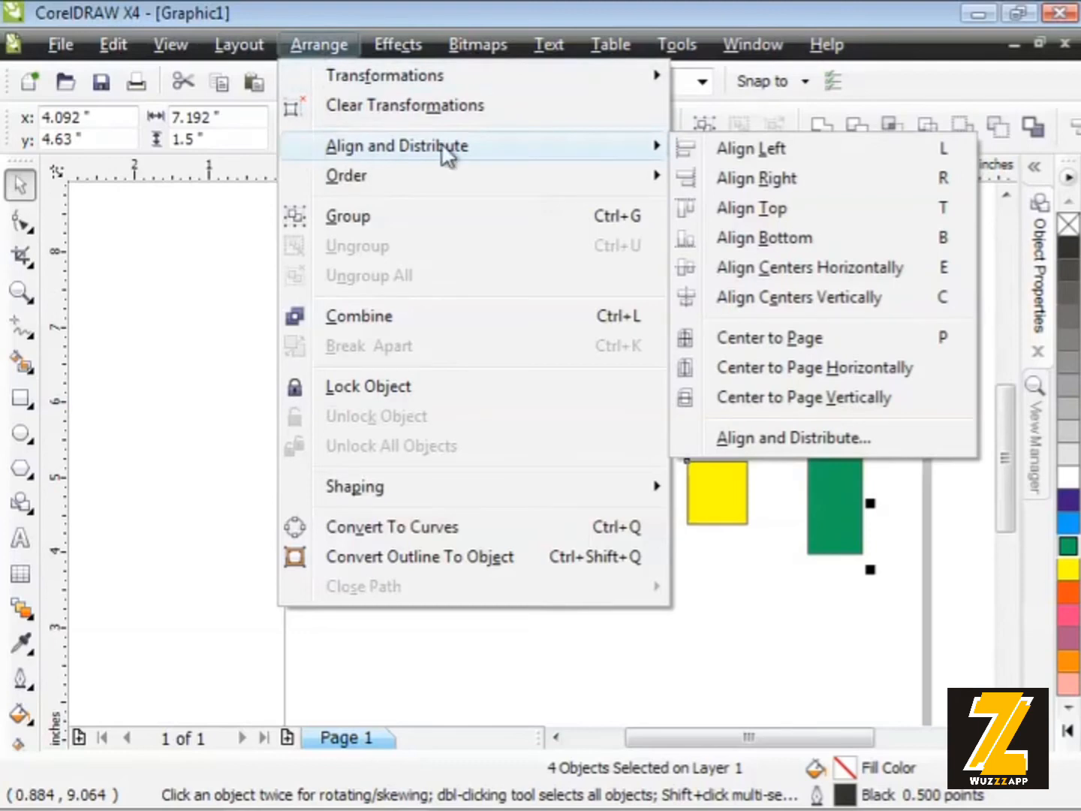
{"action": "mouse_move", "coordinate": [810, 437]}
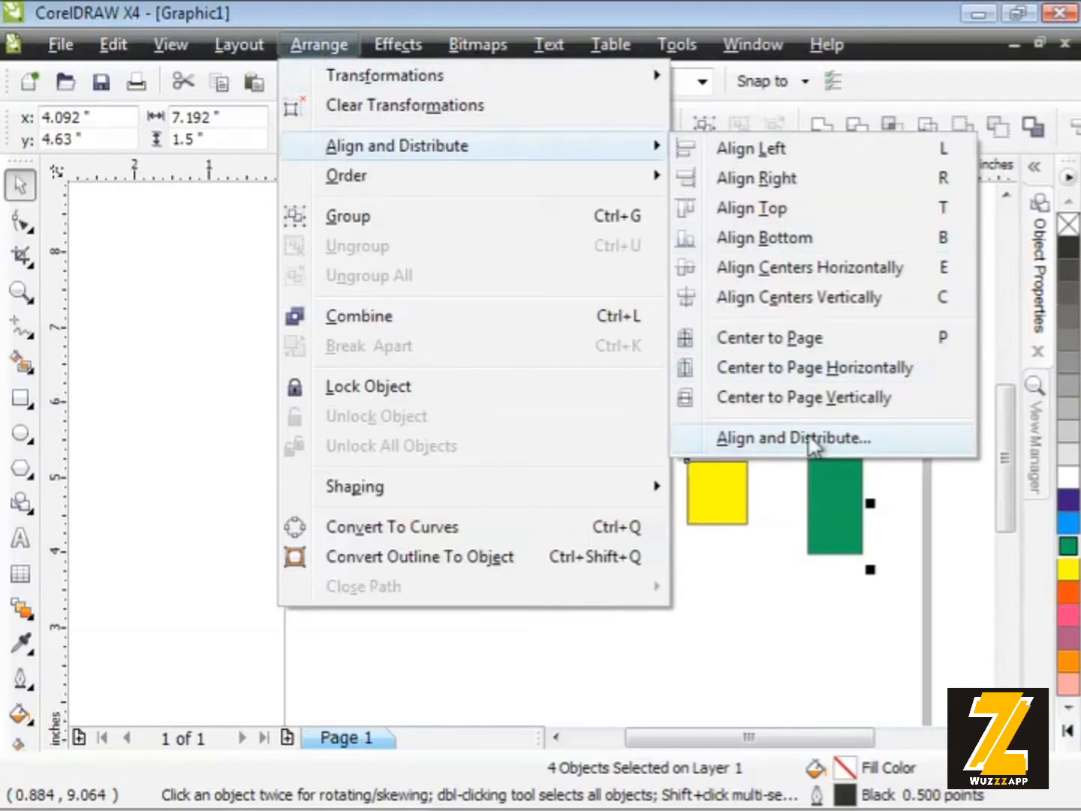
{"action": "left_click", "coordinate": [793, 437]}
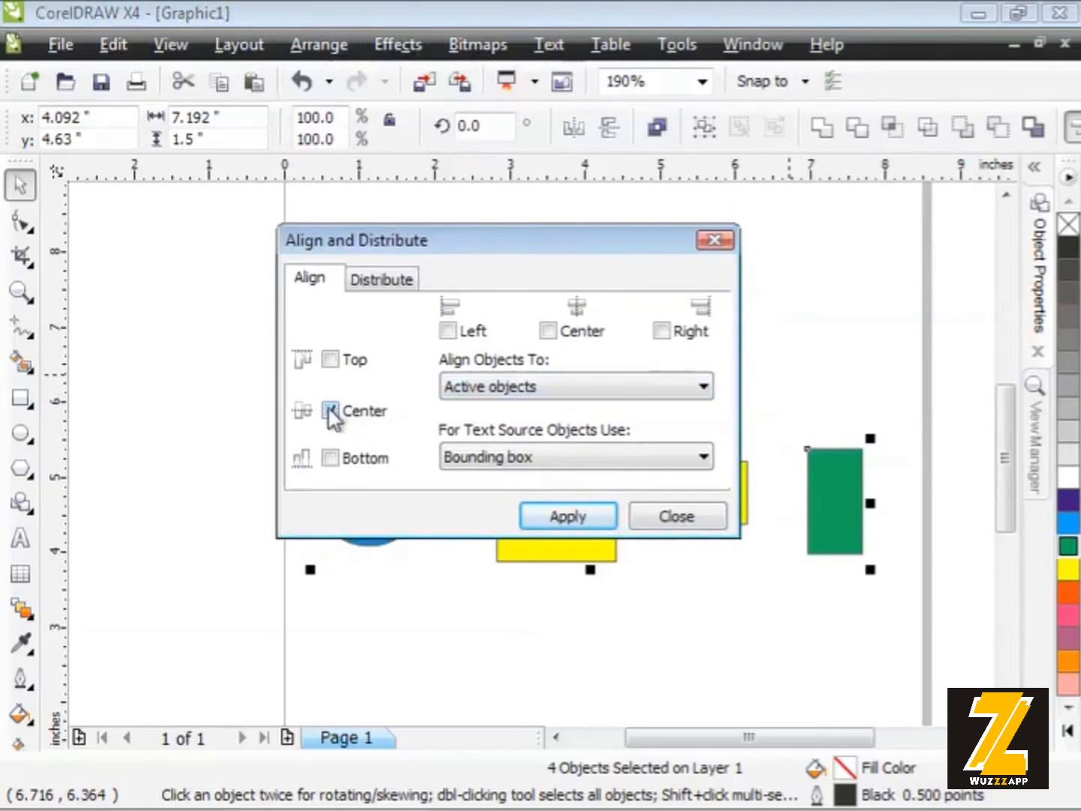
{"action": "left_click", "coordinate": [329, 409]}
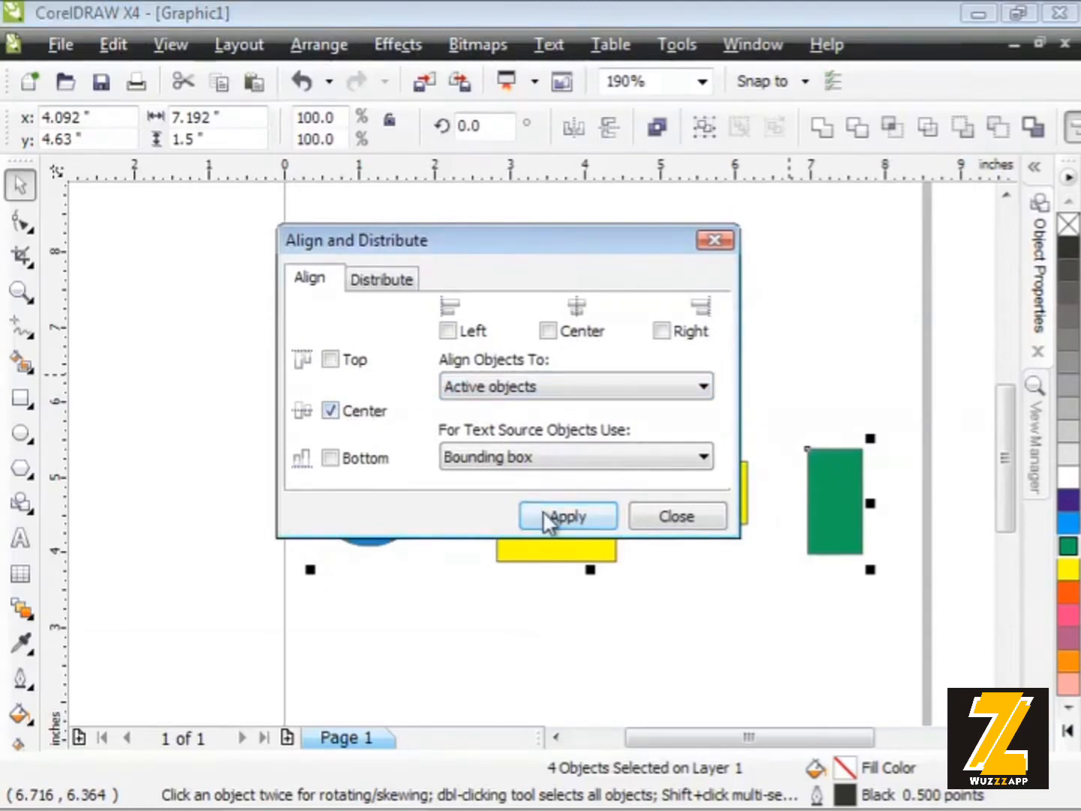
{"action": "left_click", "coordinate": [566, 516]}
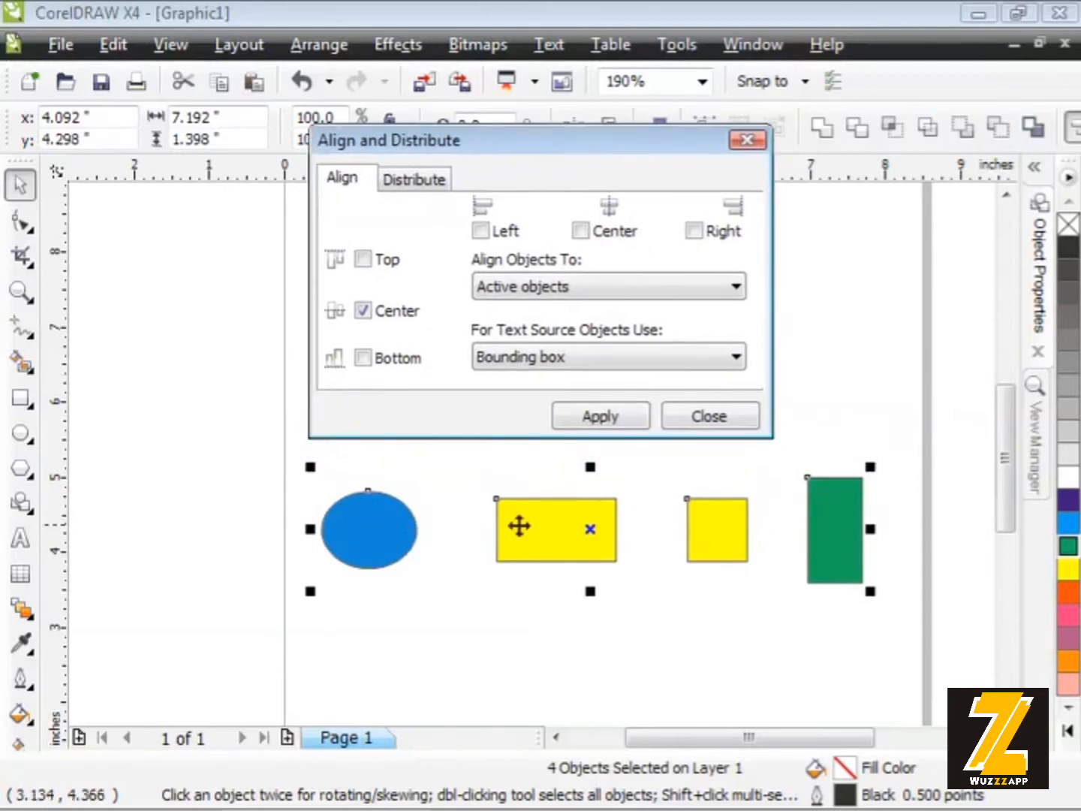
On the Distribute tab, tick Left, then switch to Right distribution.
{"action": "left_click", "coordinate": [414, 178]}
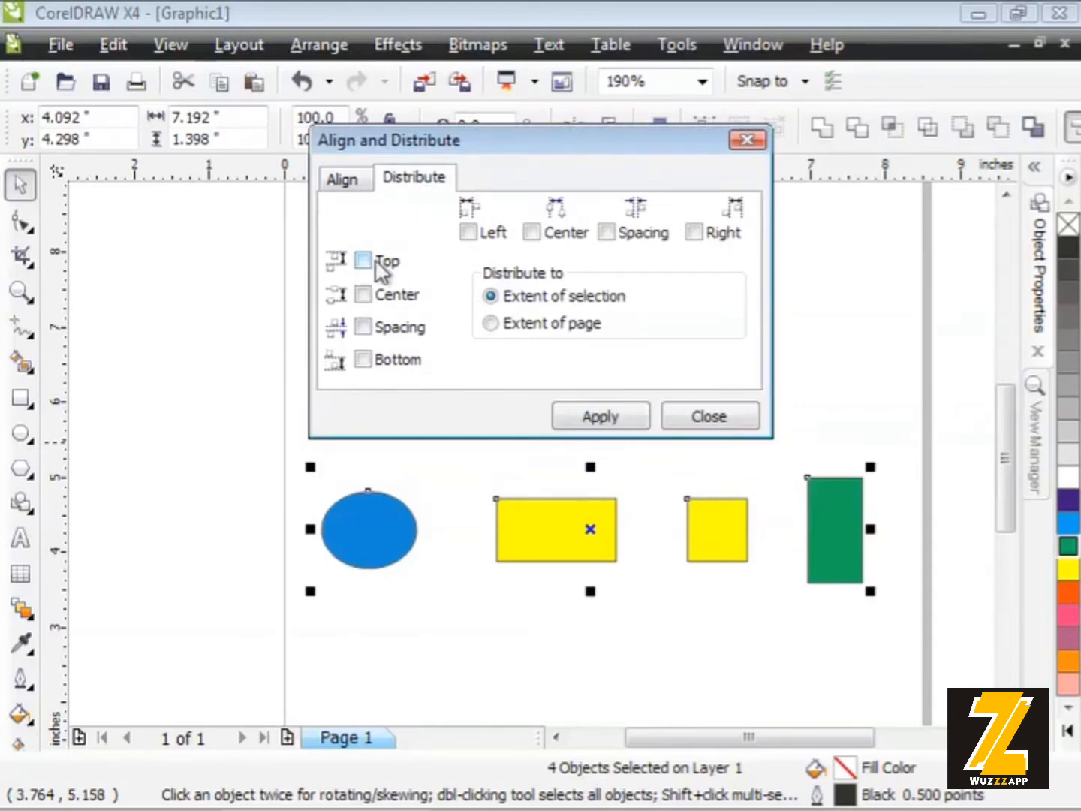
{"action": "mouse_move", "coordinate": [428, 337]}
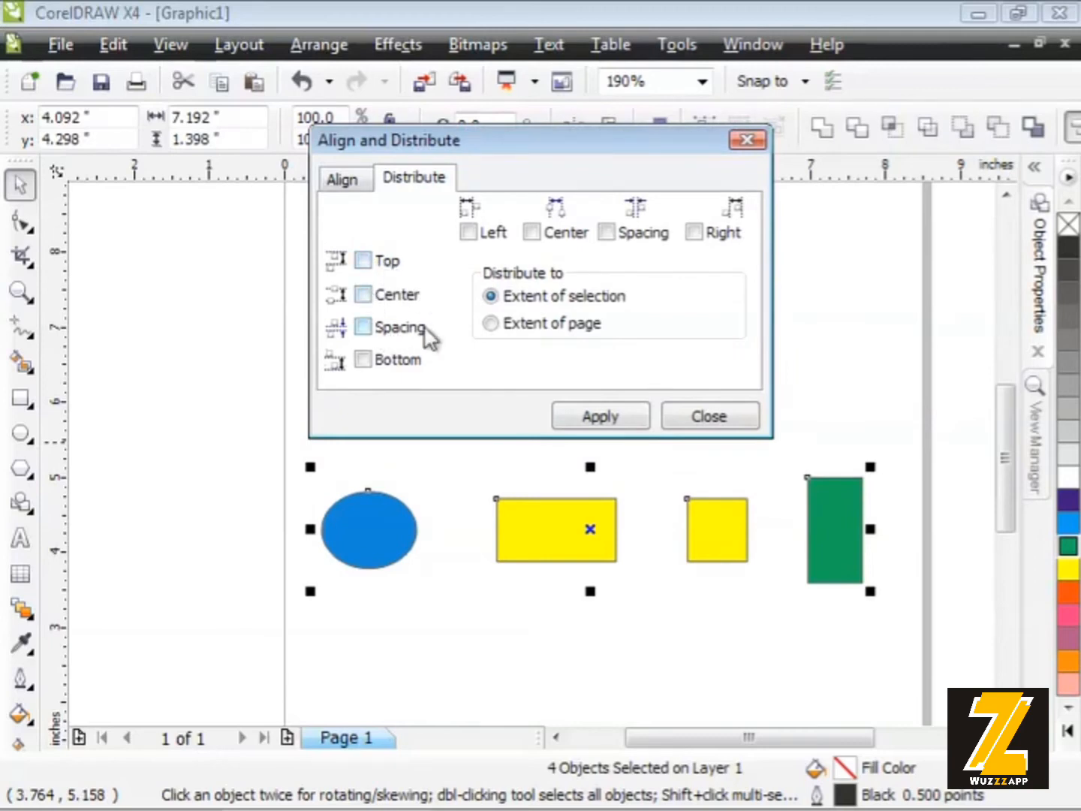
{"action": "mouse_move", "coordinate": [395, 328]}
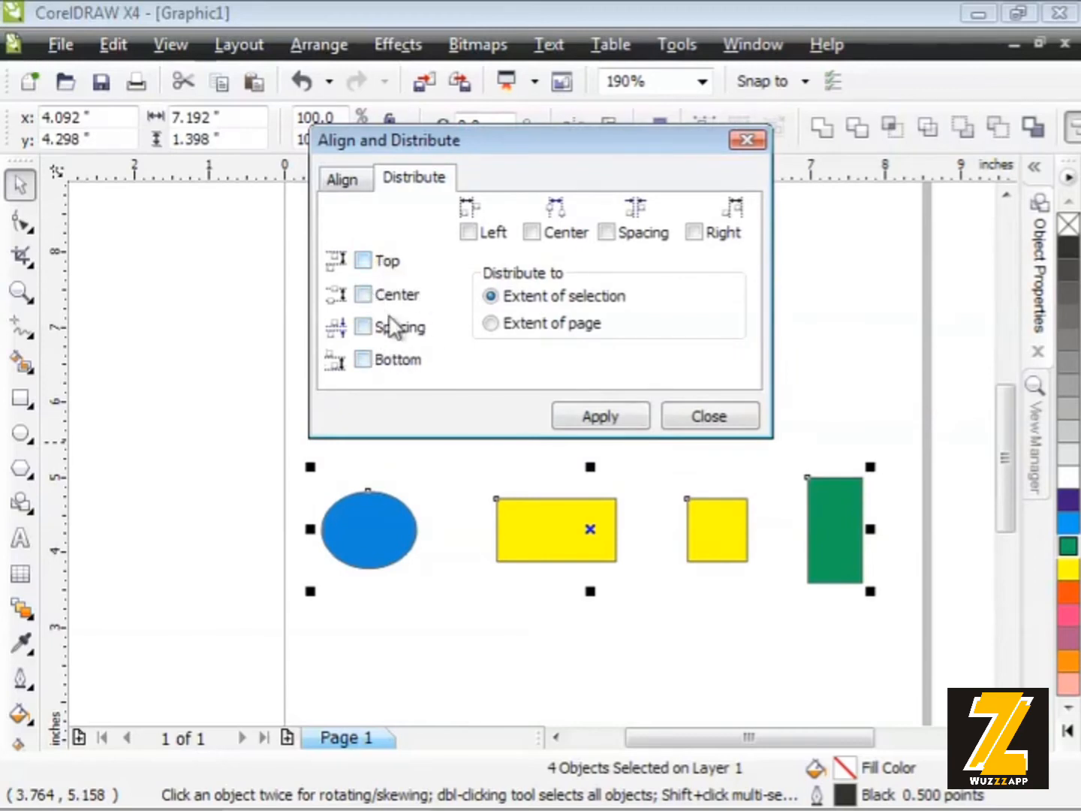
{"action": "mouse_move", "coordinate": [604, 244]}
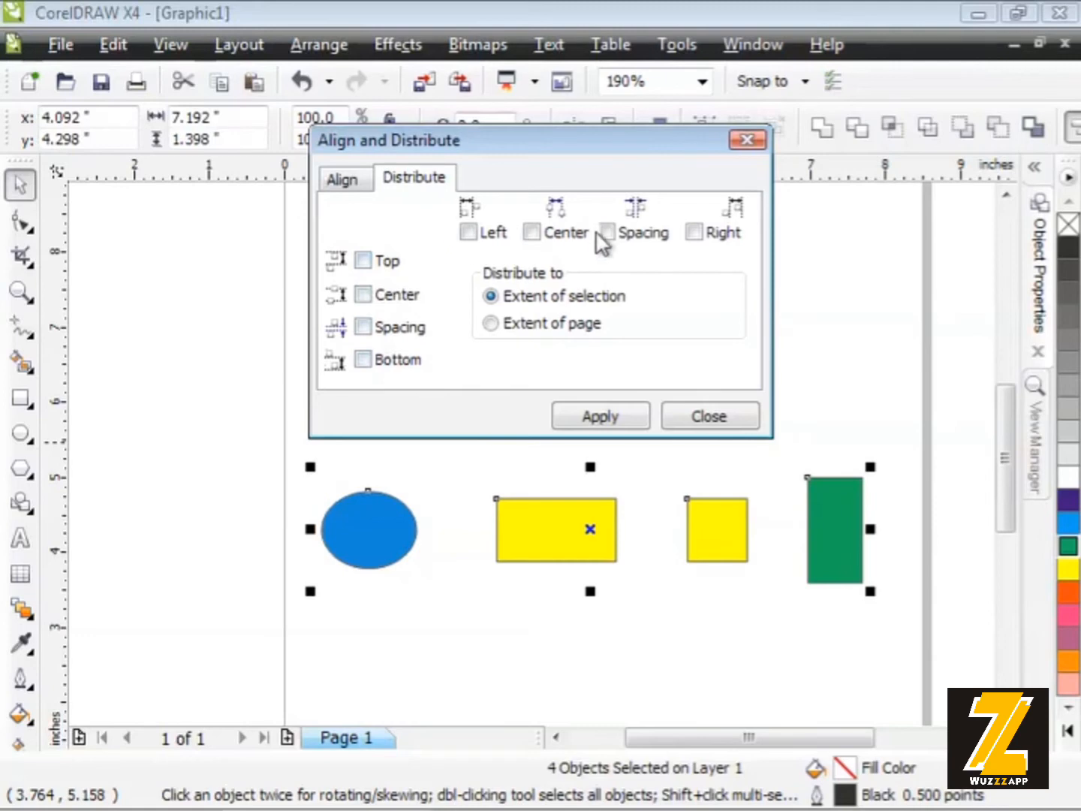
{"action": "mouse_move", "coordinate": [491, 248]}
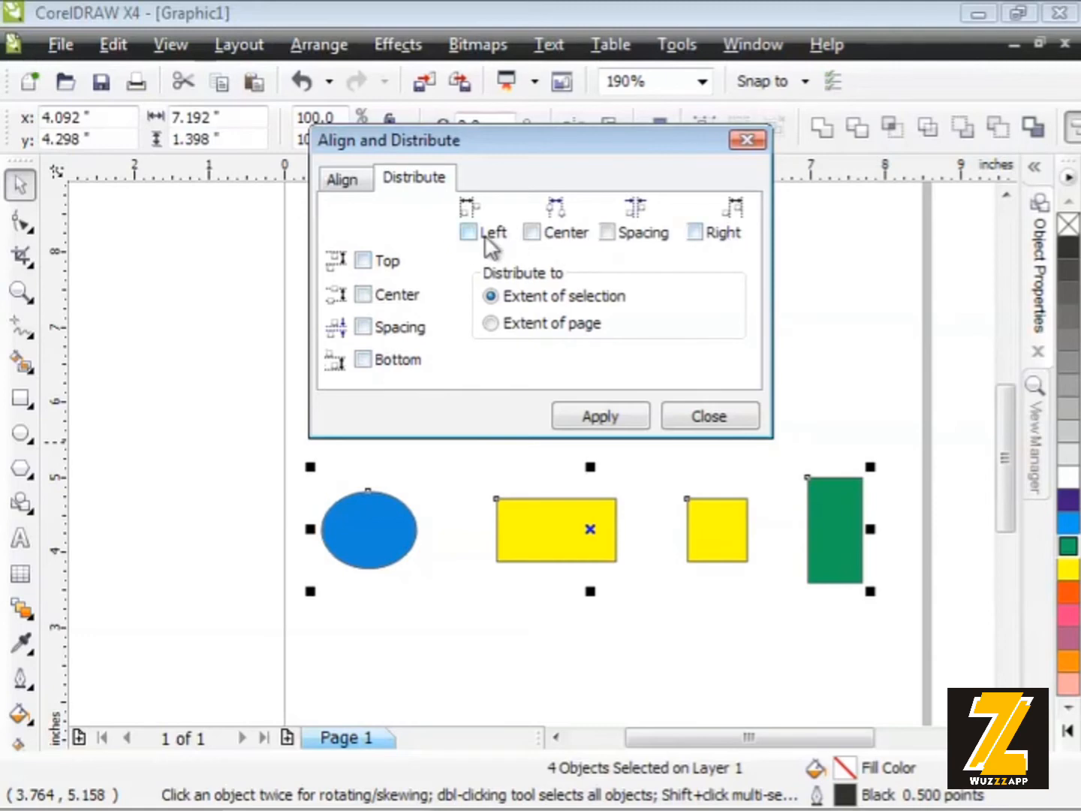
{"action": "mouse_move", "coordinate": [639, 250]}
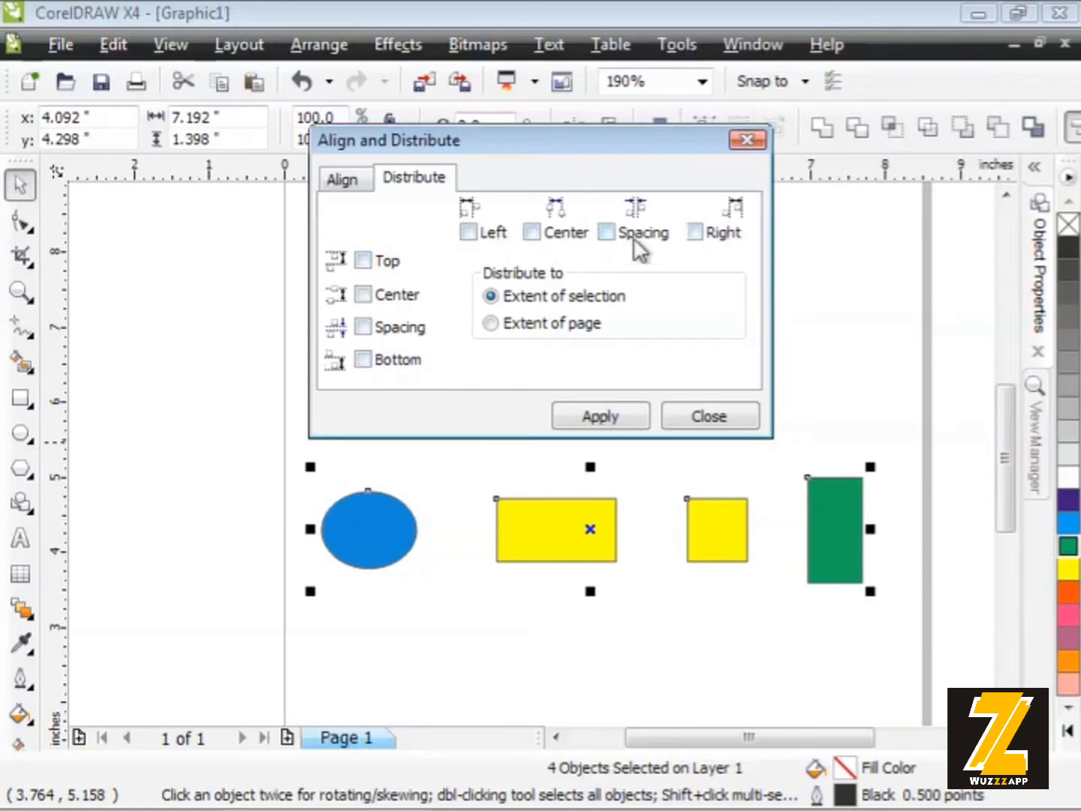
{"action": "mouse_move", "coordinate": [716, 248]}
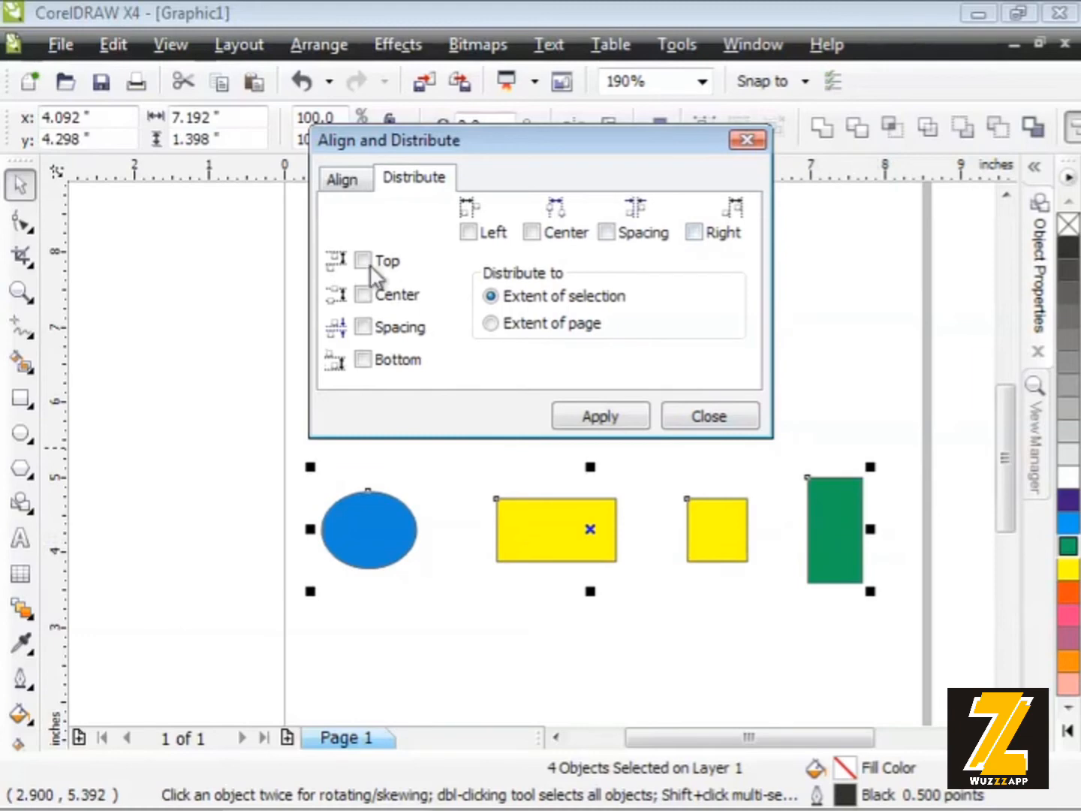
{"action": "mouse_move", "coordinate": [497, 241]}
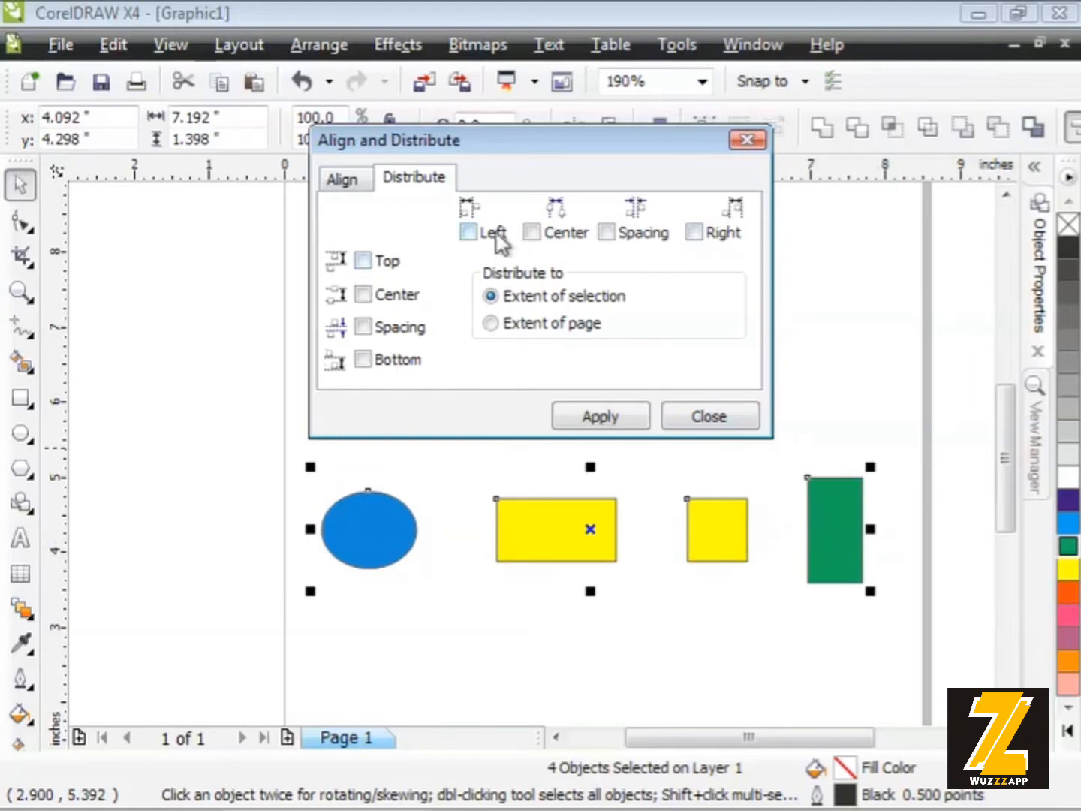
{"action": "mouse_move", "coordinate": [479, 244]}
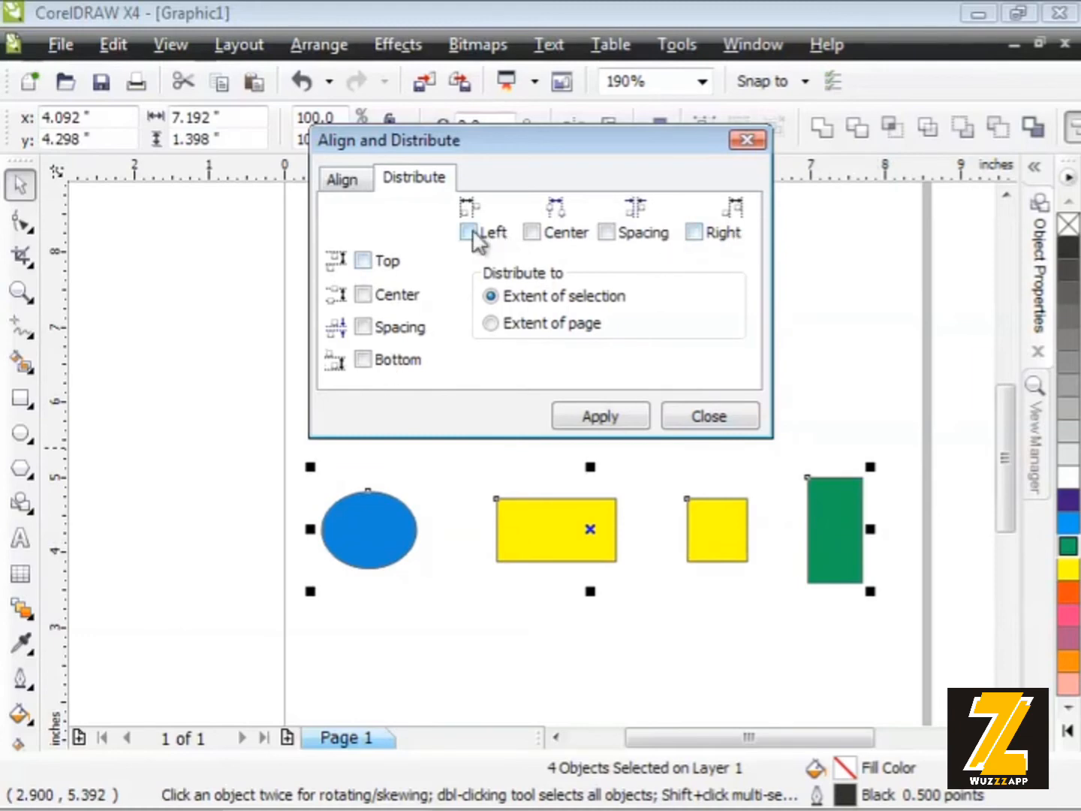
{"action": "left_click", "coordinate": [469, 231]}
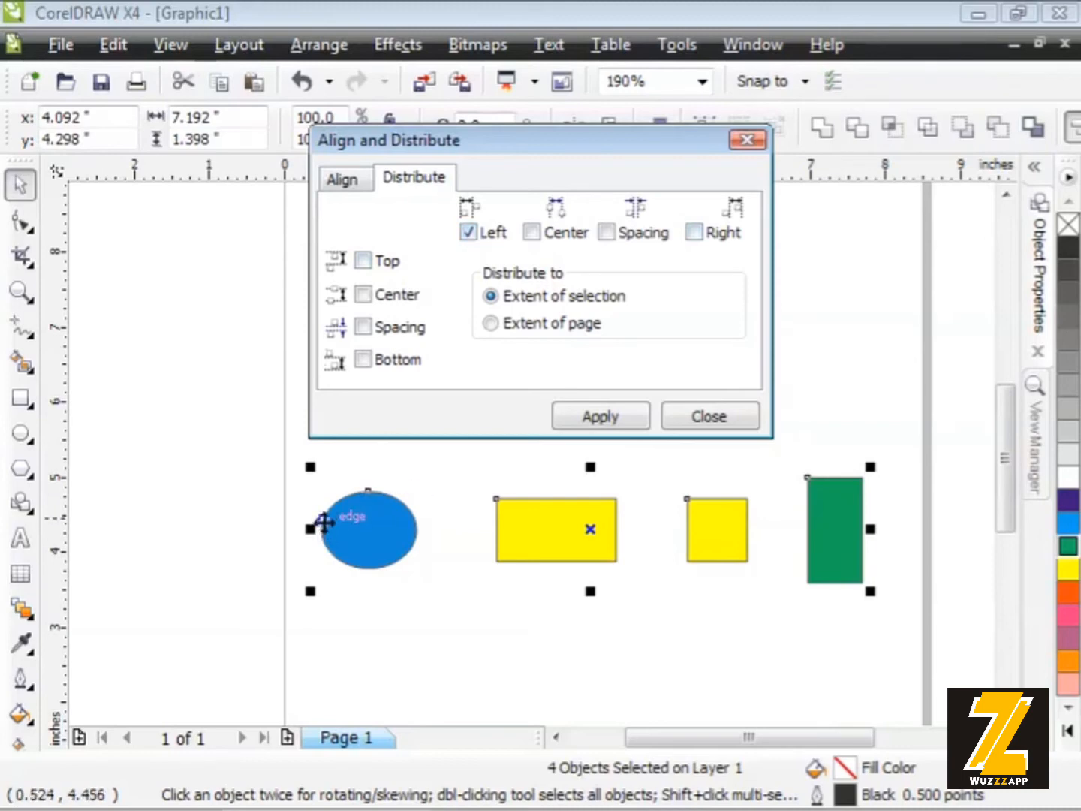
{"action": "mouse_move", "coordinate": [456, 563]}
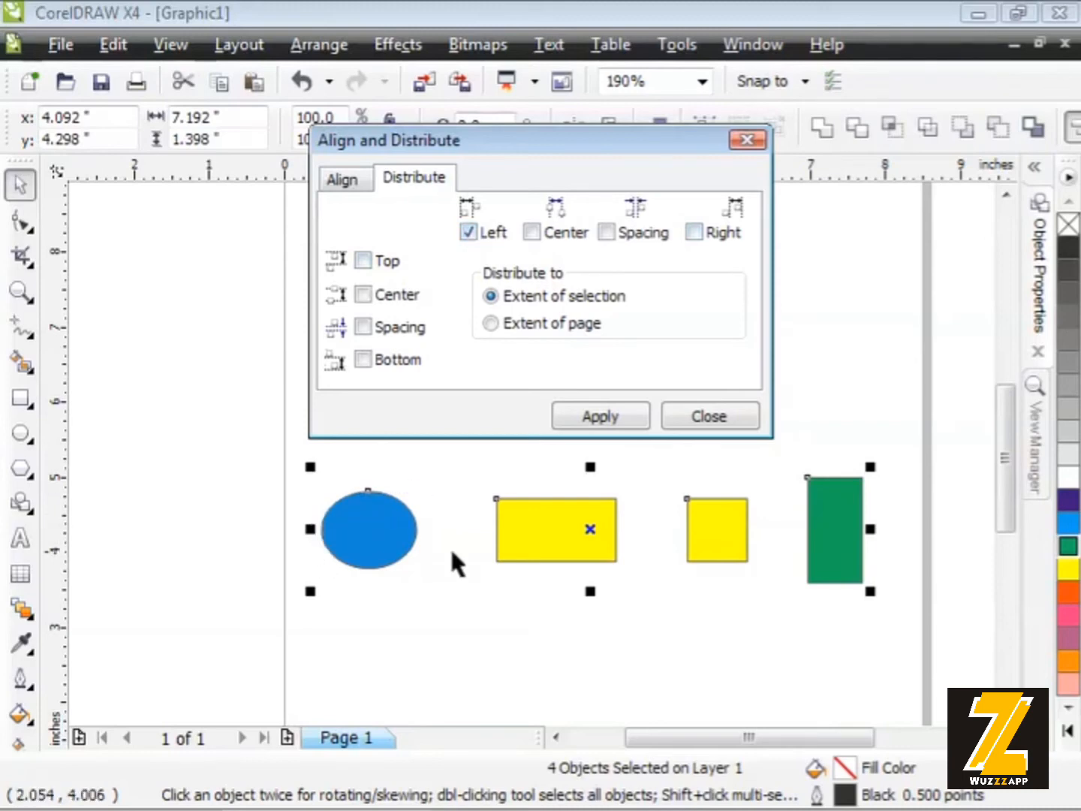
{"action": "mouse_move", "coordinate": [499, 538]}
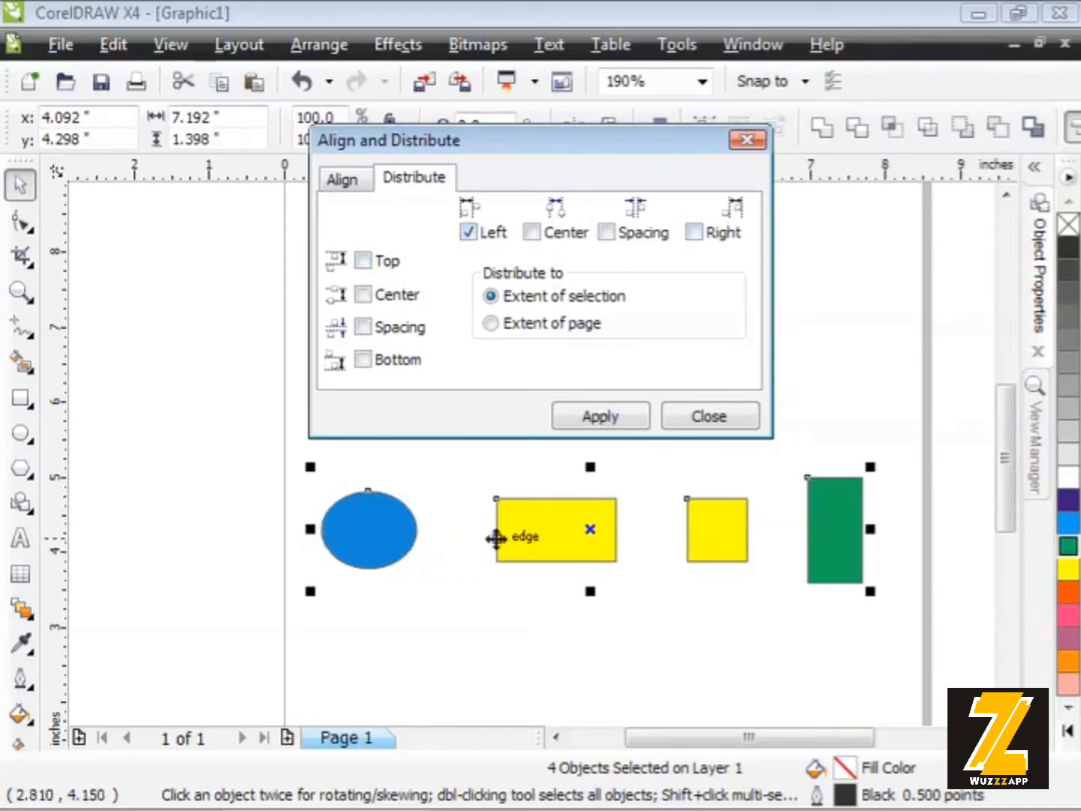
{"action": "left_click", "coordinate": [692, 232]}
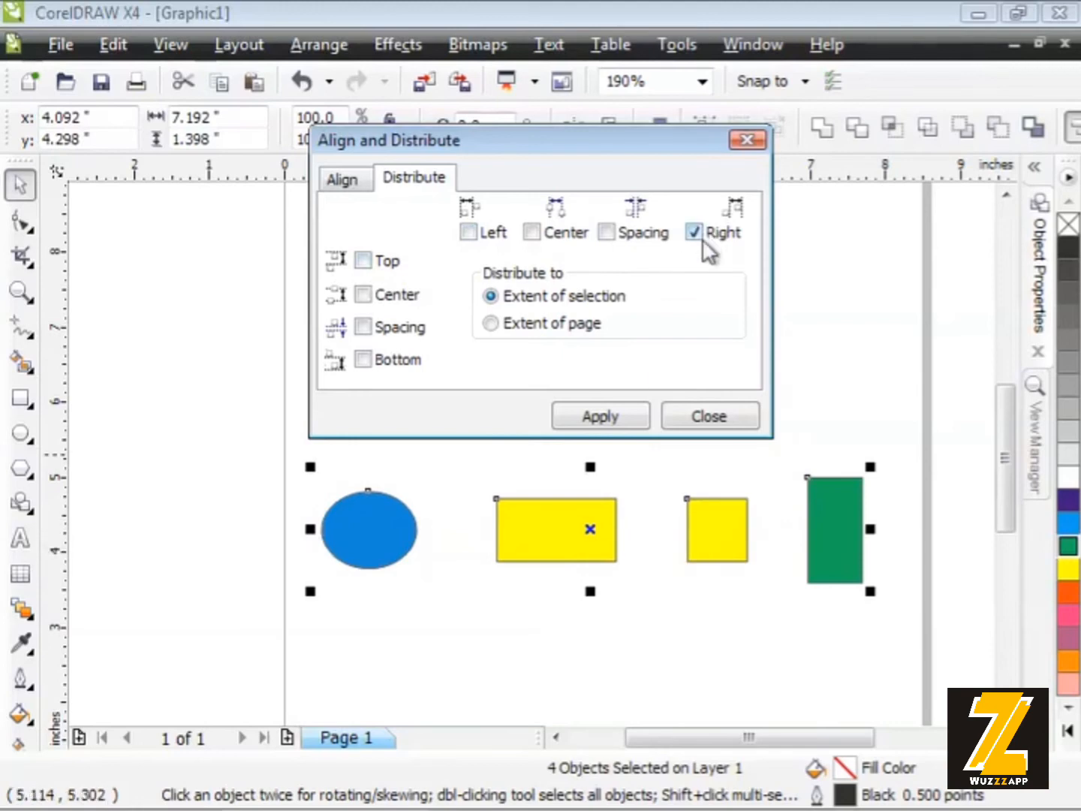
Distribute the four shapes horizontally by their centres within the selection extent.
{"action": "left_click", "coordinate": [531, 231]}
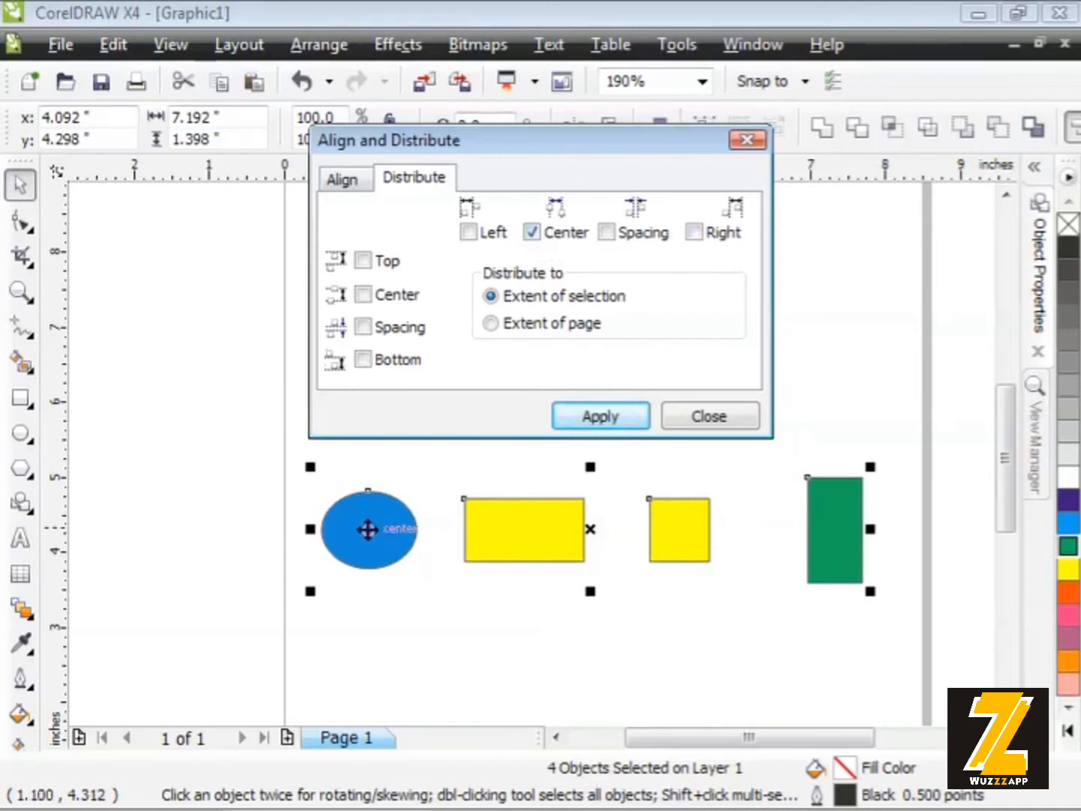
{"action": "mouse_move", "coordinate": [526, 529]}
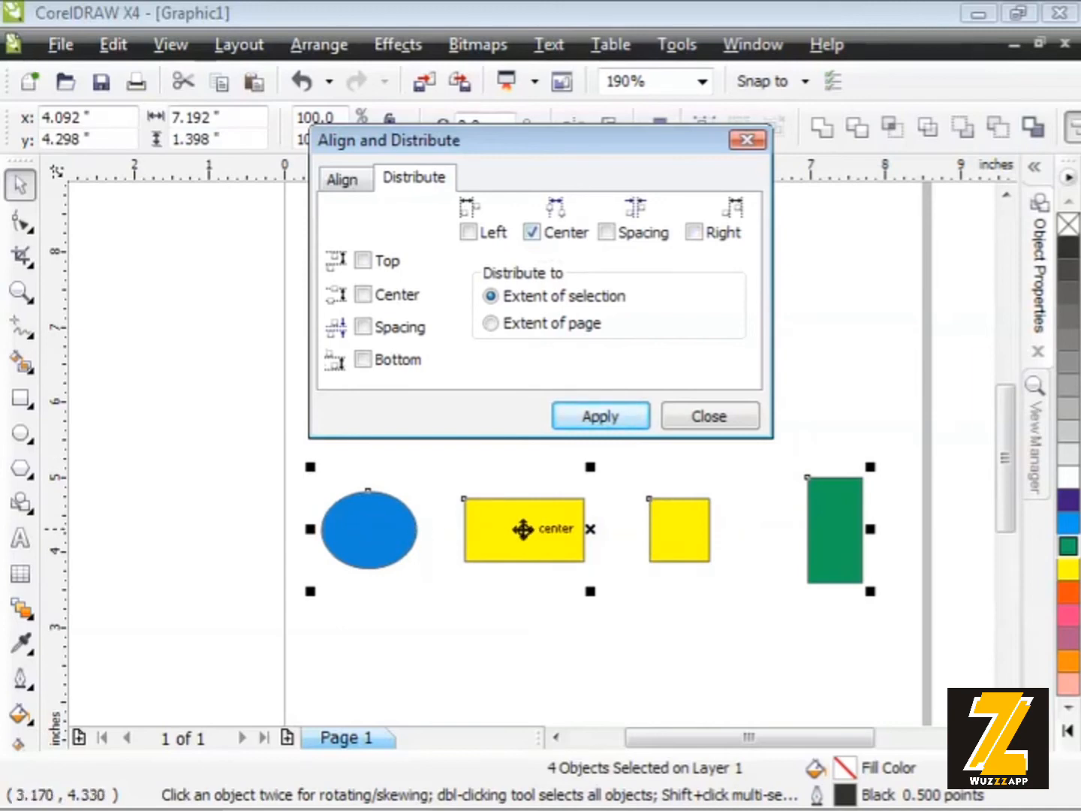
{"action": "mouse_move", "coordinate": [523, 530]}
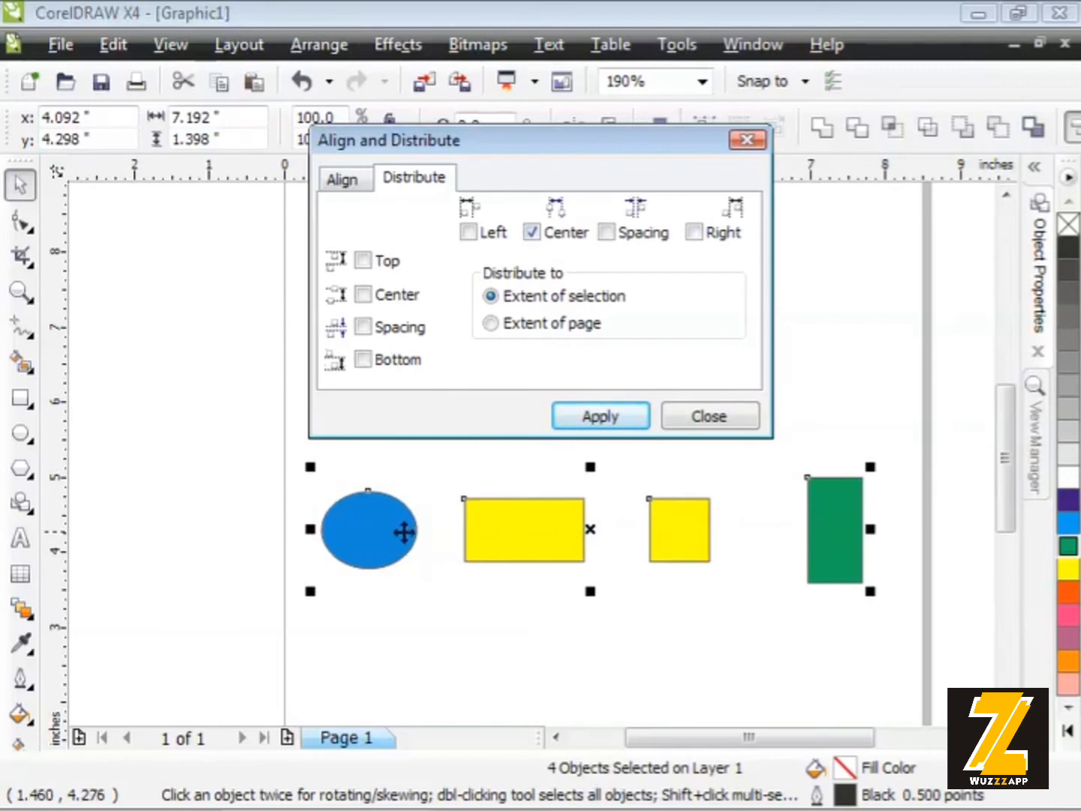
{"action": "mouse_move", "coordinate": [628, 535]}
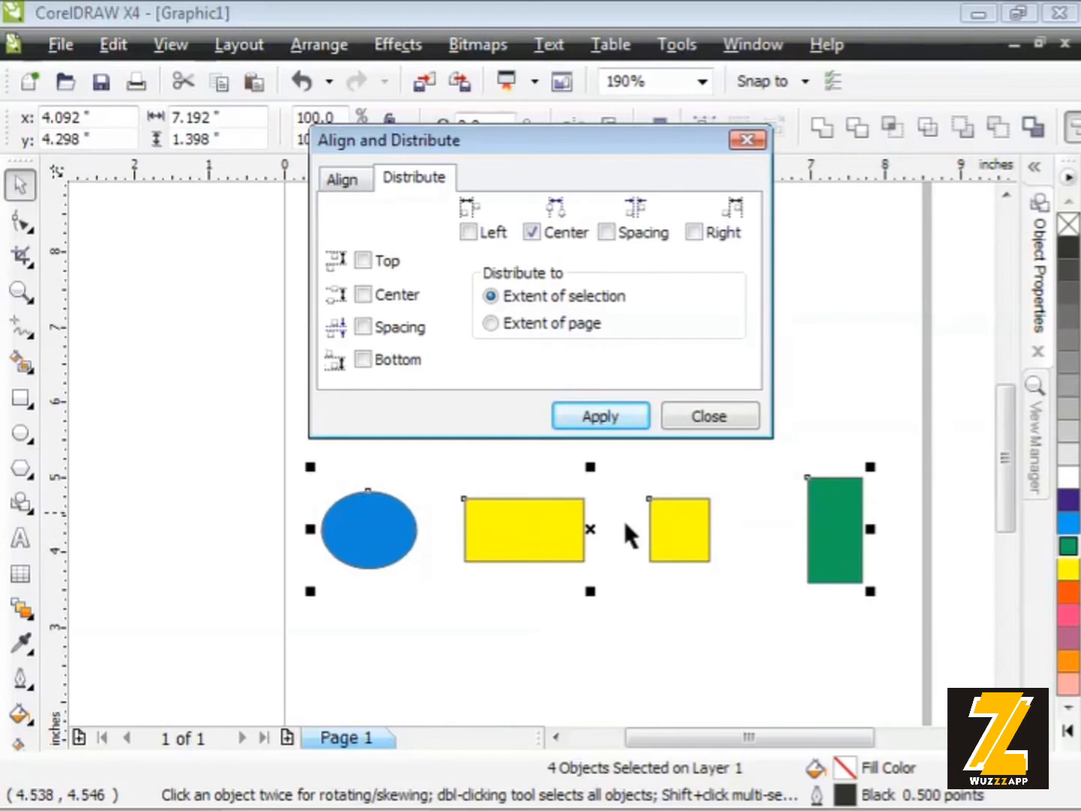
{"action": "mouse_move", "coordinate": [623, 255]}
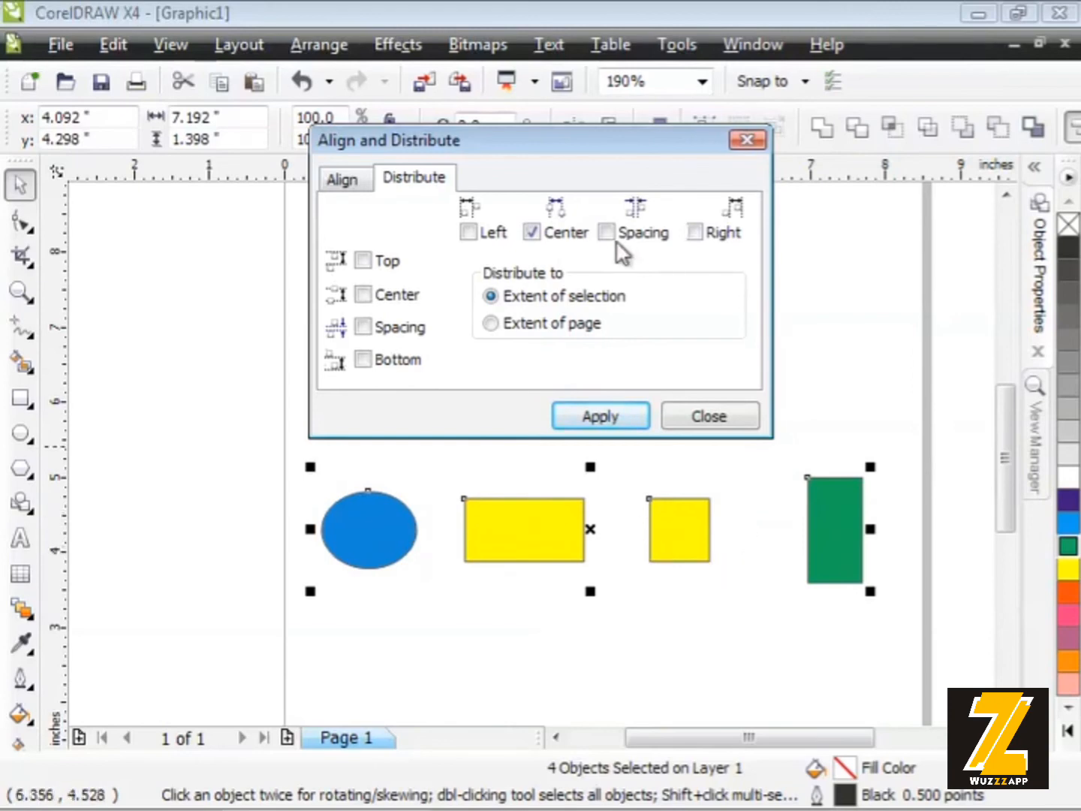
Switch distribution to horizontal Spacing and apply equal gaps.
{"action": "left_click", "coordinate": [607, 232]}
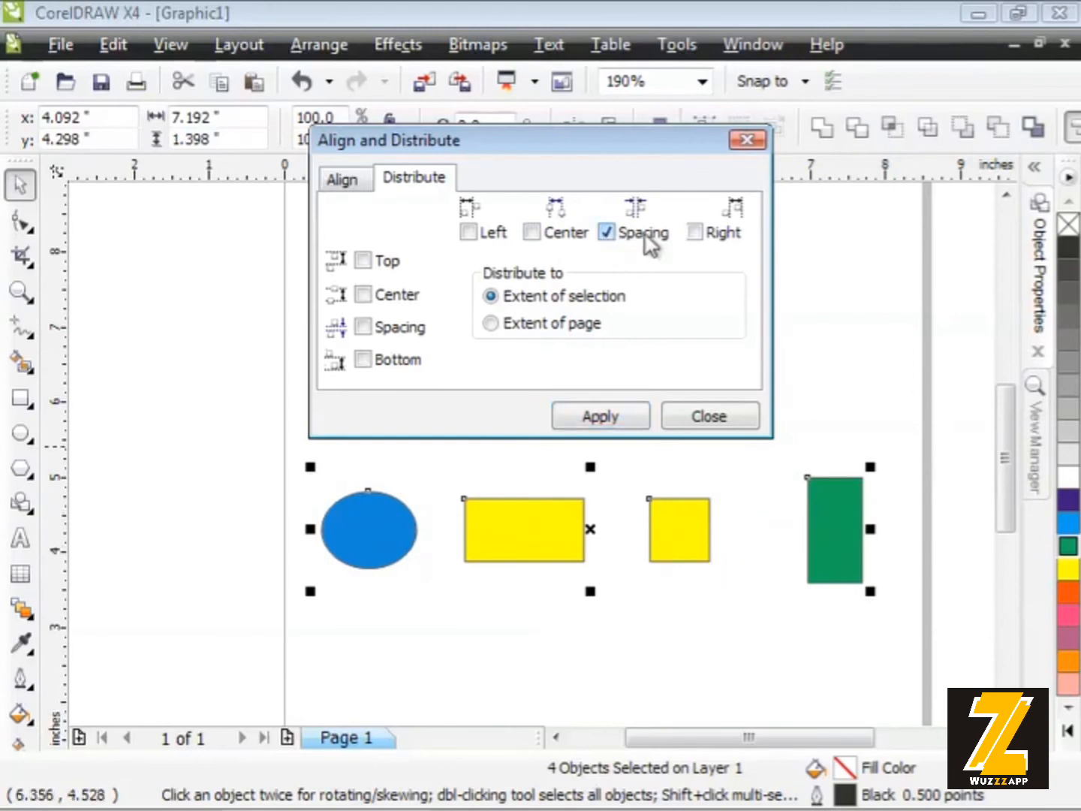
{"action": "left_click", "coordinate": [599, 416]}
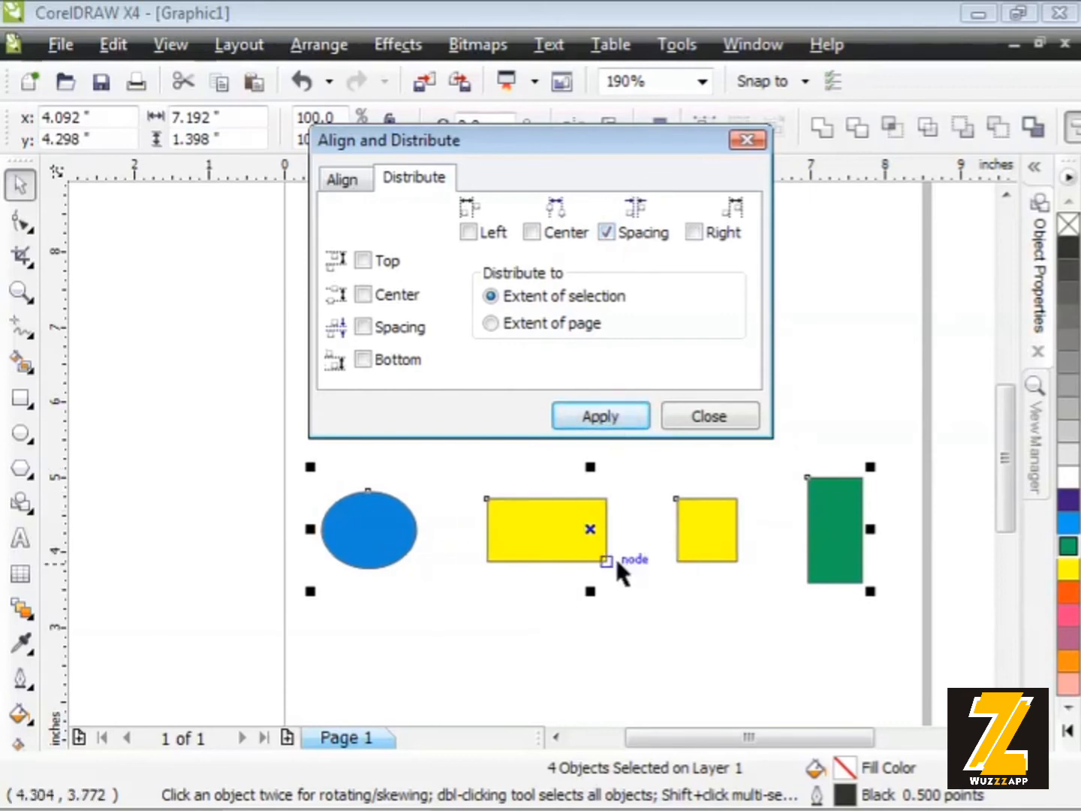
{"action": "mouse_move", "coordinate": [773, 589]}
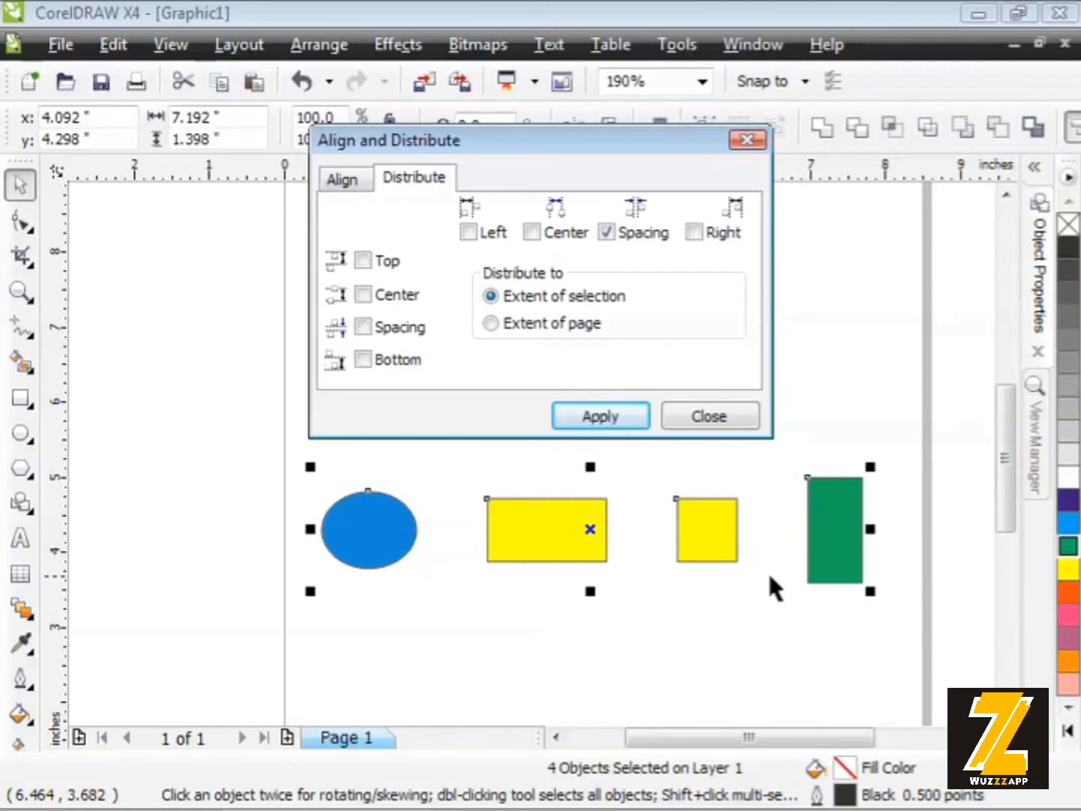
{"action": "mouse_move", "coordinate": [667, 248]}
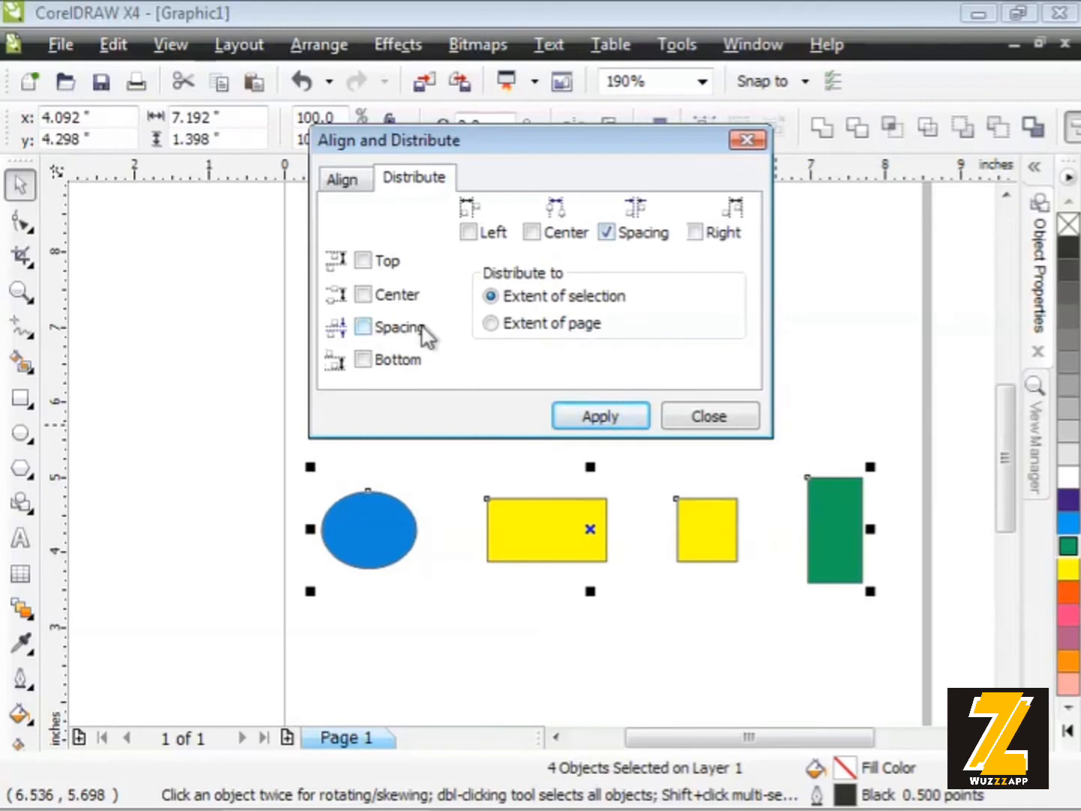
{"action": "mouse_move", "coordinate": [411, 315]}
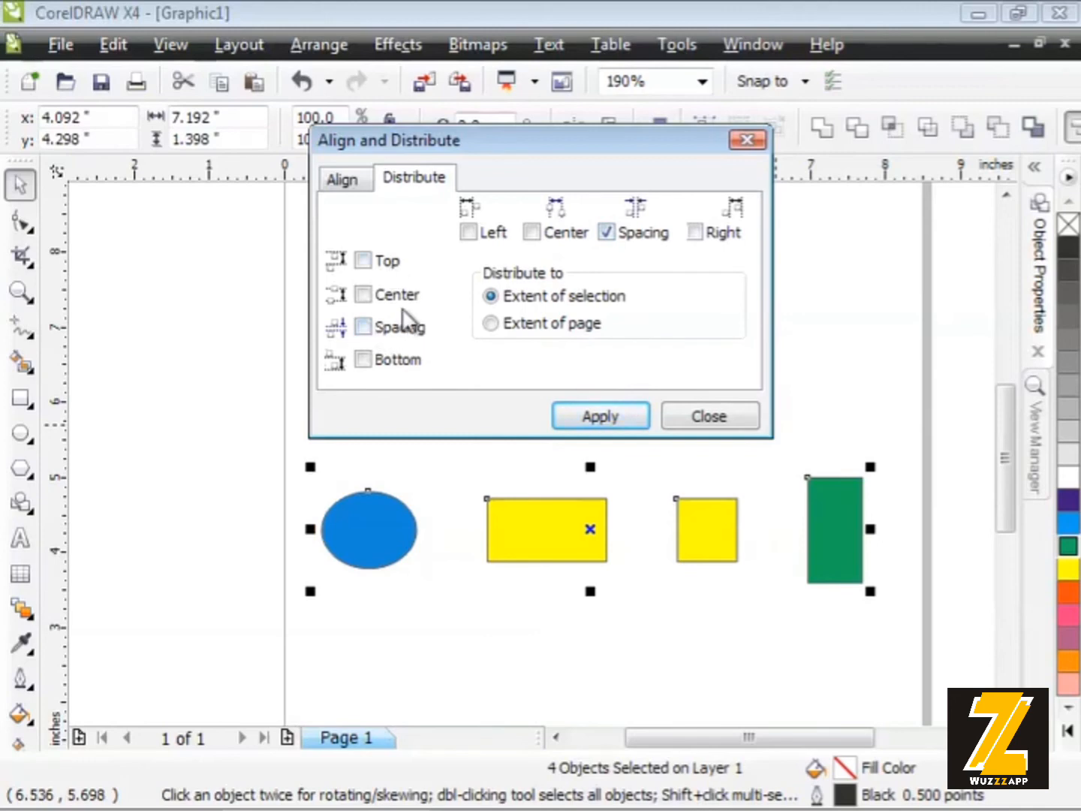
{"action": "mouse_move", "coordinate": [420, 319]}
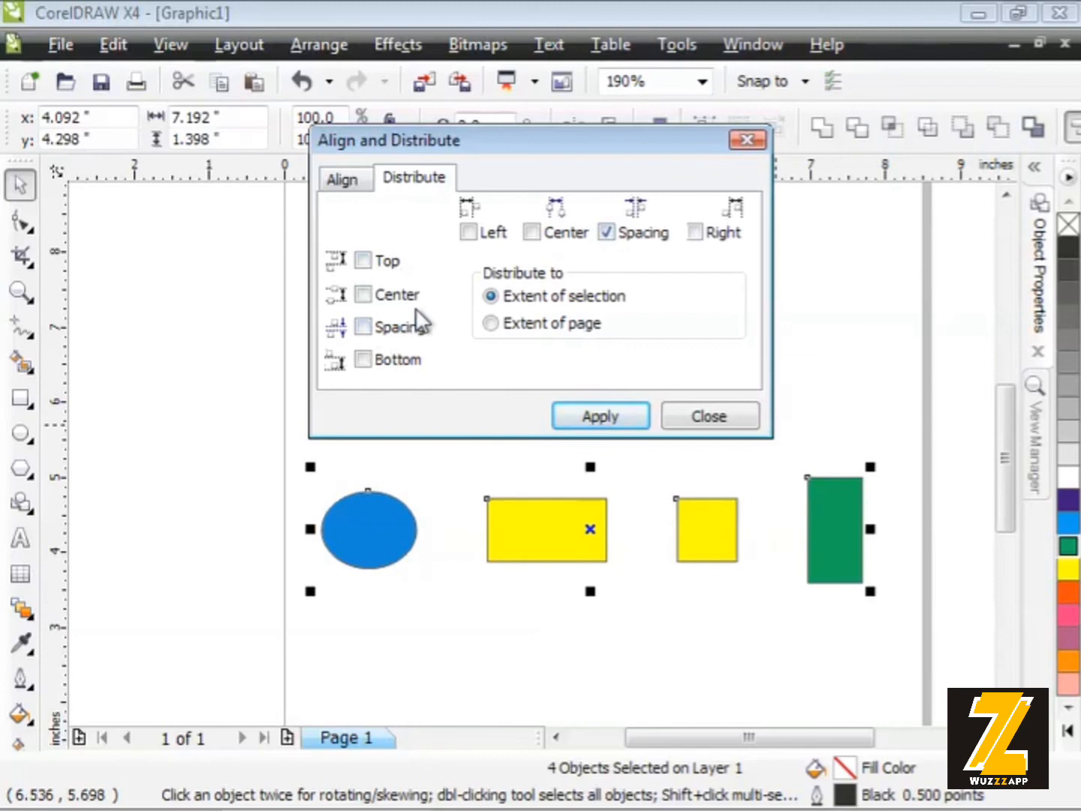
{"action": "mouse_move", "coordinate": [556, 323]}
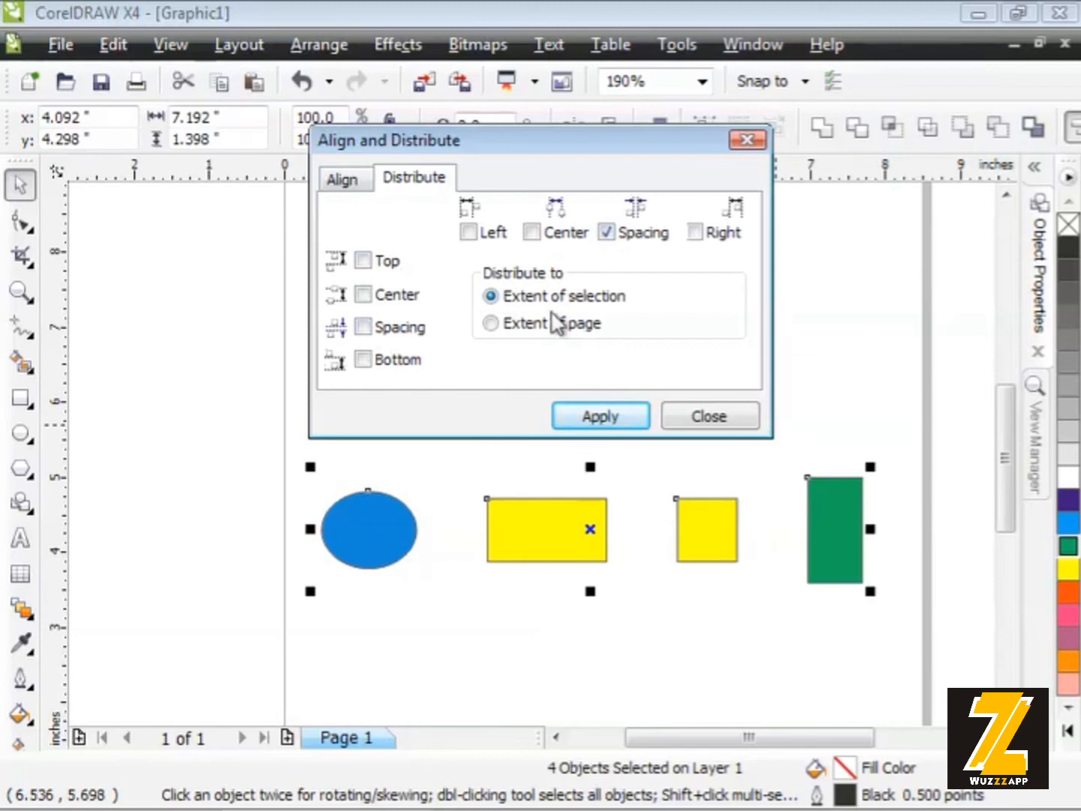
{"action": "mouse_move", "coordinate": [552, 507]}
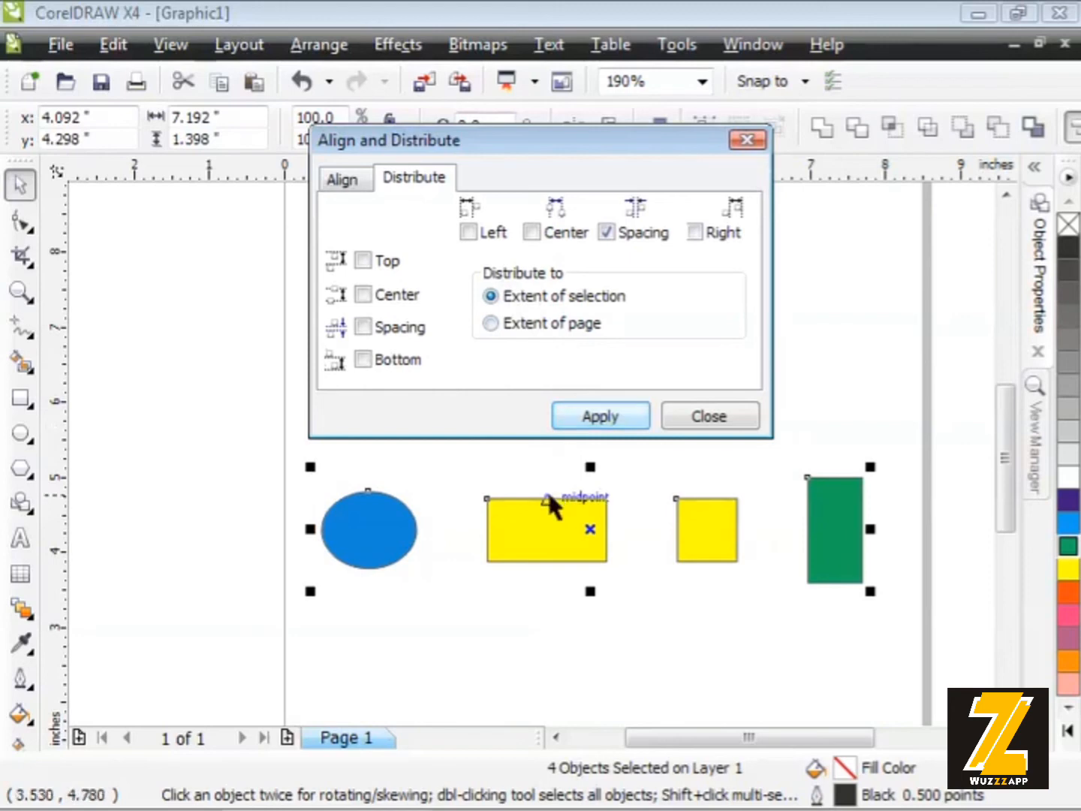
Distribute the four shapes to the extent of the page and close Align and Distribute.
{"action": "left_click", "coordinate": [491, 323]}
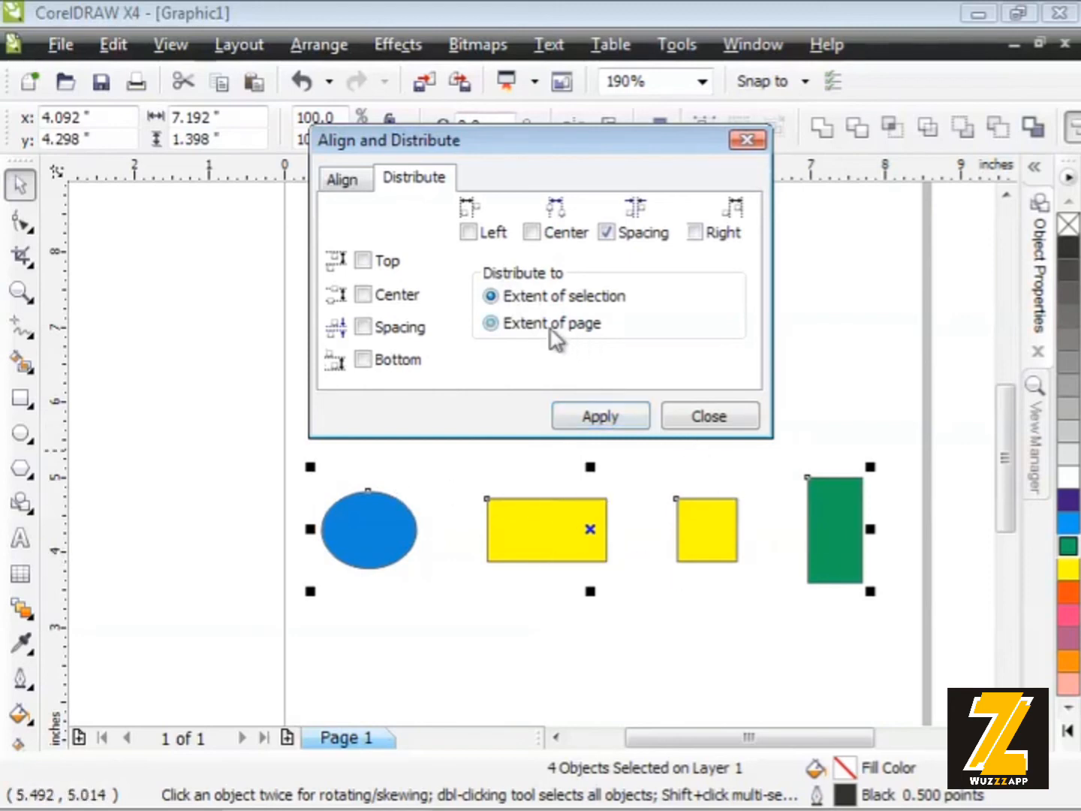
{"action": "left_click", "coordinate": [489, 323]}
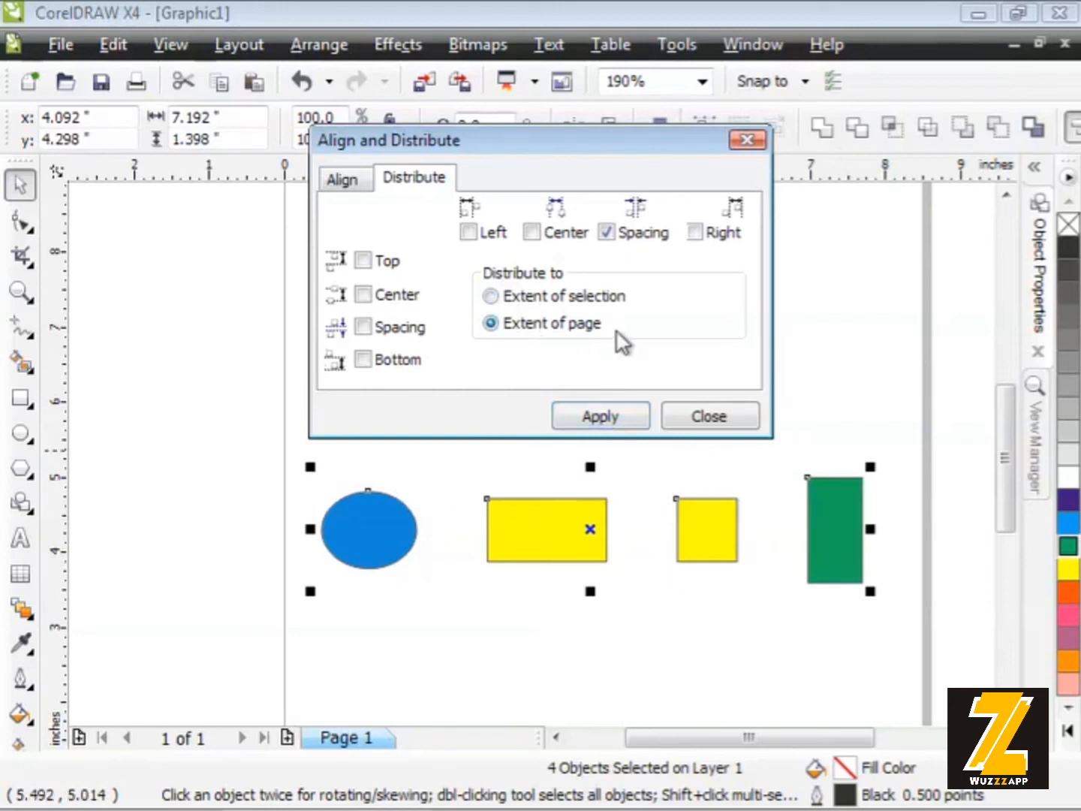
{"action": "mouse_move", "coordinate": [289, 544]}
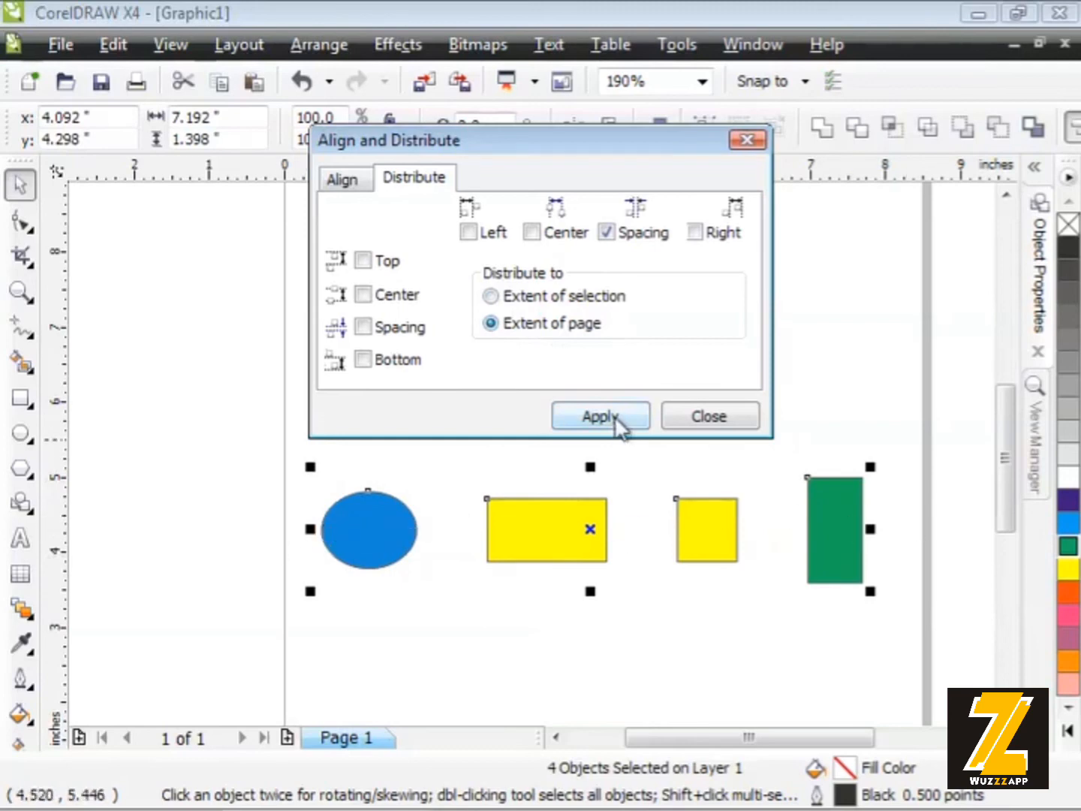
{"action": "left_click", "coordinate": [600, 415]}
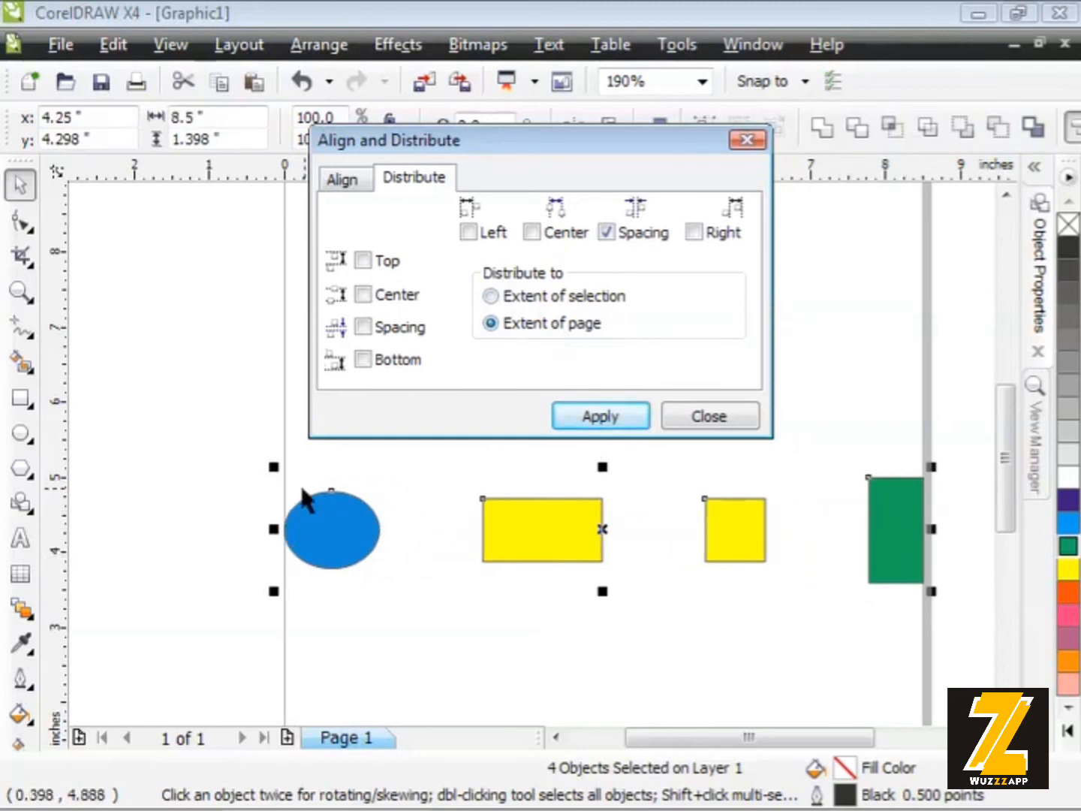
{"action": "mouse_move", "coordinate": [281, 529]}
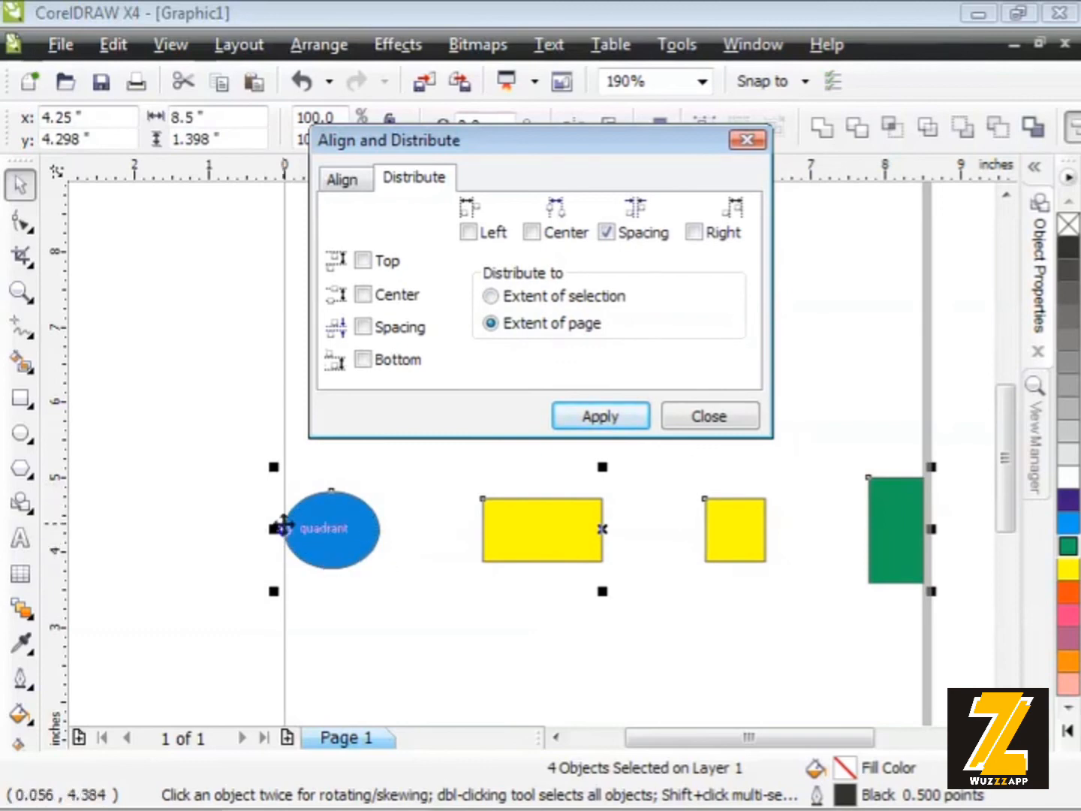
{"action": "mouse_move", "coordinate": [888, 516]}
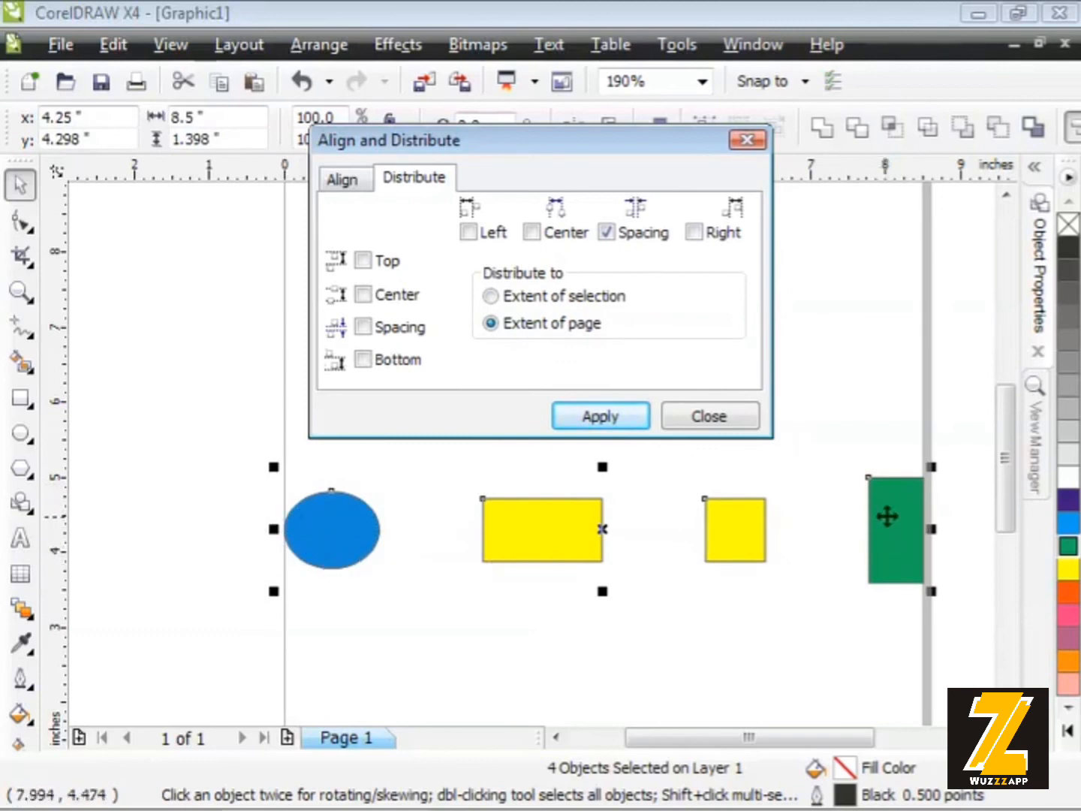
{"action": "mouse_move", "coordinate": [931, 559]}
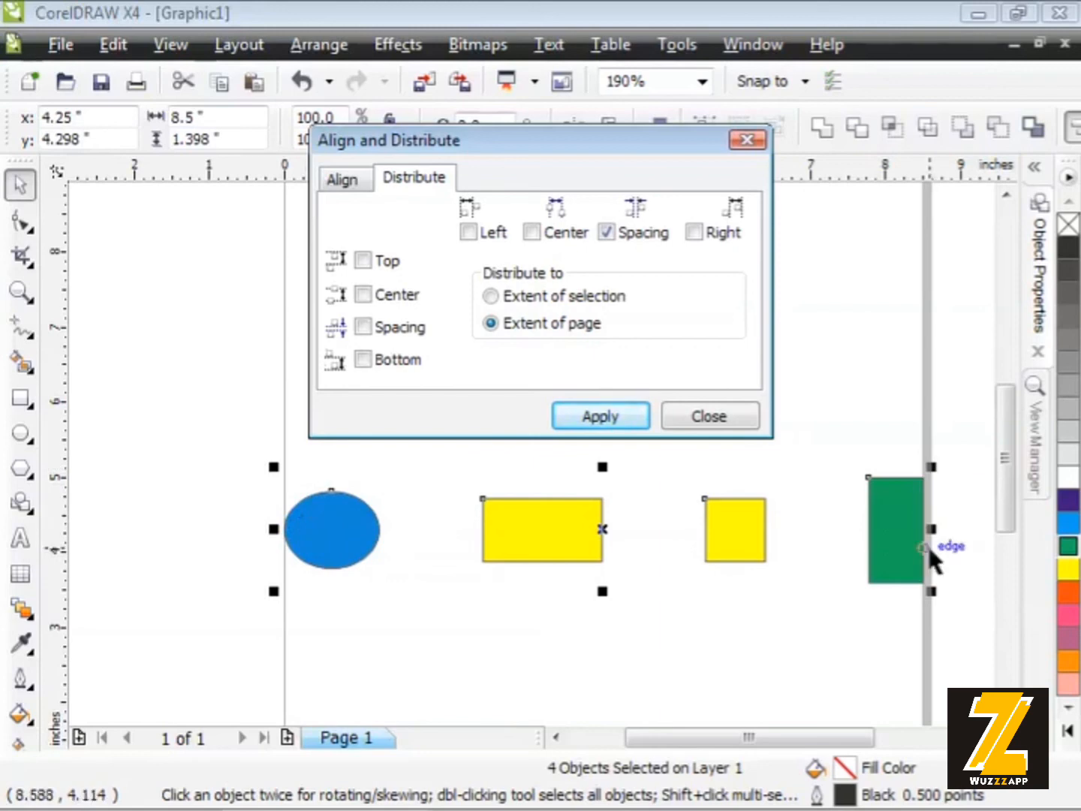
{"action": "mouse_move", "coordinate": [830, 495]}
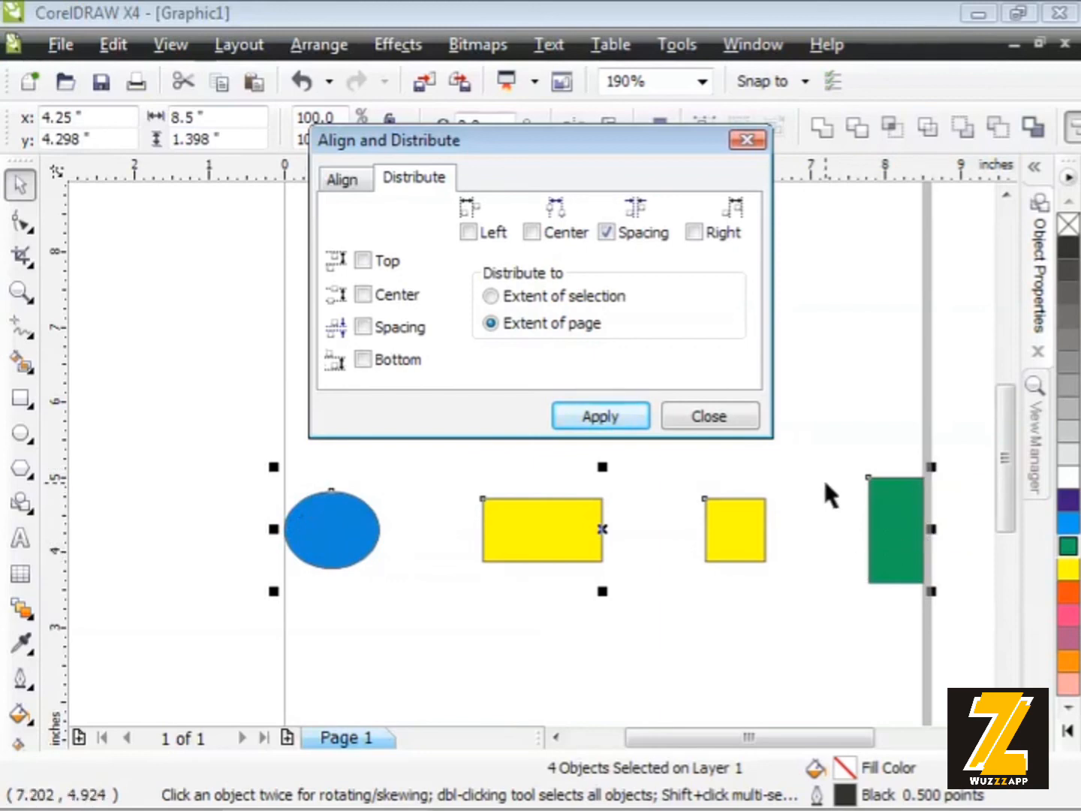
{"action": "mouse_move", "coordinate": [428, 563]}
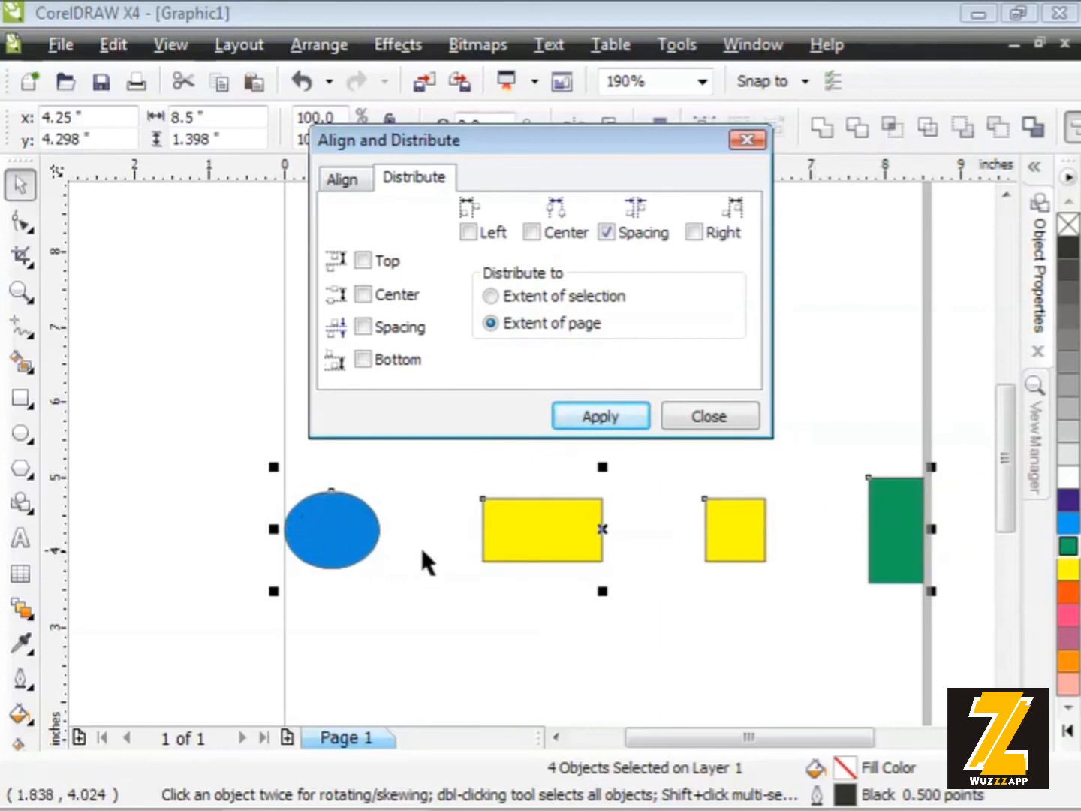
{"action": "mouse_move", "coordinate": [522, 531]}
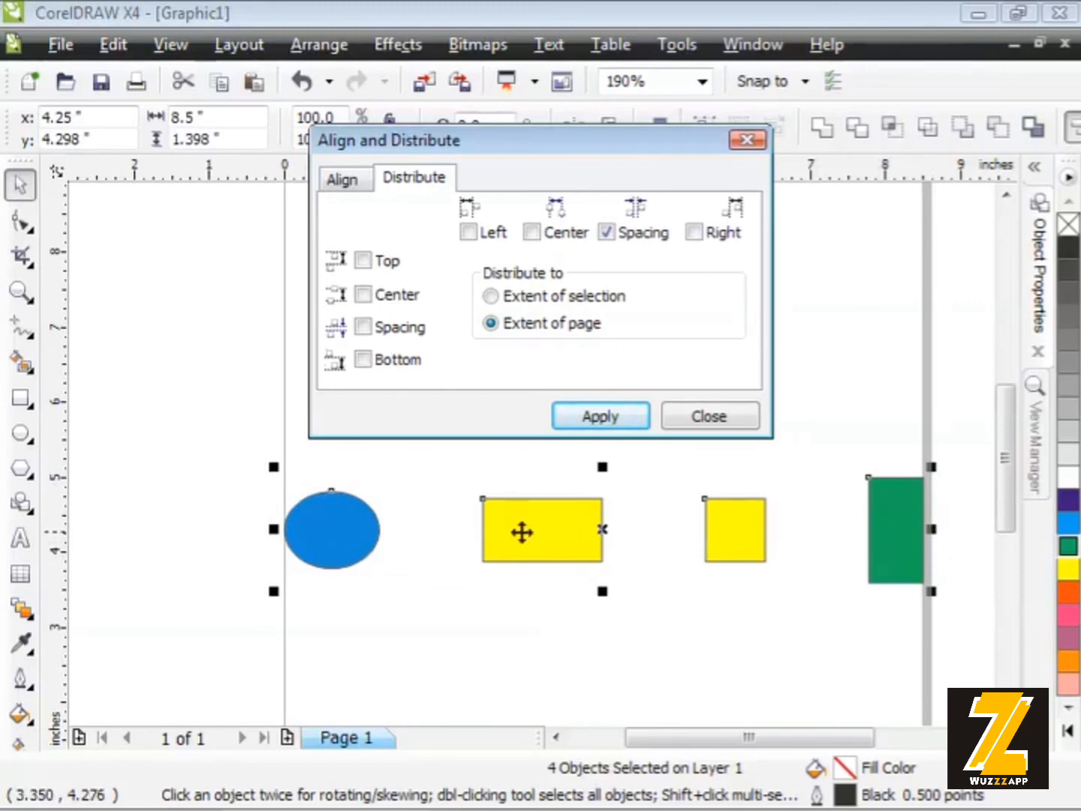
{"action": "mouse_move", "coordinate": [814, 537]}
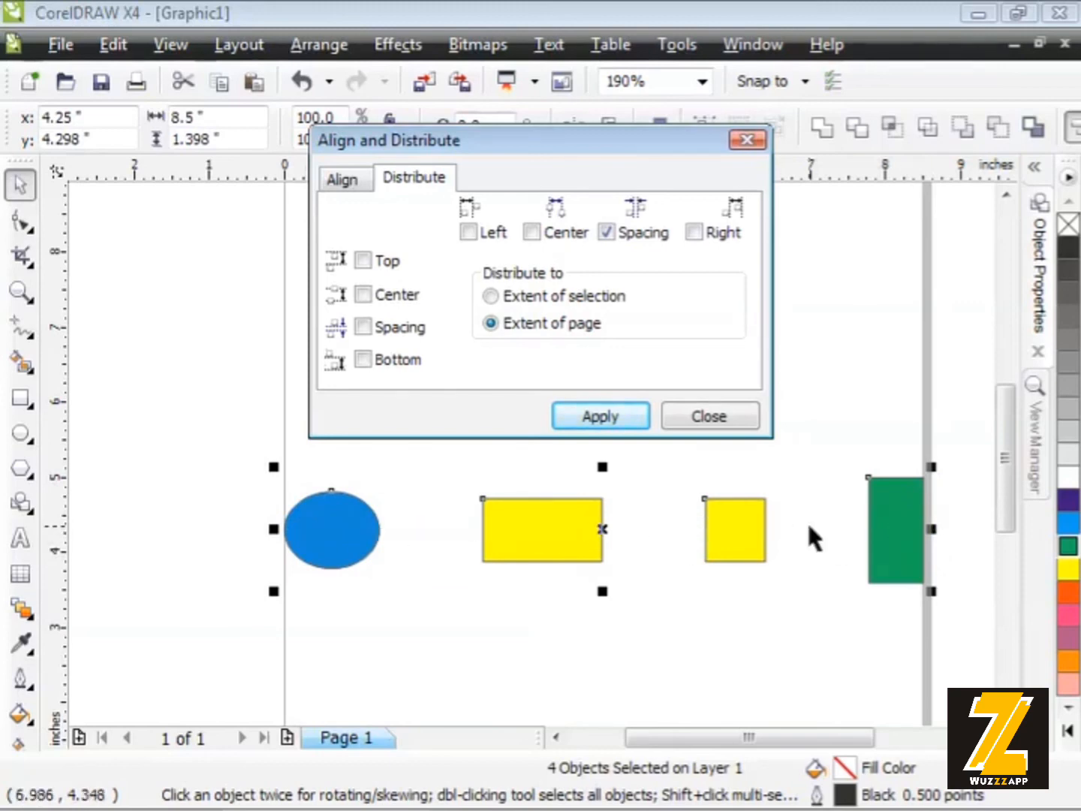
{"action": "mouse_move", "coordinate": [708, 416]}
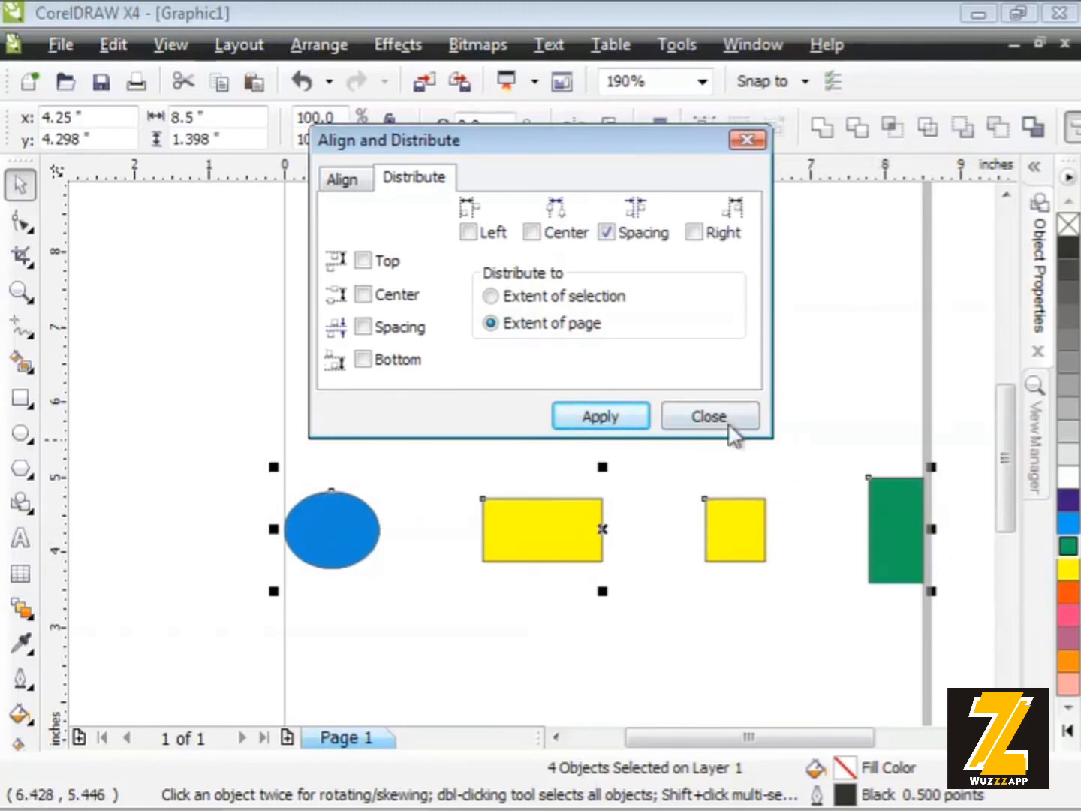
{"action": "left_click", "coordinate": [707, 416]}
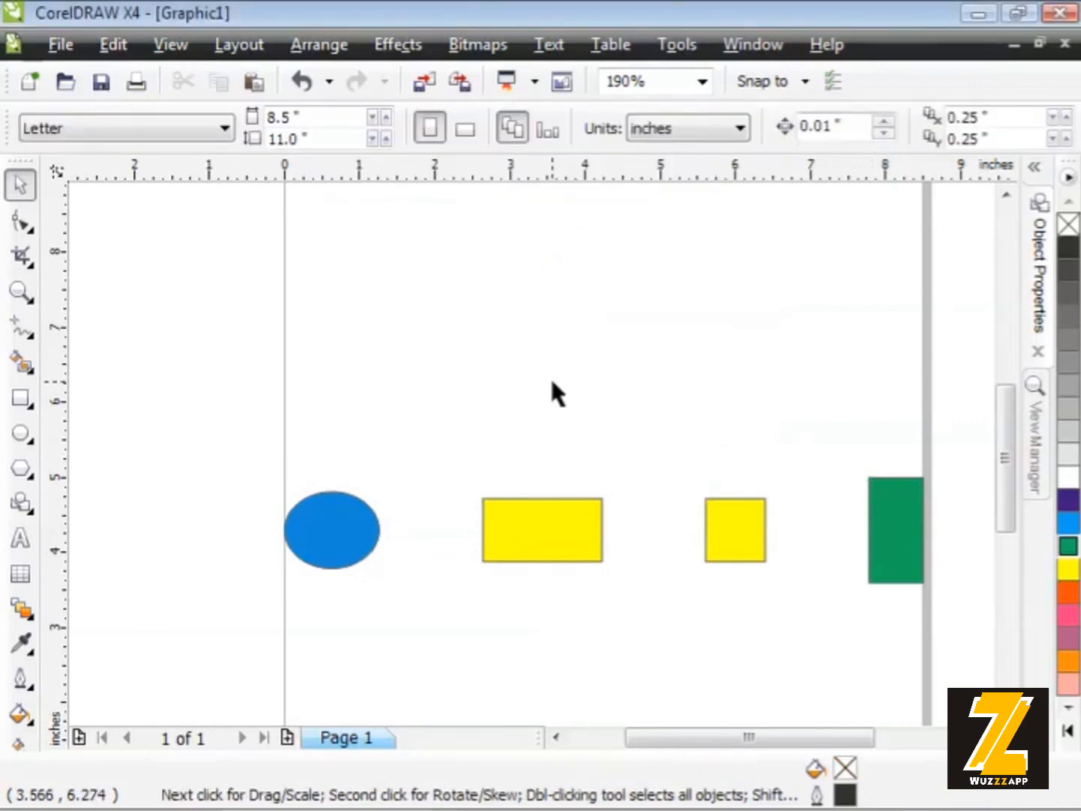